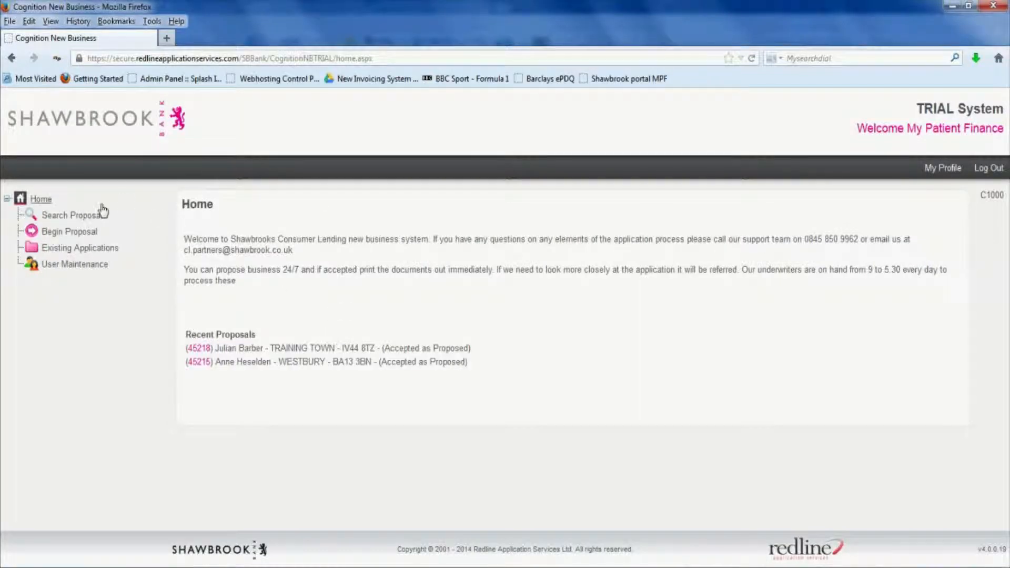
mouse_move(87, 255)
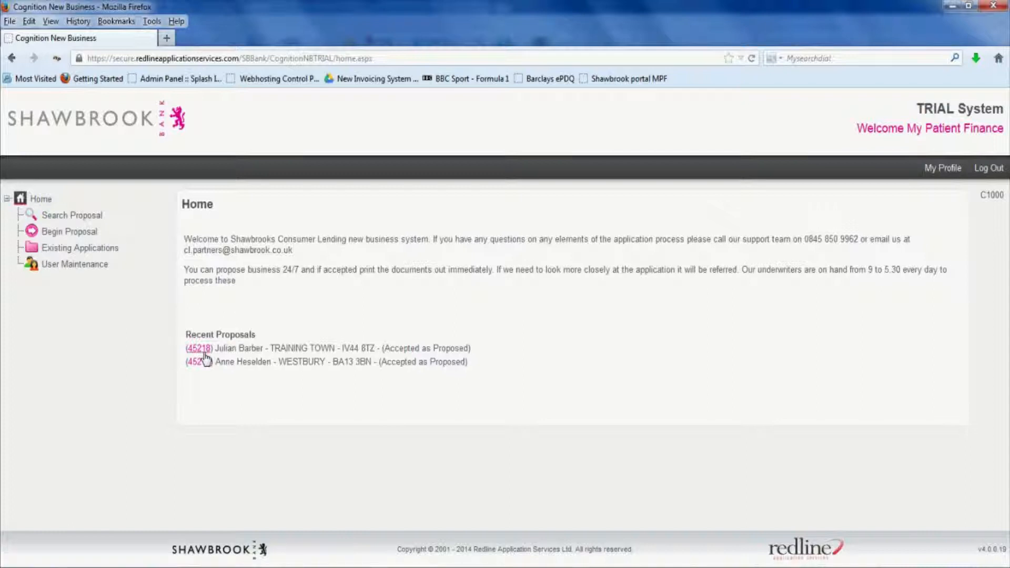
mouse_move(223, 361)
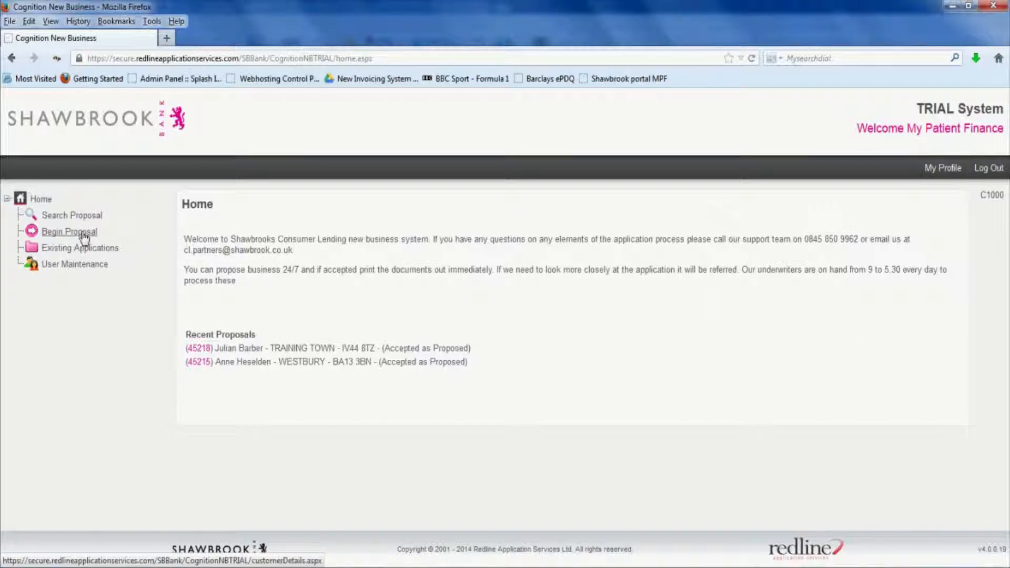
left_click(69, 231)
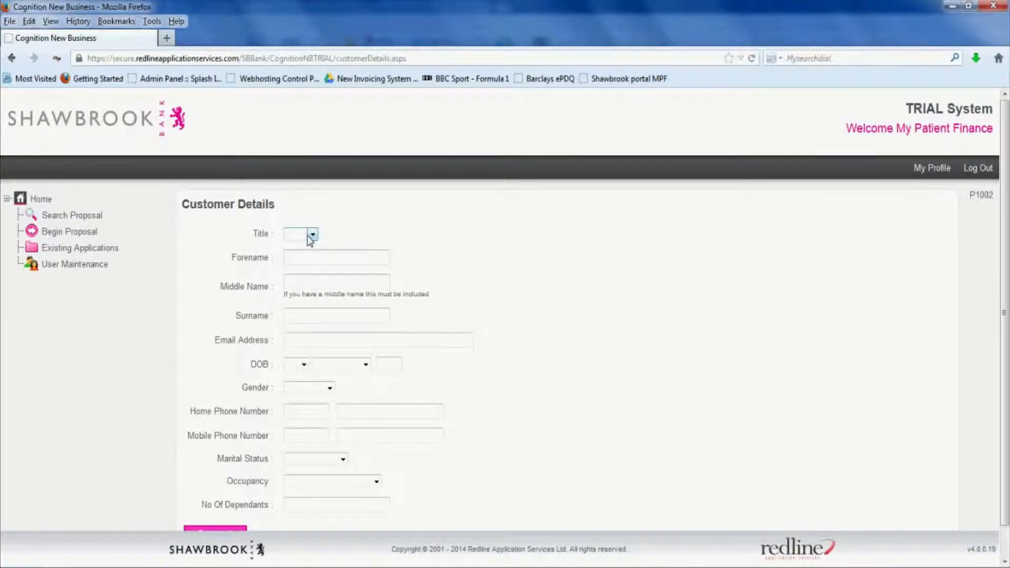
left_click(310, 234)
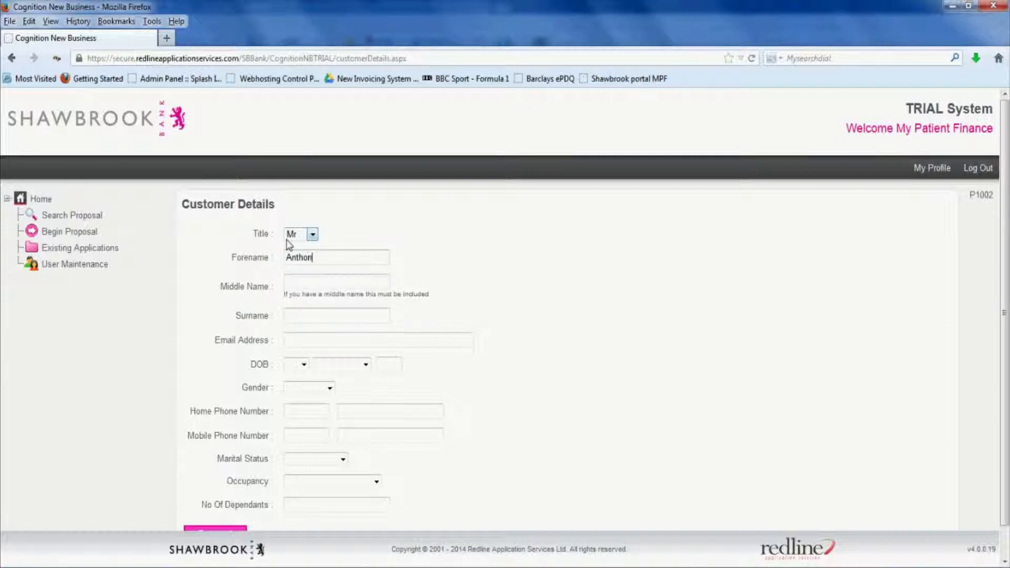
type("Cooper")
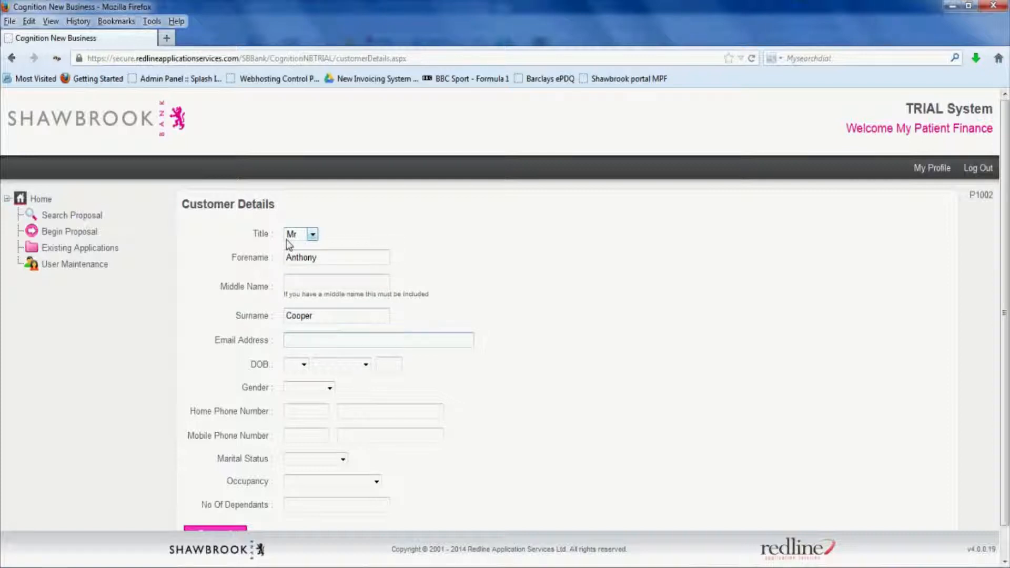
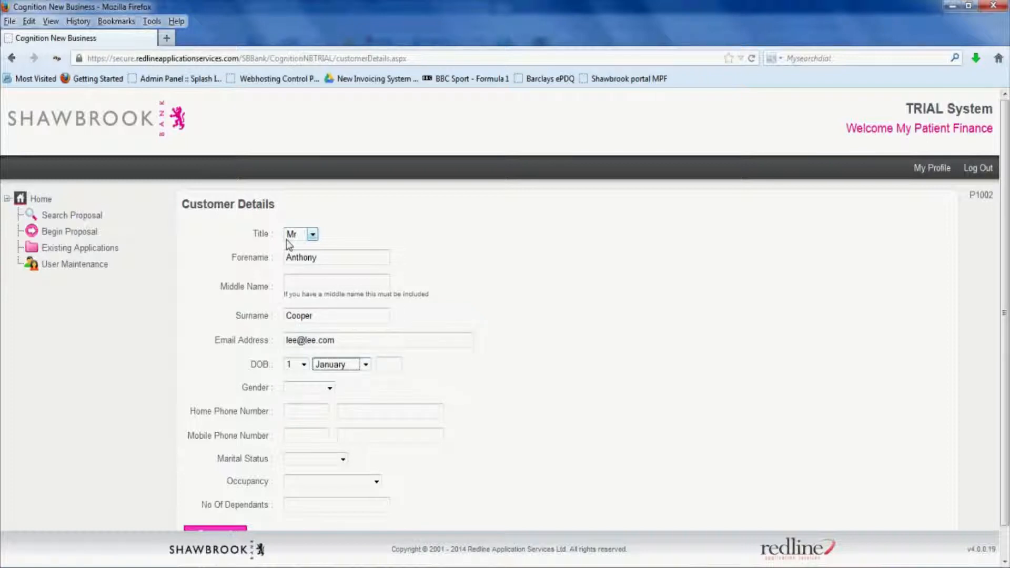
type("1960")
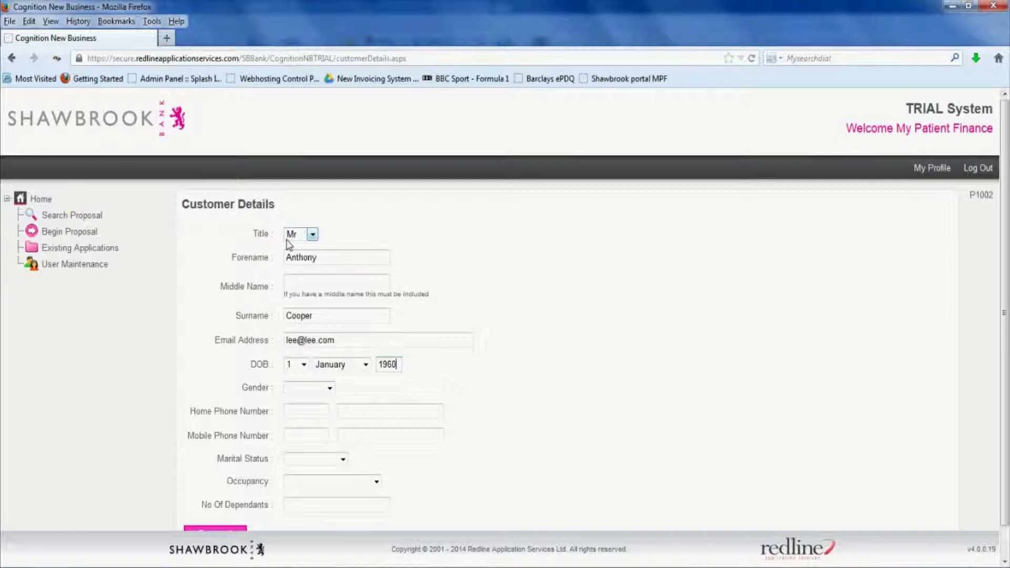
Step: Set gender Male, home phone, marital status Single and 0 dependants, then submit
left_click(327, 387)
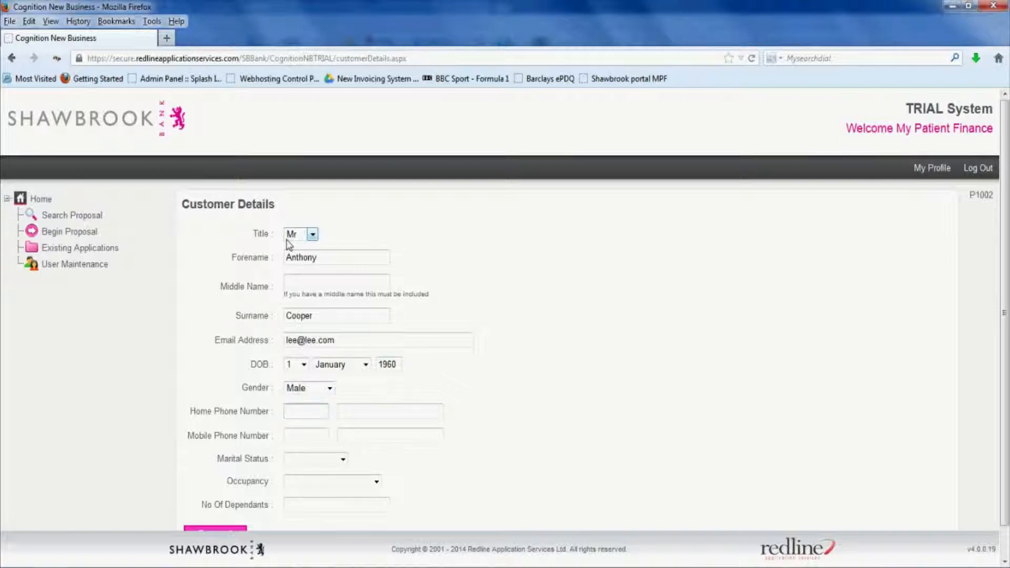
type("4777777")
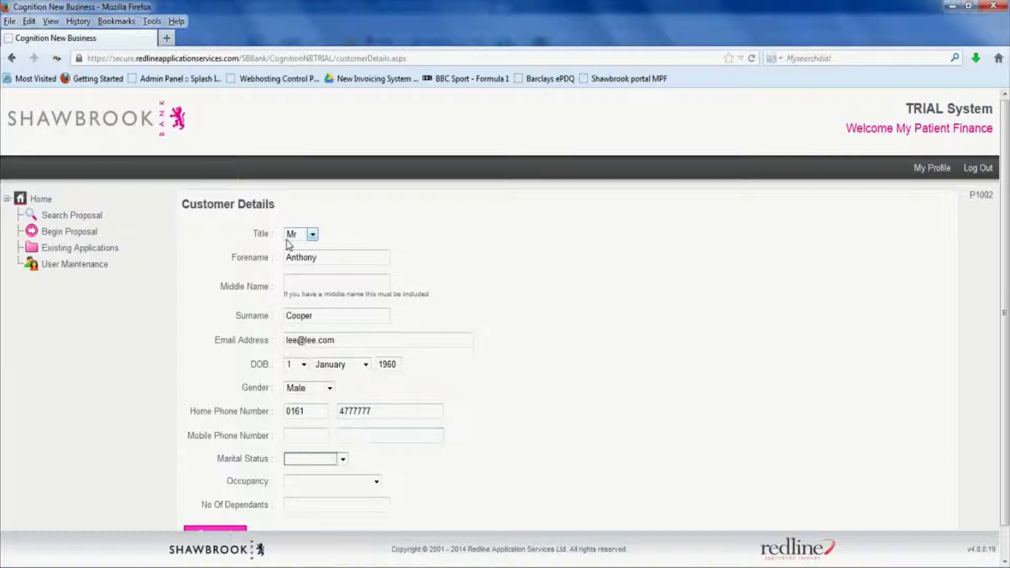
left_click(340, 459)
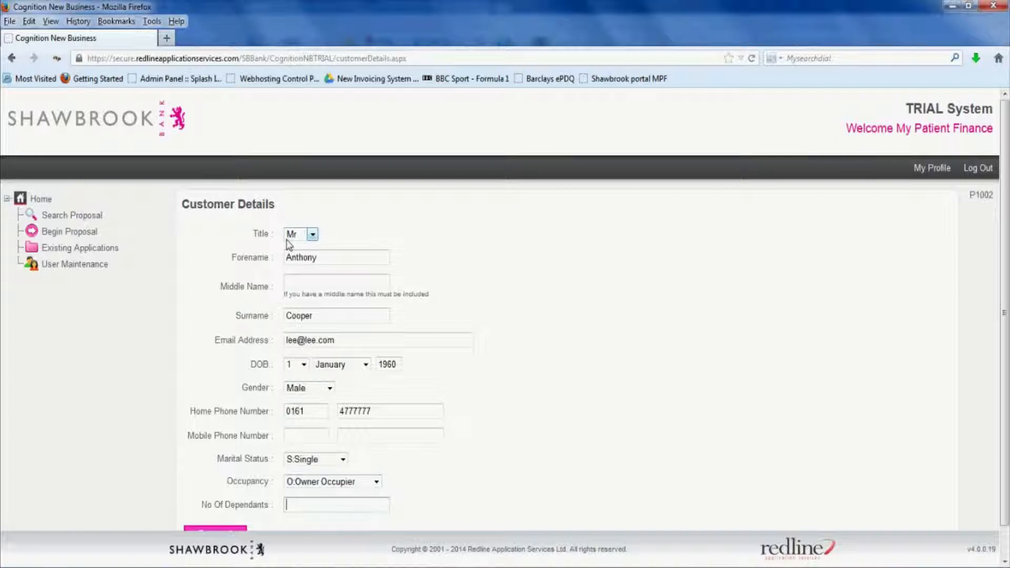
type("0")
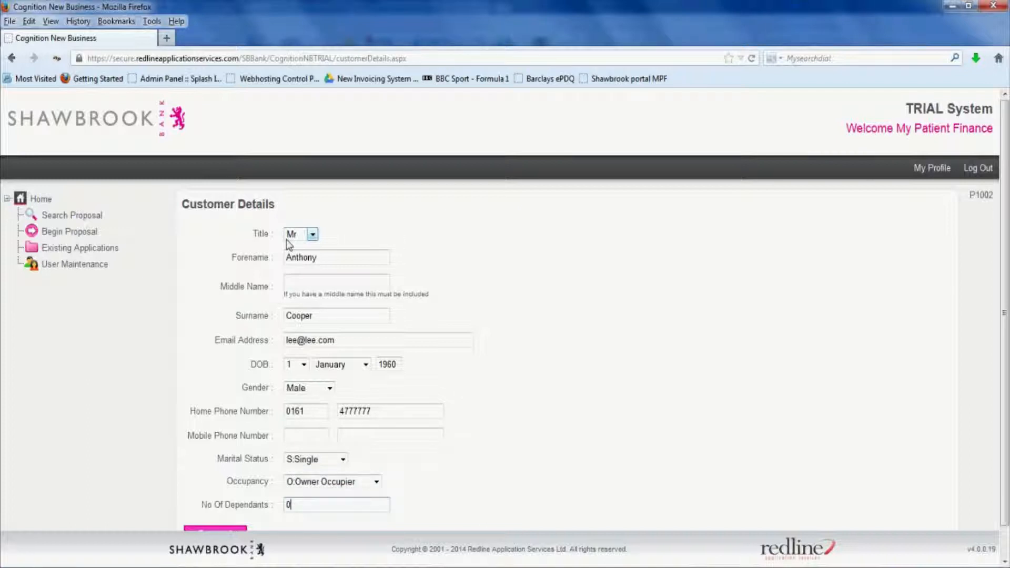
left_click(214, 504)
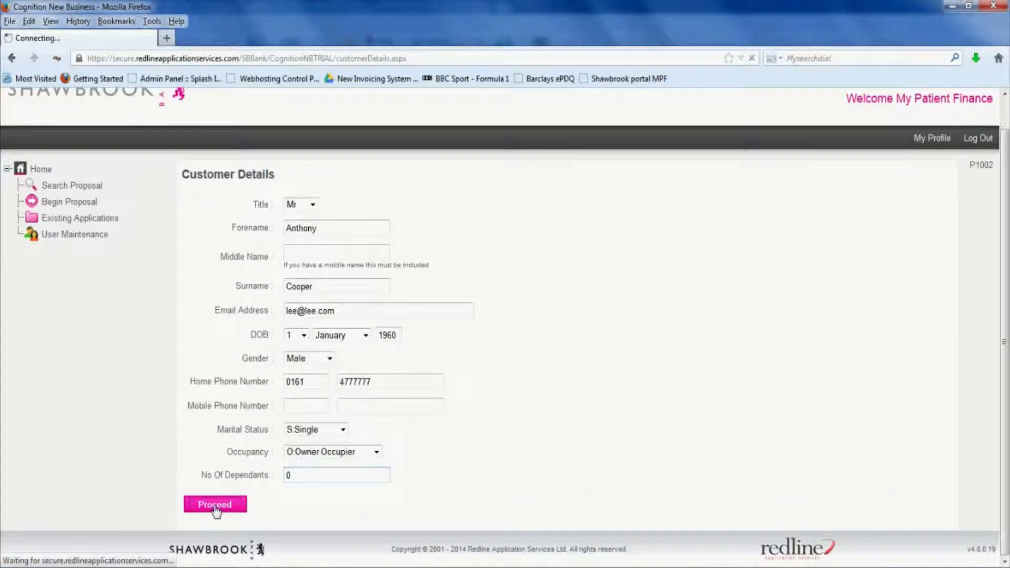
Step: Confirm the disclaimer, answer Yes to criteria and No to consent, and agree to a full credit search
left_click(214, 504)
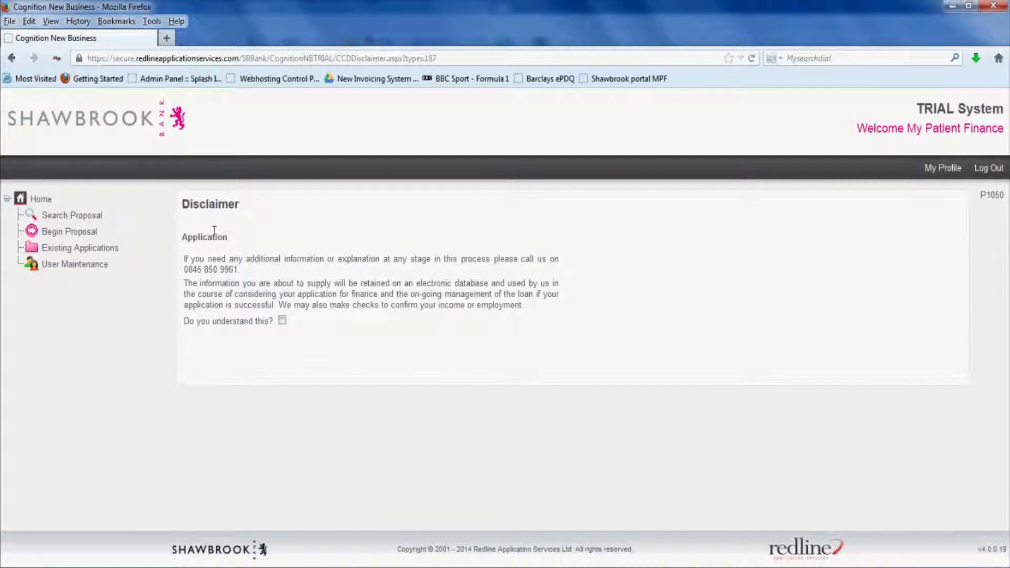
mouse_move(350, 337)
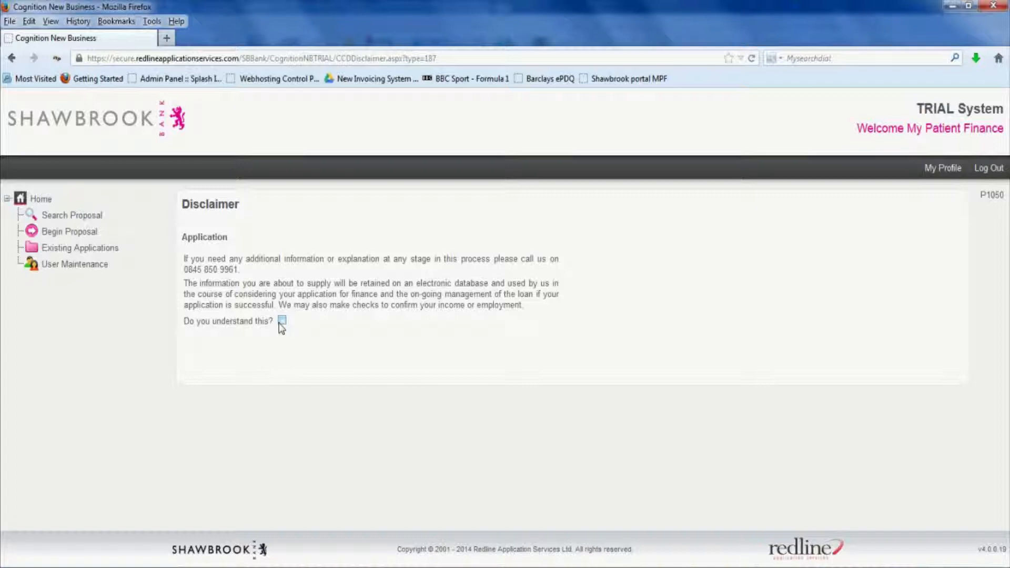
left_click(281, 320)
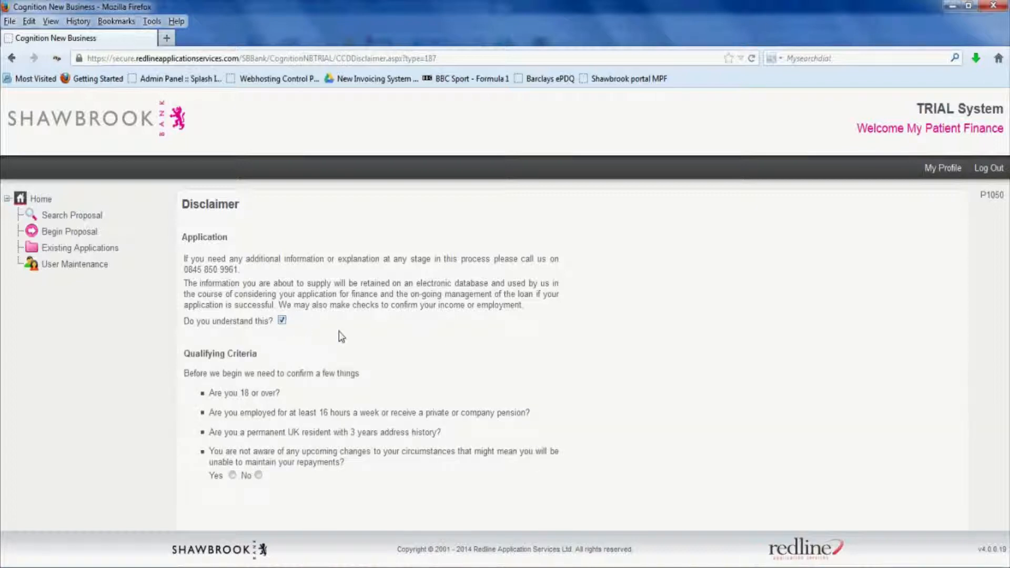
mouse_move(287, 407)
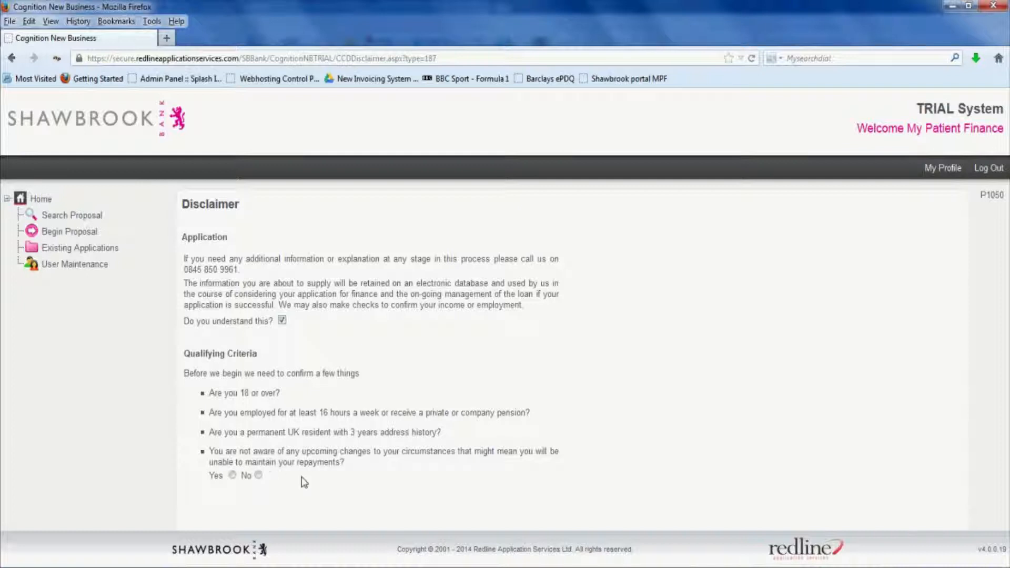
left_click(231, 476)
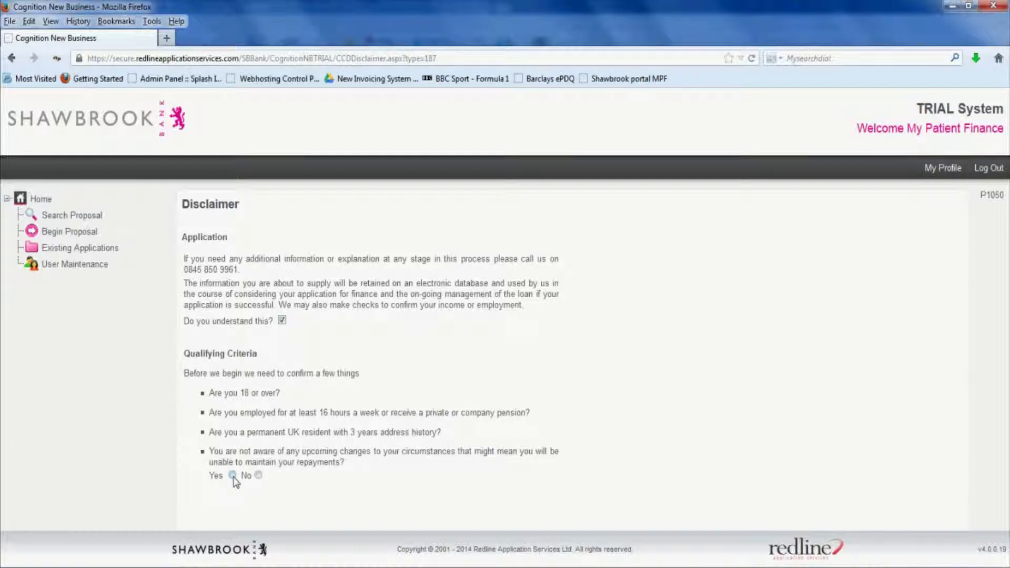
left_click(231, 475)
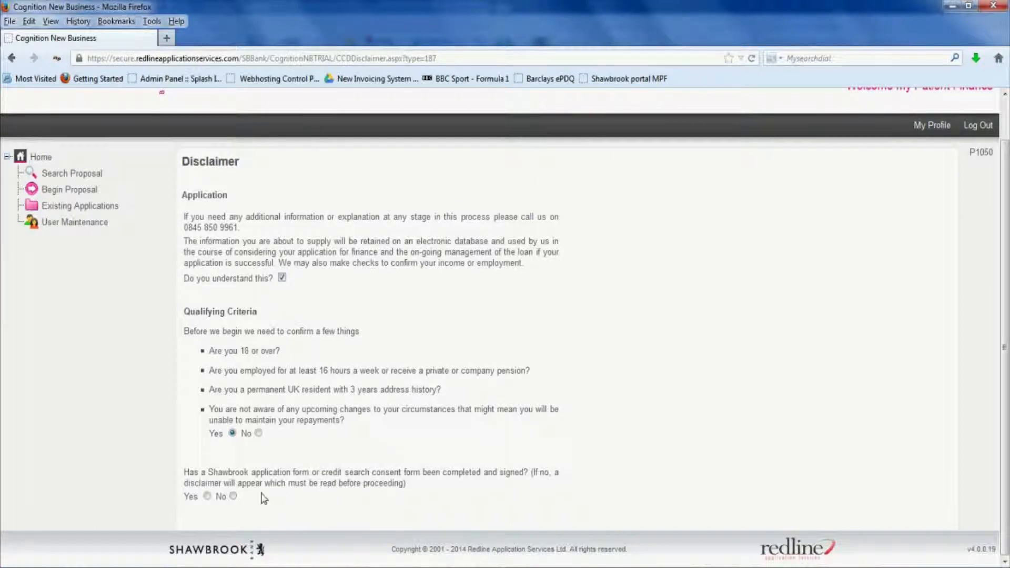
left_click(232, 496)
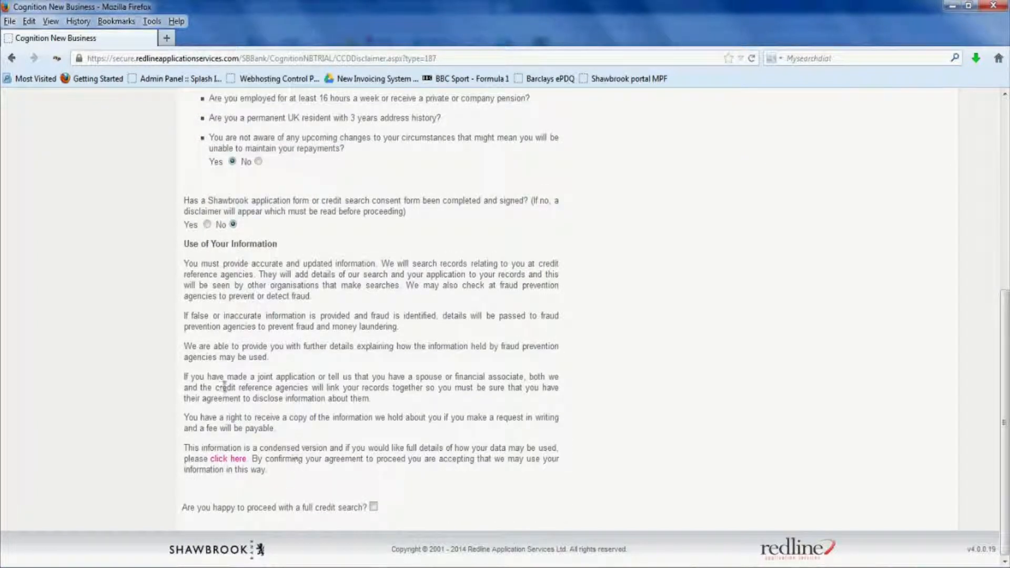
mouse_move(335, 426)
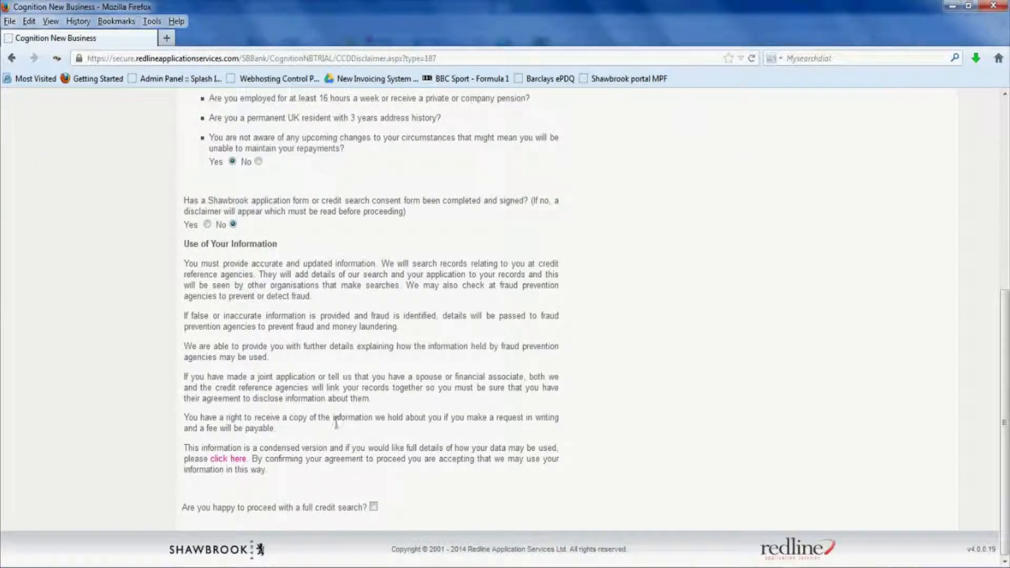
mouse_move(376, 503)
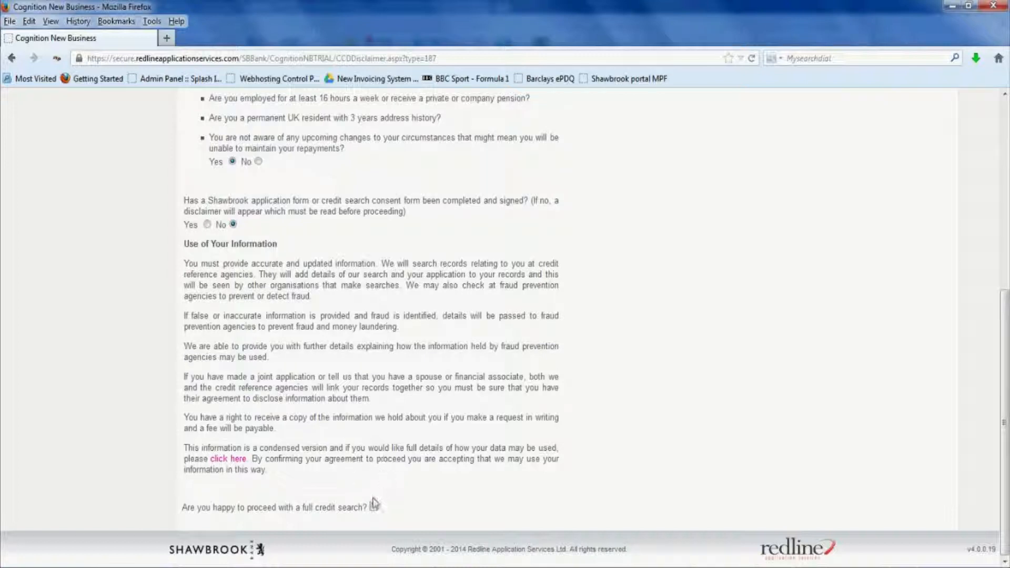
left_click(374, 522)
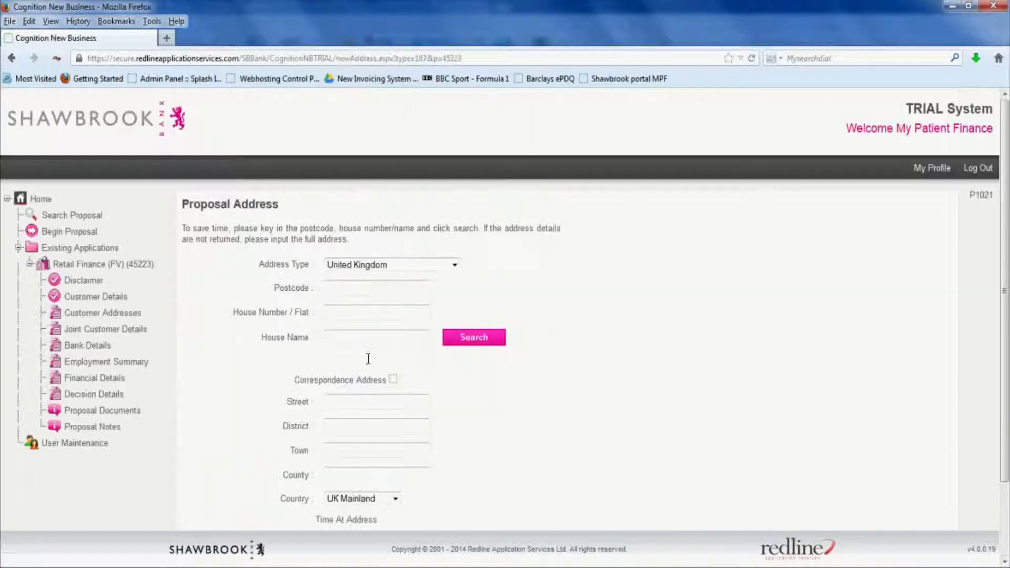
left_click(376, 288)
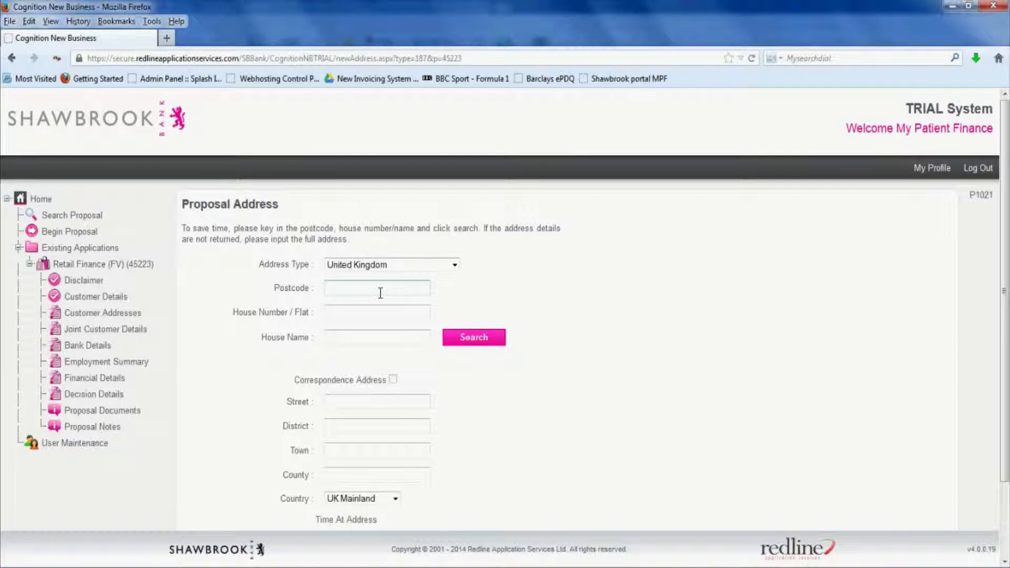
type("B")
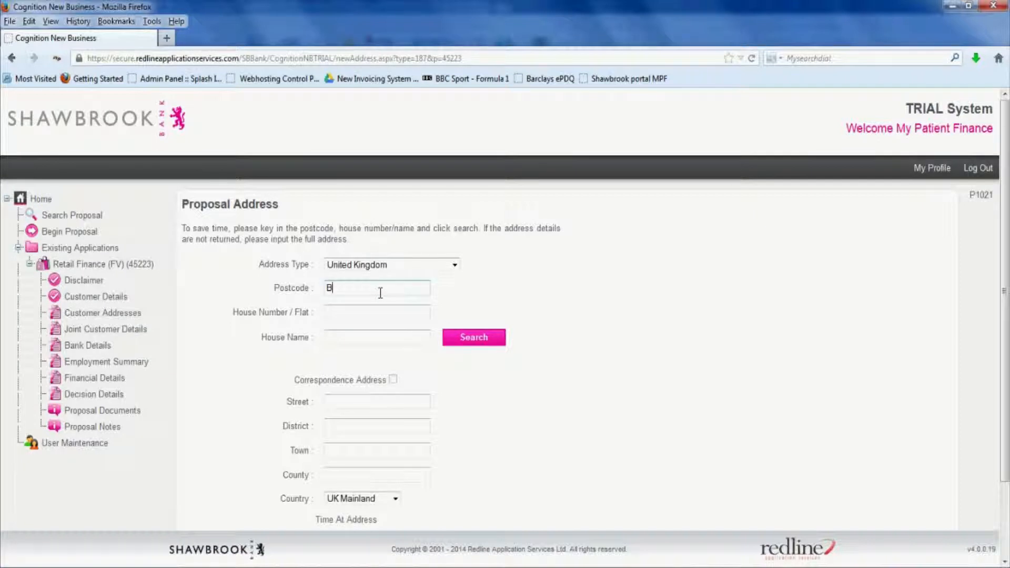
type("A133BN")
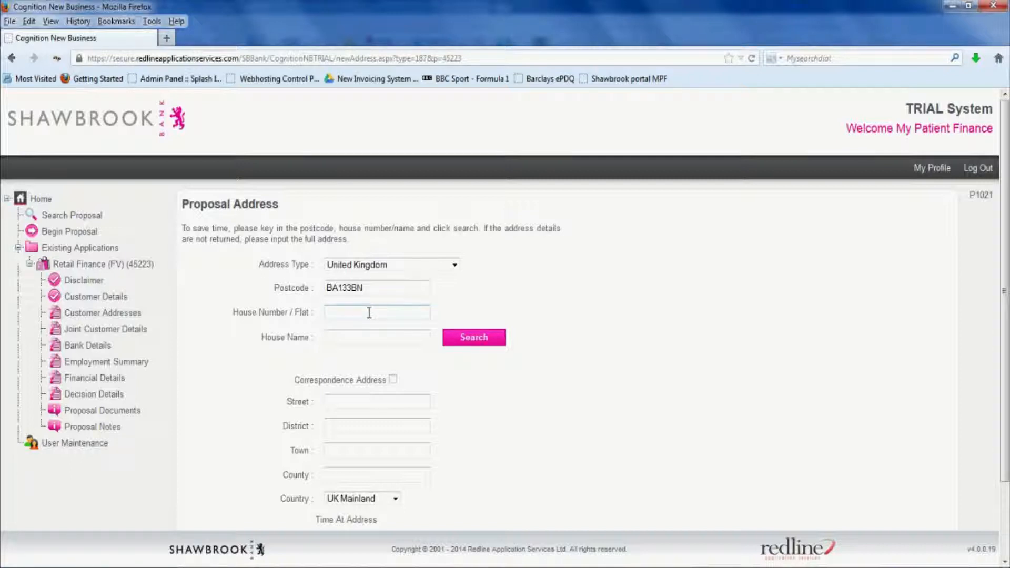
left_click(376, 312)
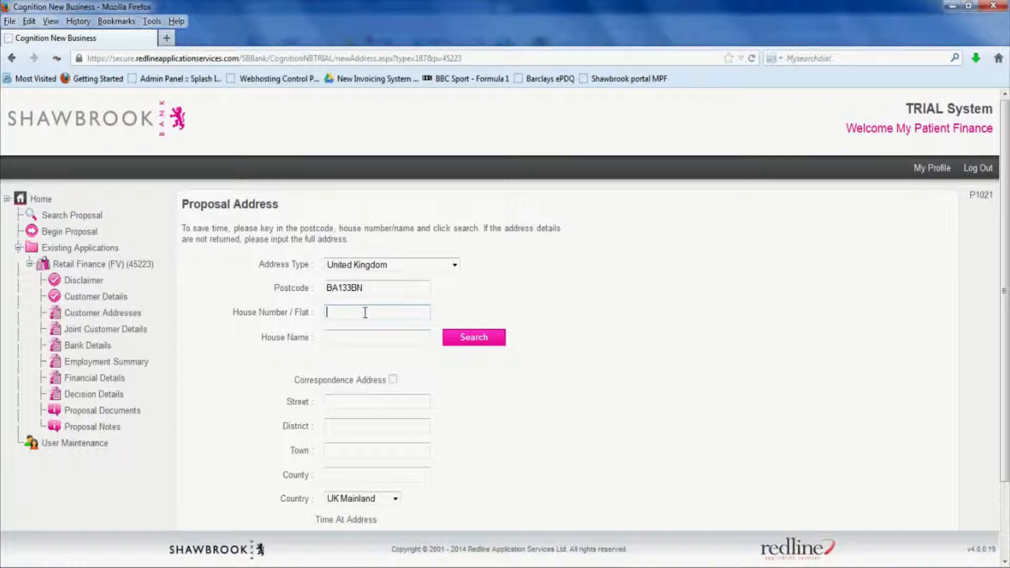
type("148")
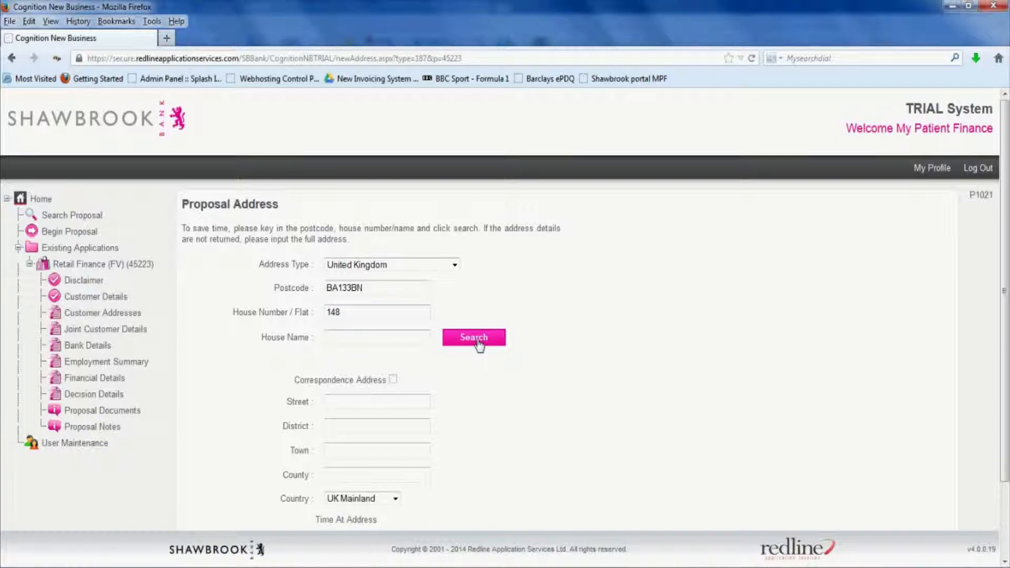
left_click(474, 337)
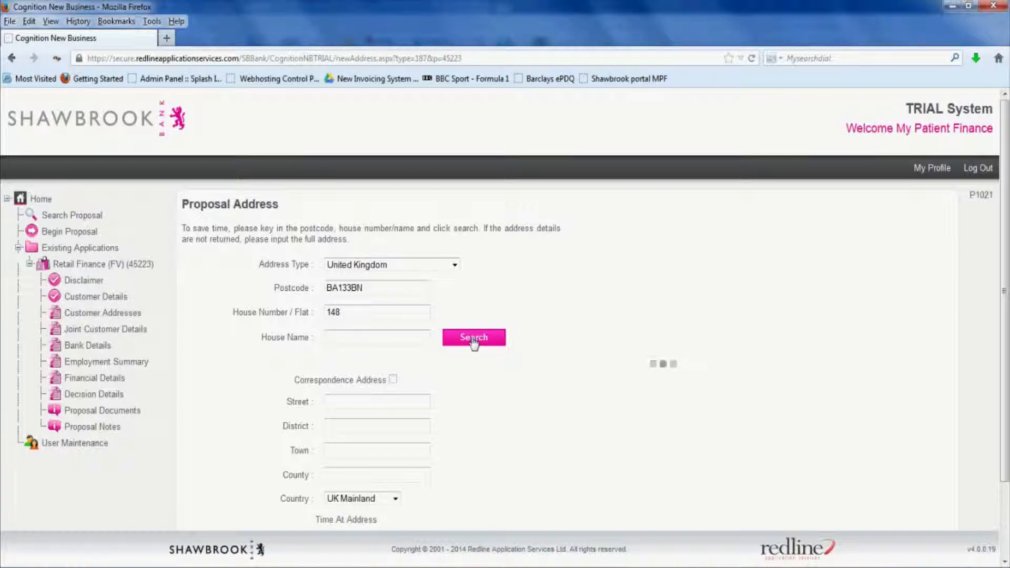
left_click(474, 338)
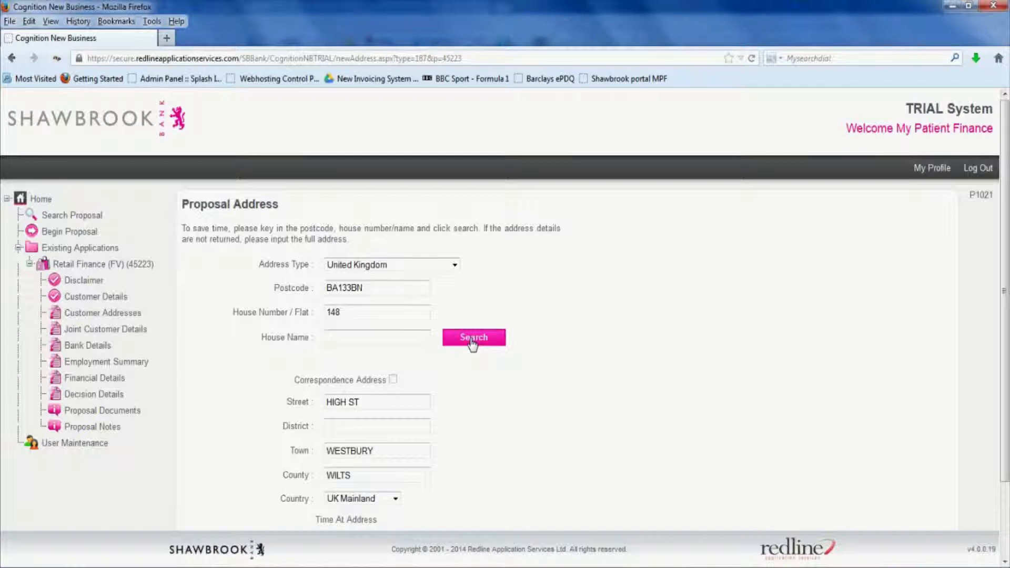
scroll("down", 3)
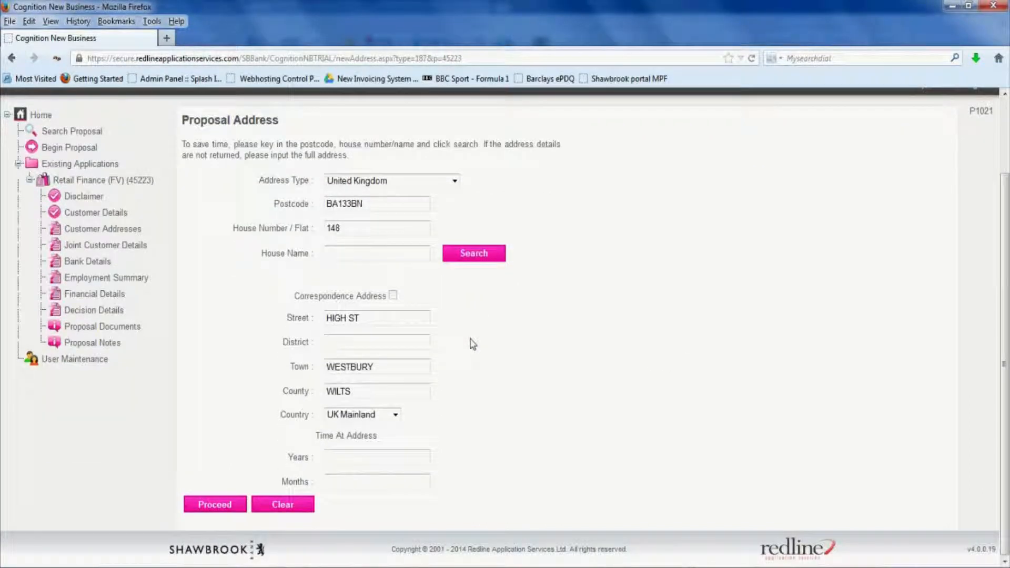
left_click(376, 457)
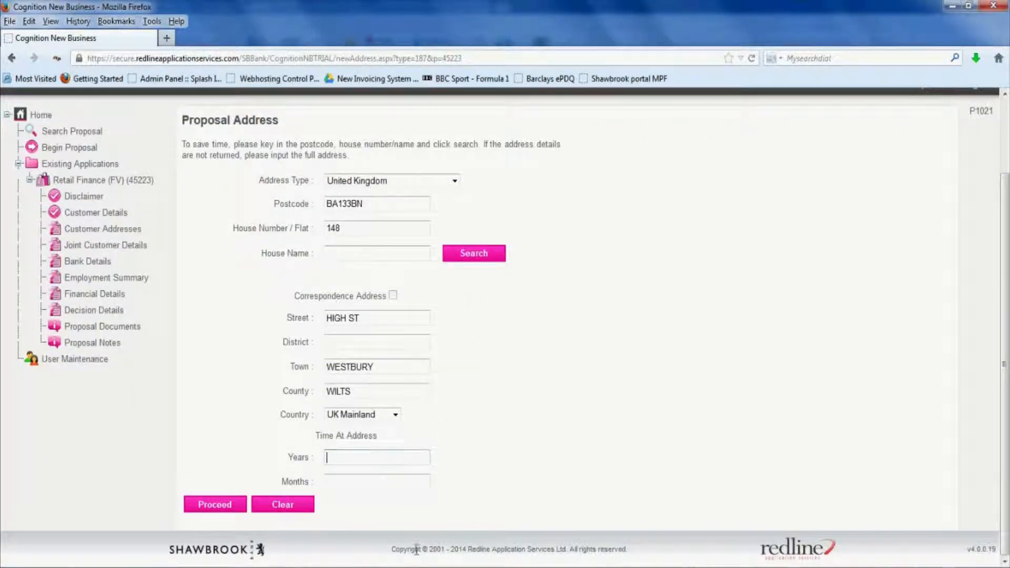
type("5")
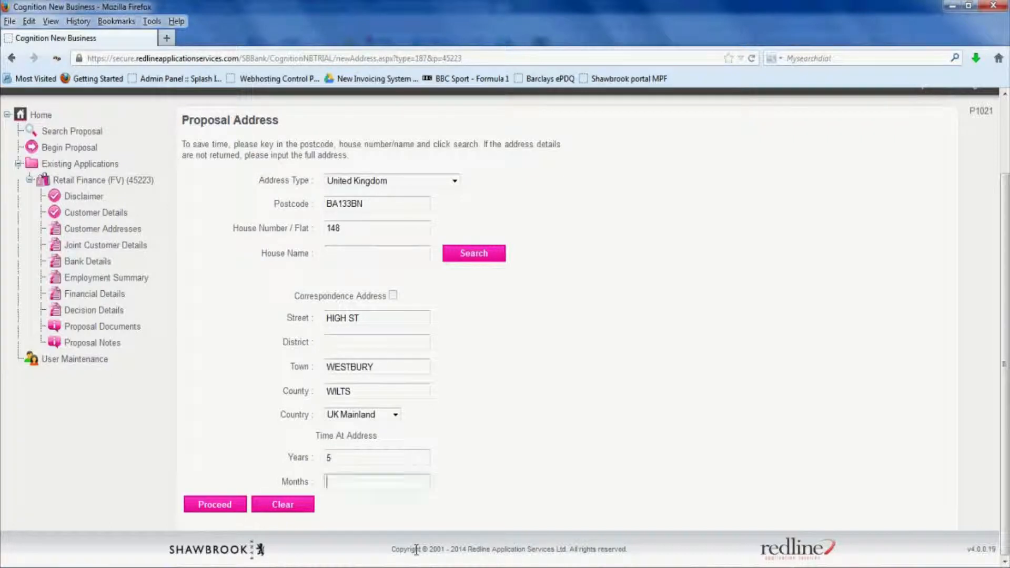
left_click(214, 504)
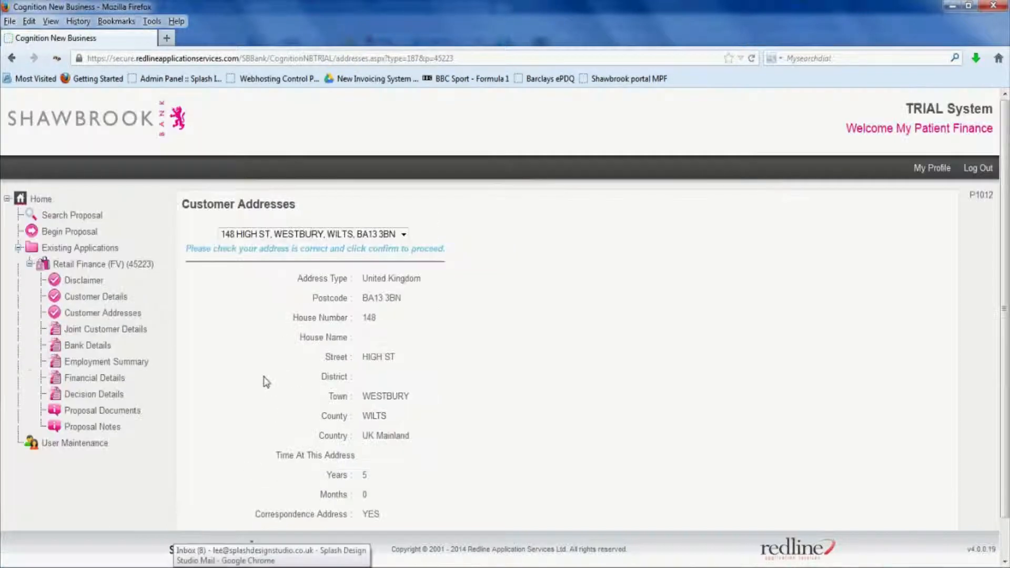
scroll("down", 3)
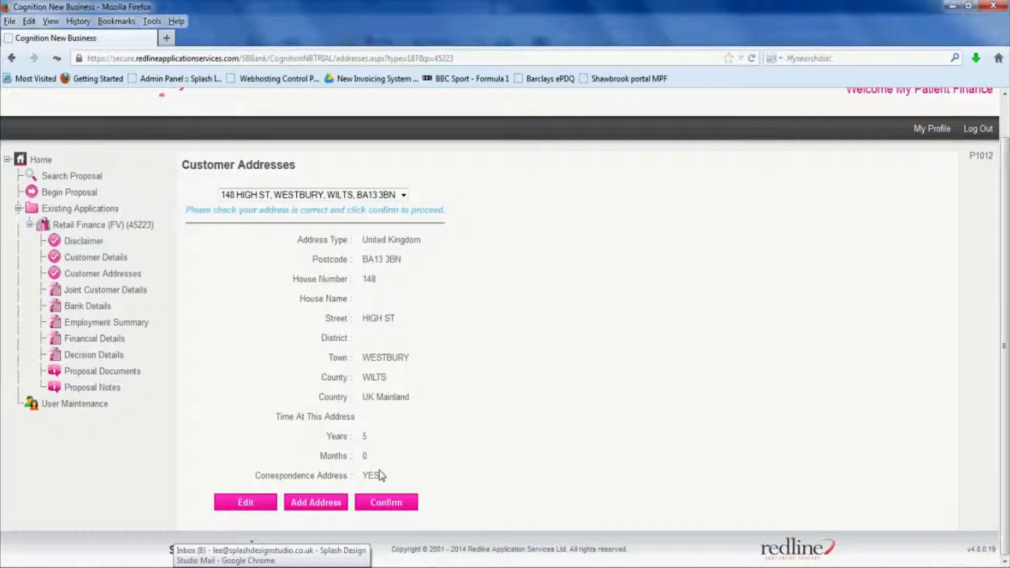
mouse_move(387, 503)
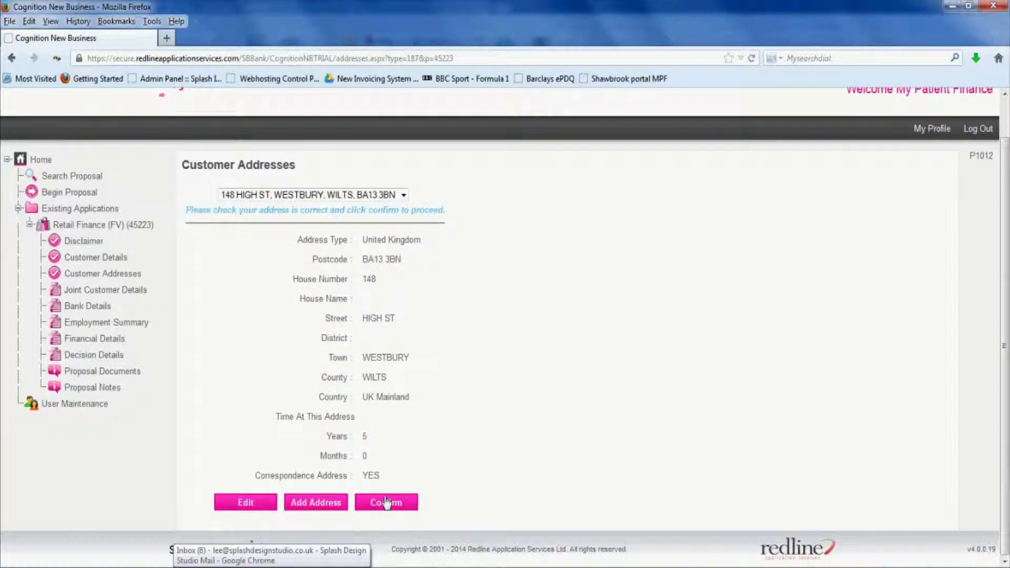
left_click(387, 502)
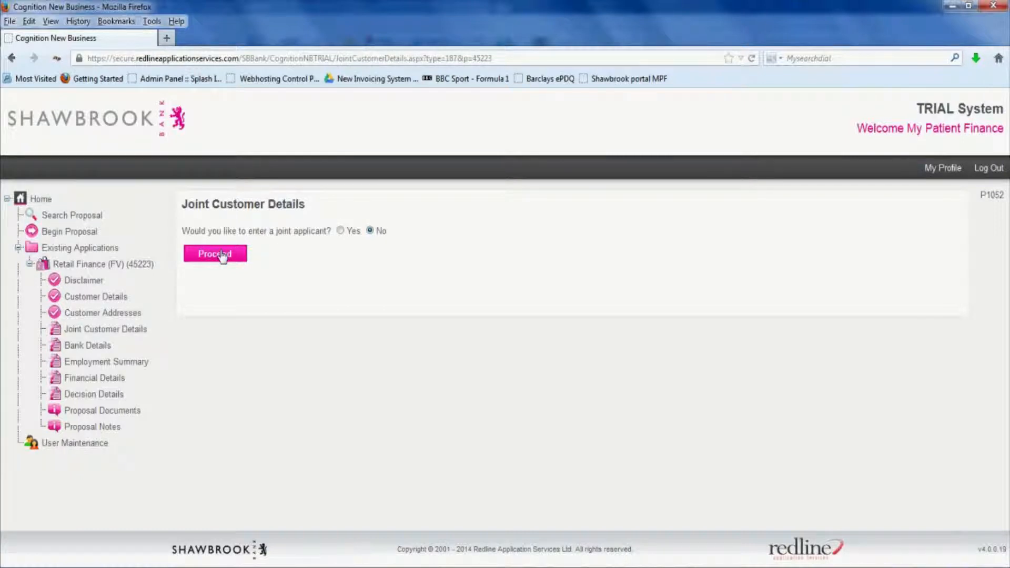
Step: Enter the RBS account details with 5 years banking, 2 credit cards and a cheque card, then submit
left_click(215, 254)
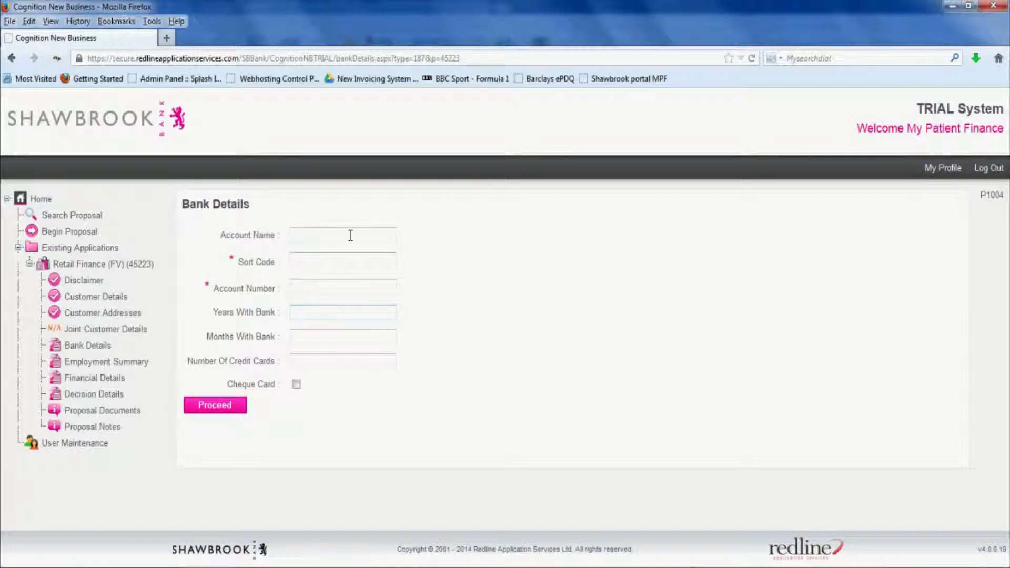
type("RBS")
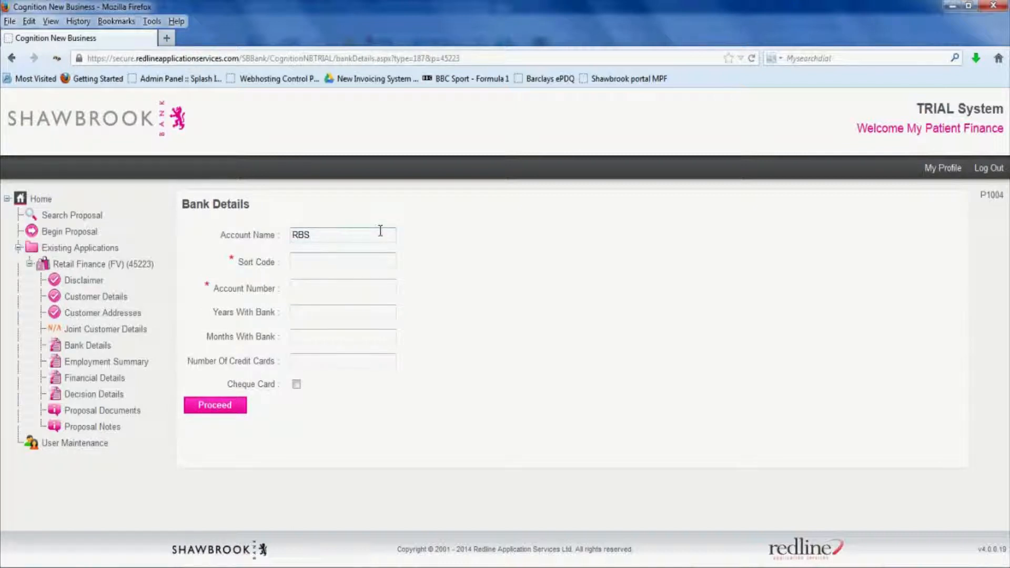
type("6")
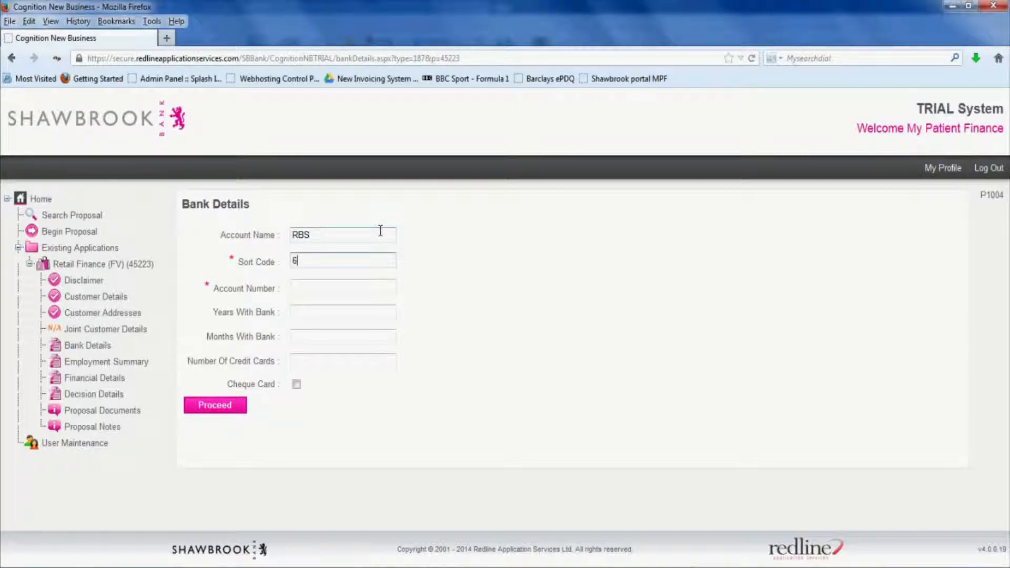
type("01320")
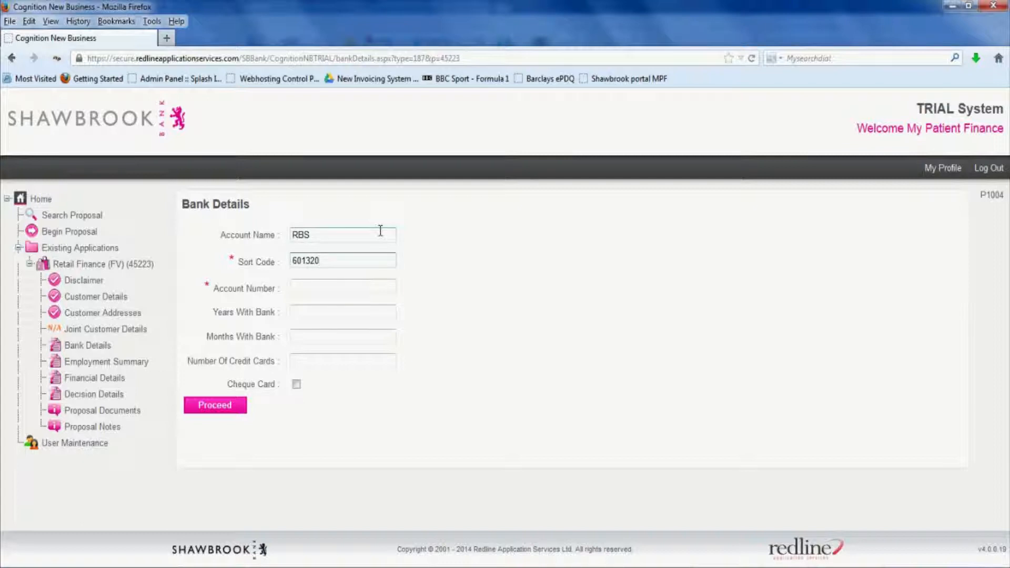
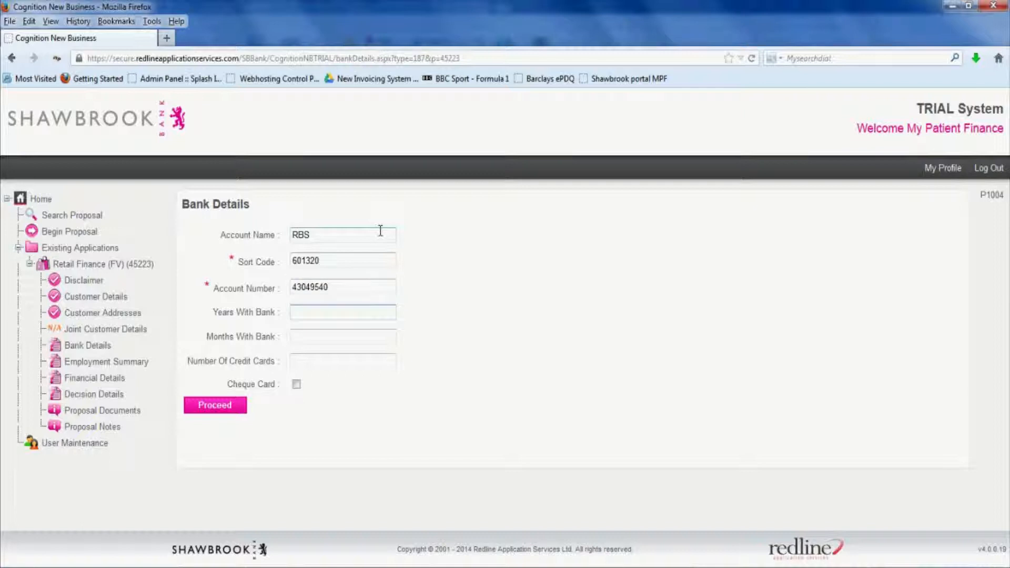
type("5")
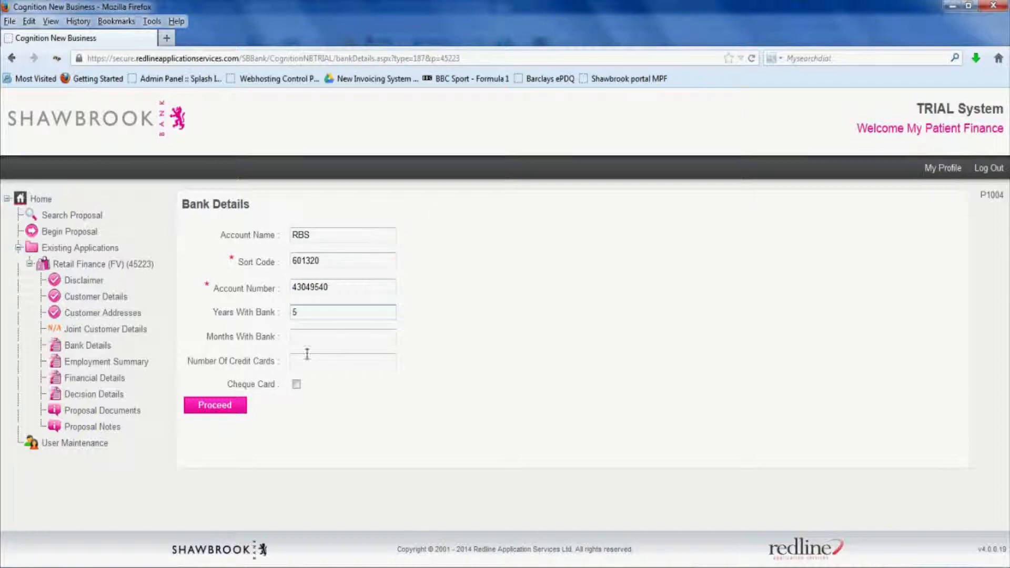
type("2")
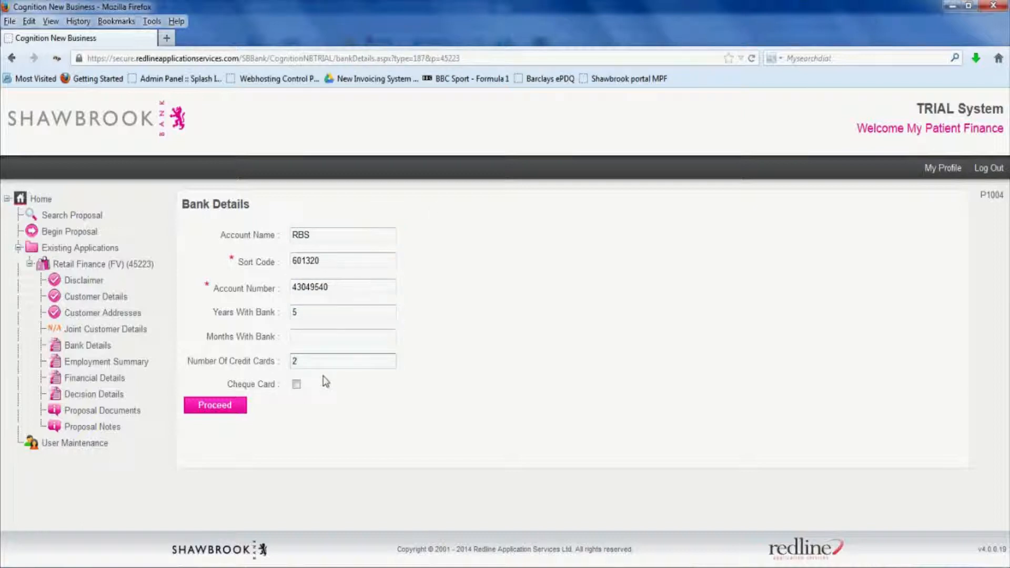
left_click(296, 384)
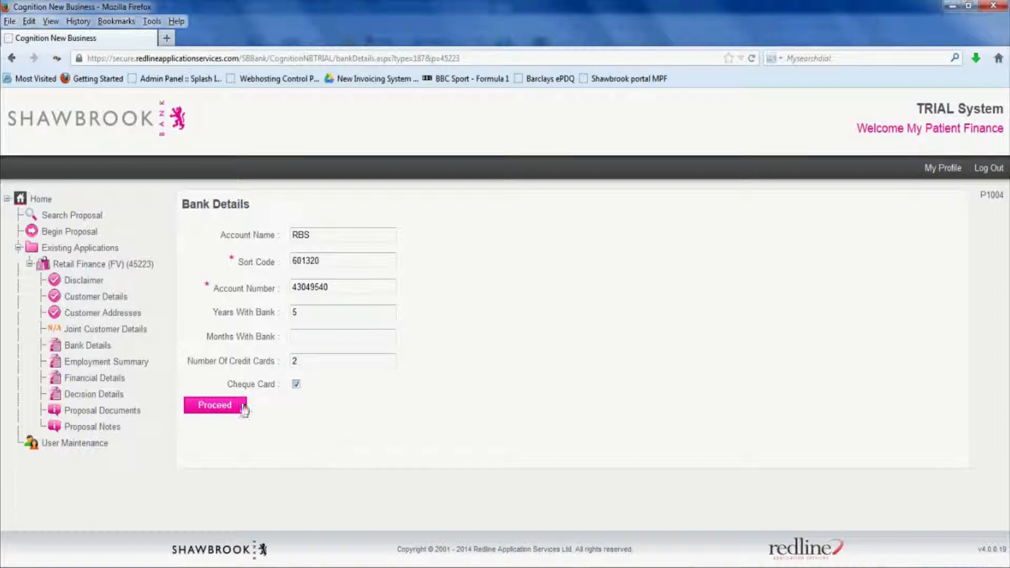
left_click(214, 405)
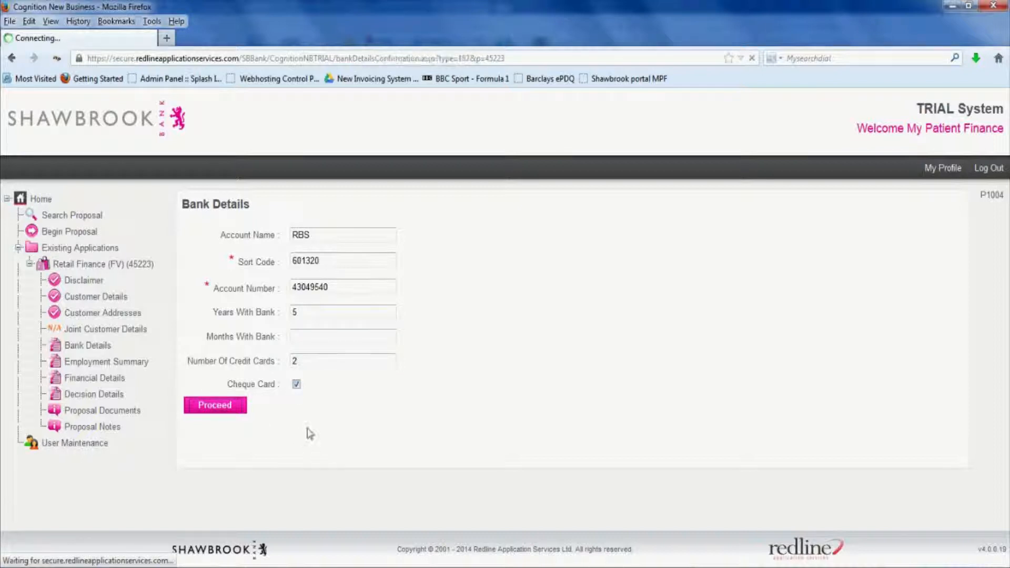
left_click(214, 404)
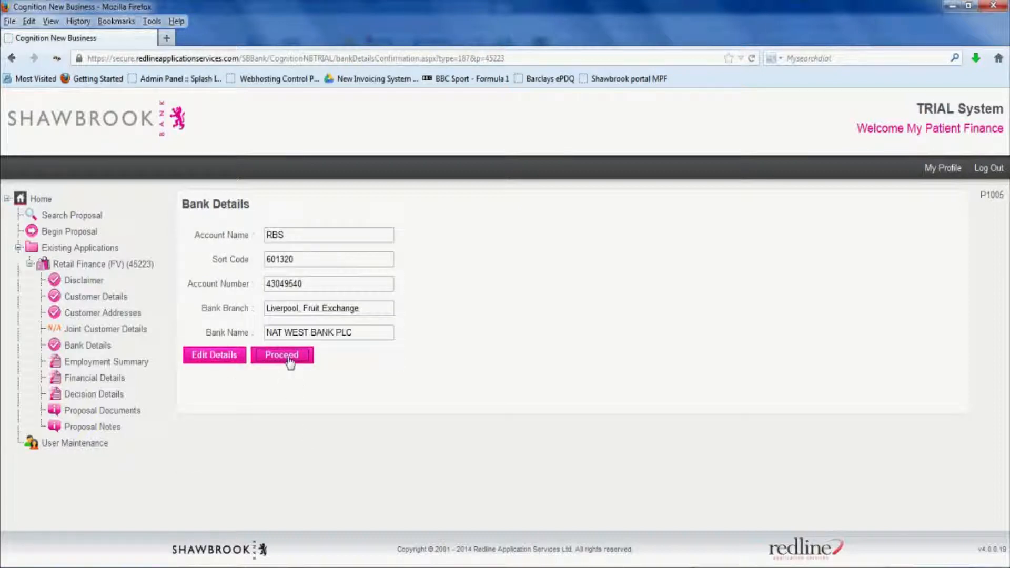
Step: Accept the bank details and set employment status to Employed, category Other
left_click(281, 355)
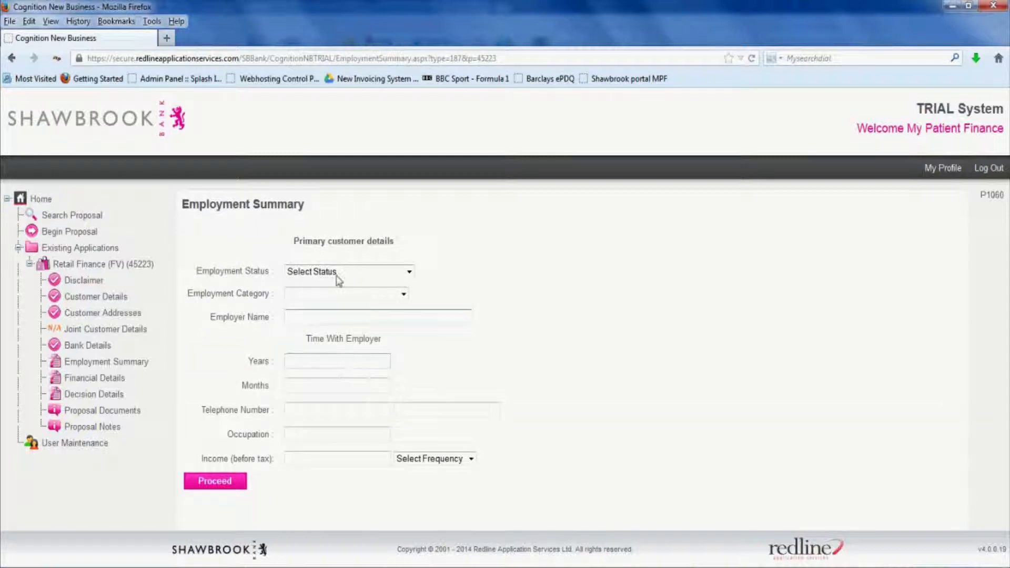
left_click(348, 271)
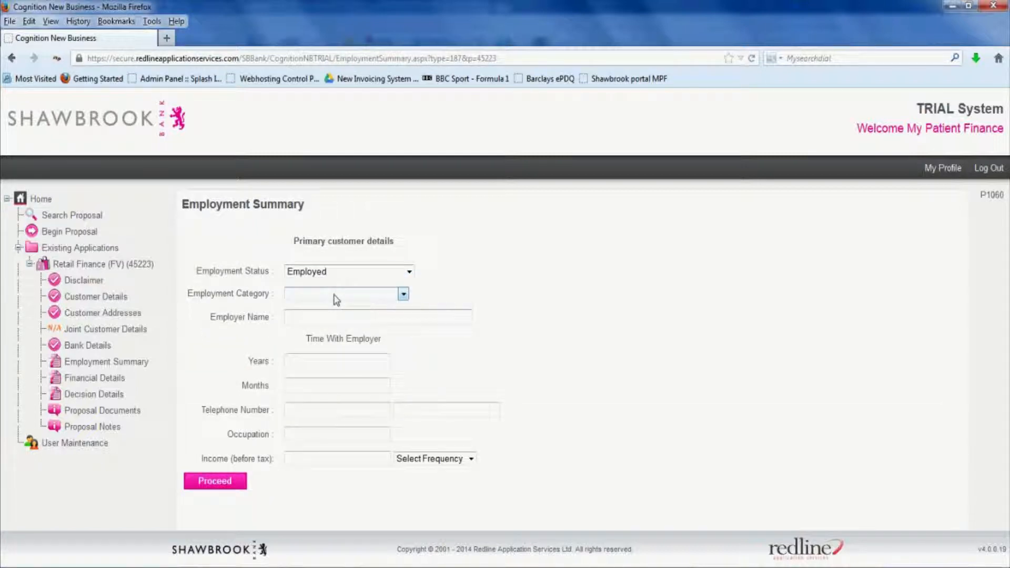
left_click(403, 294)
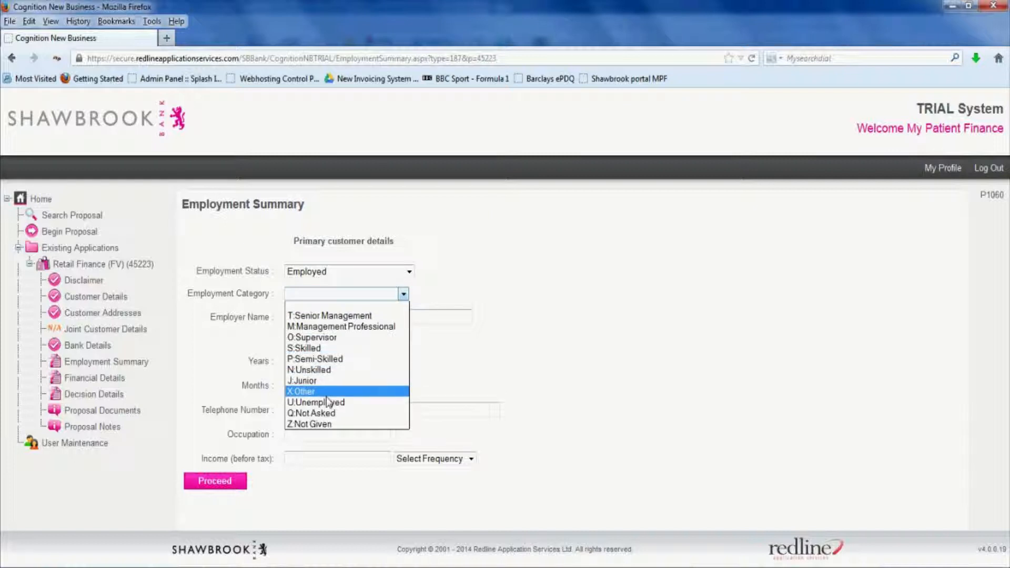
left_click(299, 392)
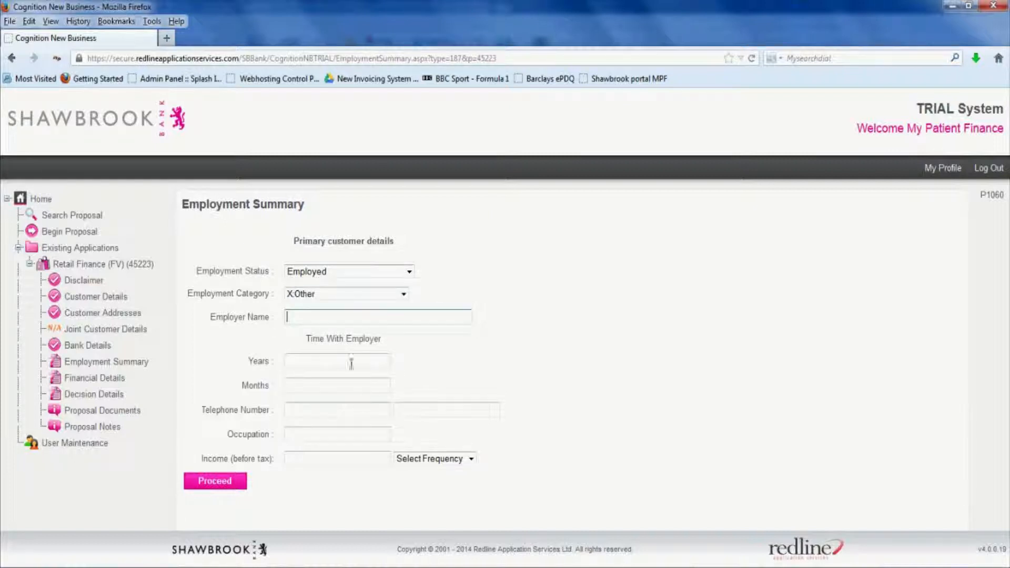
Step: Enter employer Bobs Pillows, 5 years, Manager, £30,000 per year, and submit
type("Bobs")
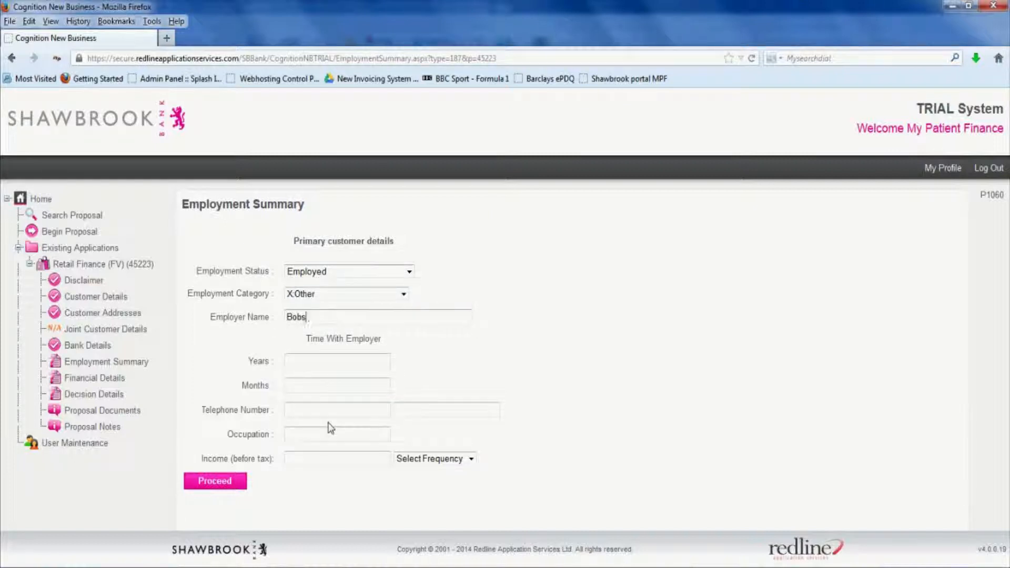
type("Pillows")
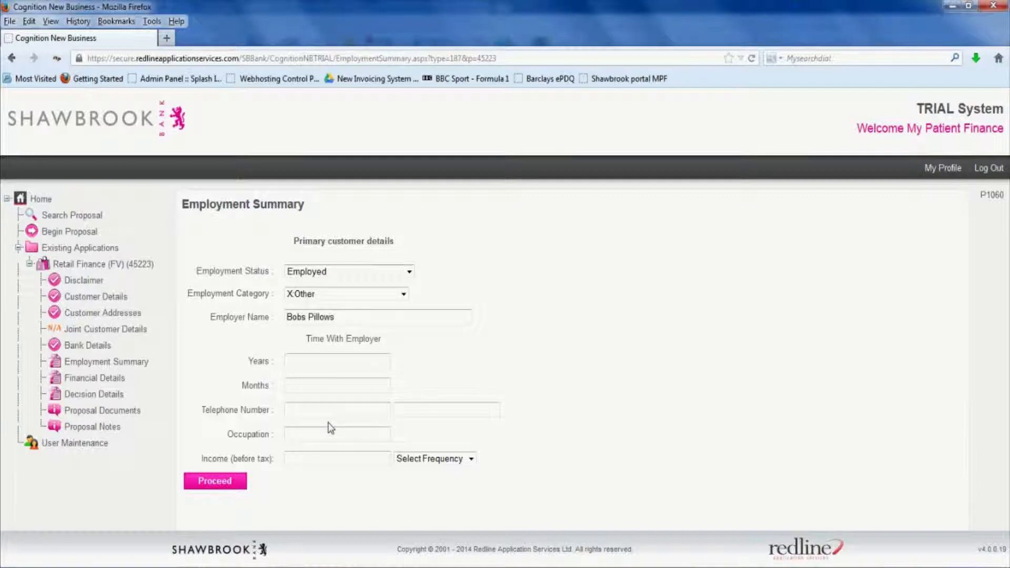
type("5")
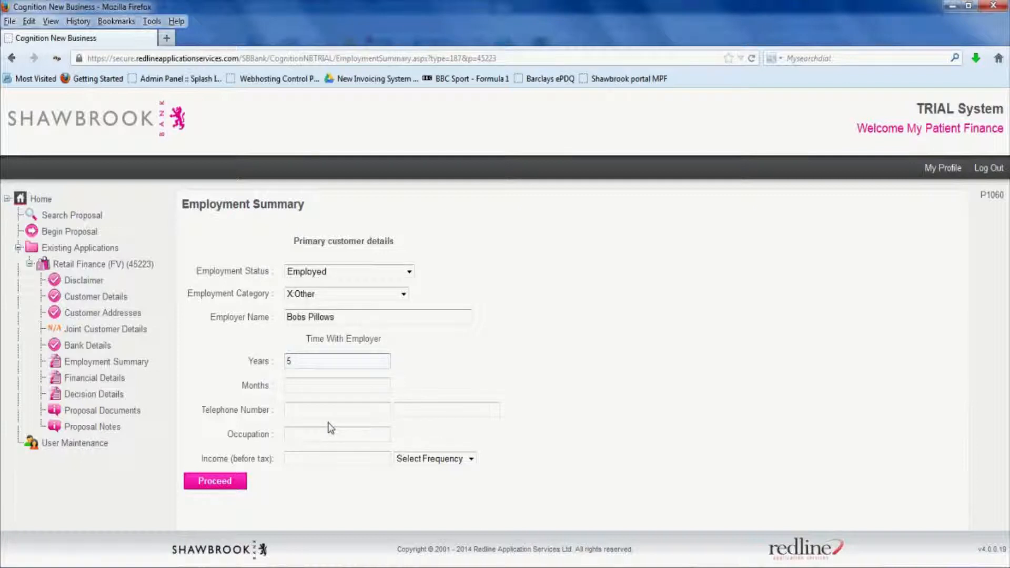
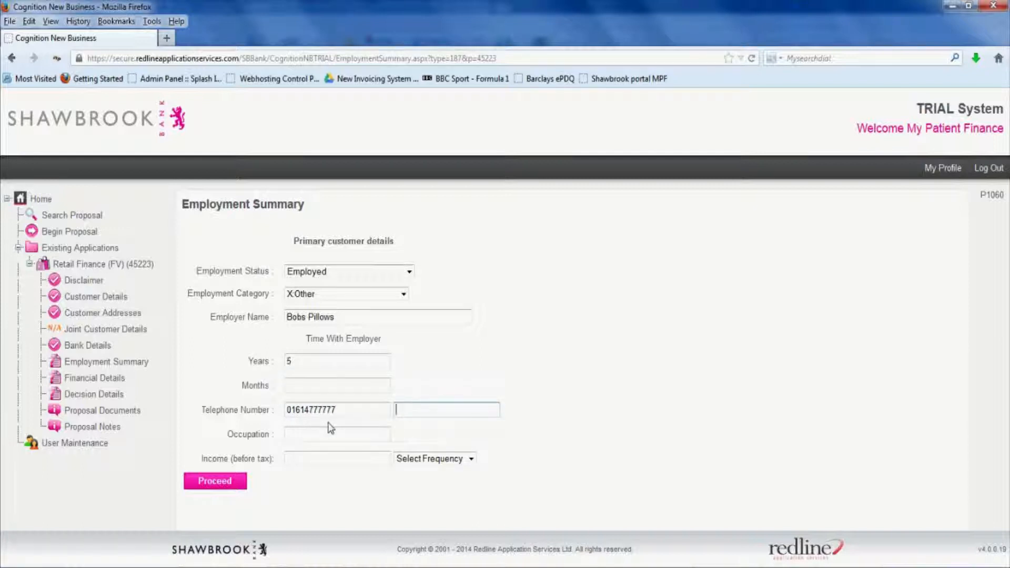
type("Manag")
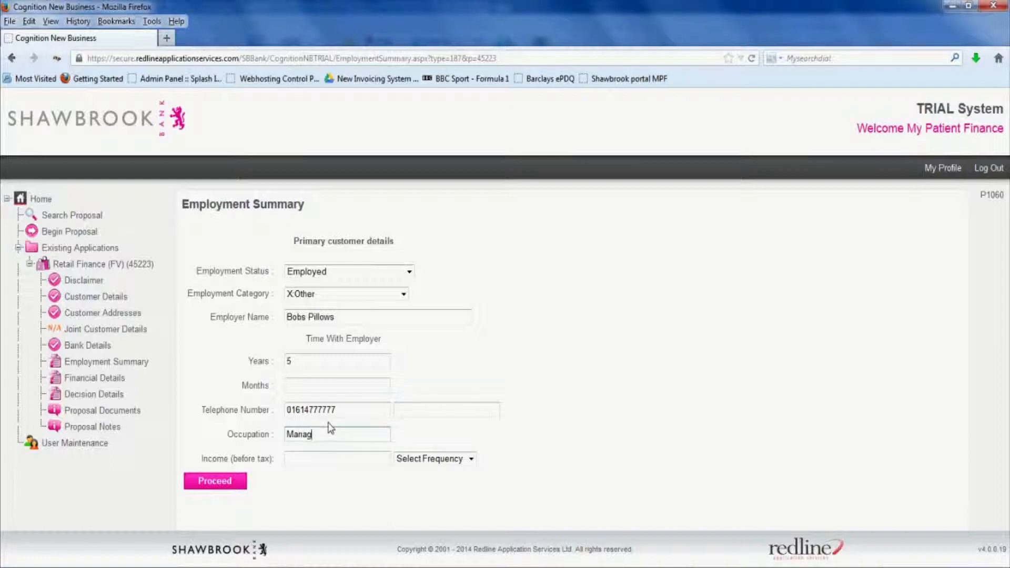
type("30000")
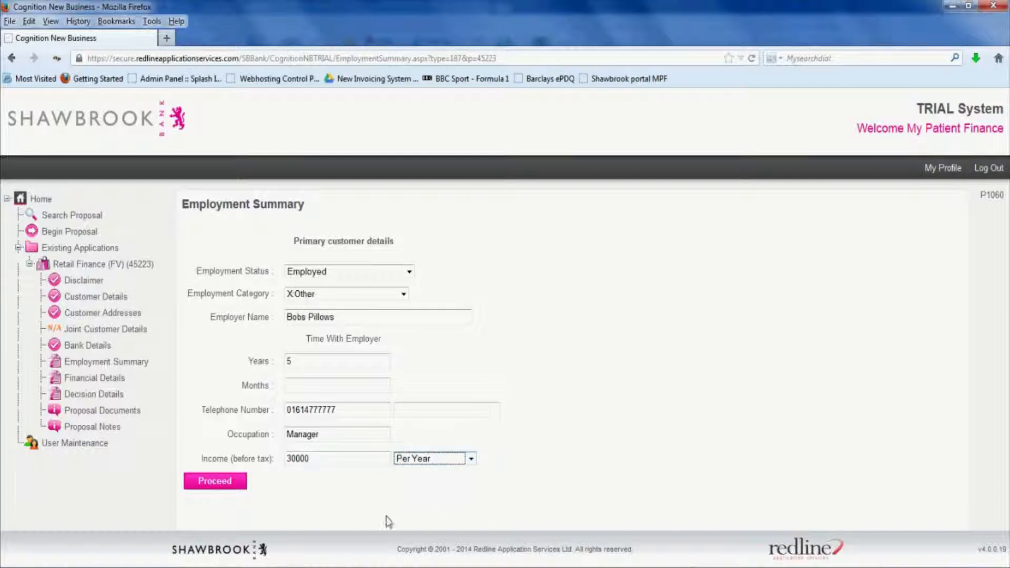
left_click(214, 481)
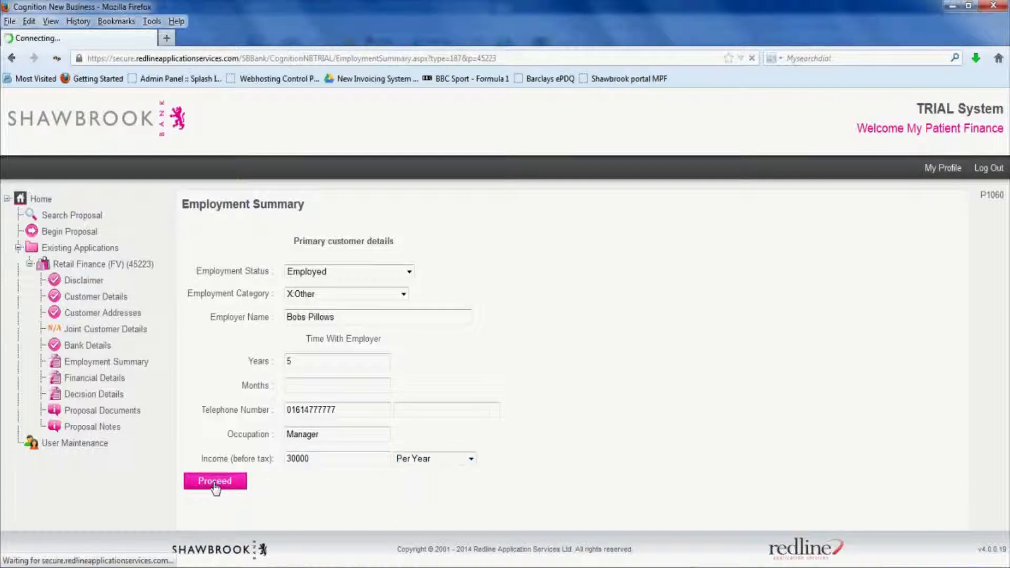
Step: Enter goods 'Implants' priced at £5,000 and fill in the totals
left_click(215, 481)
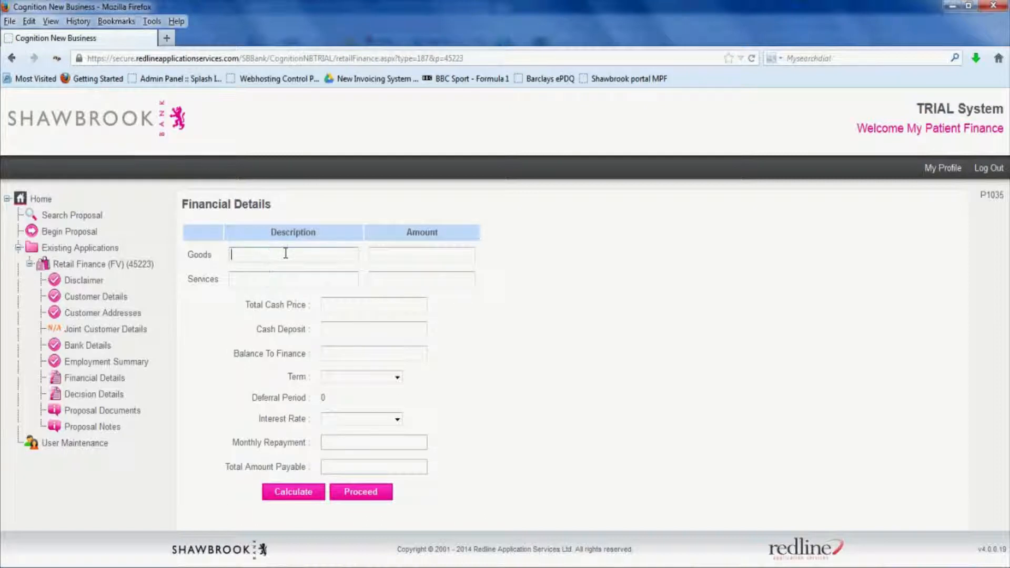
type("Implants")
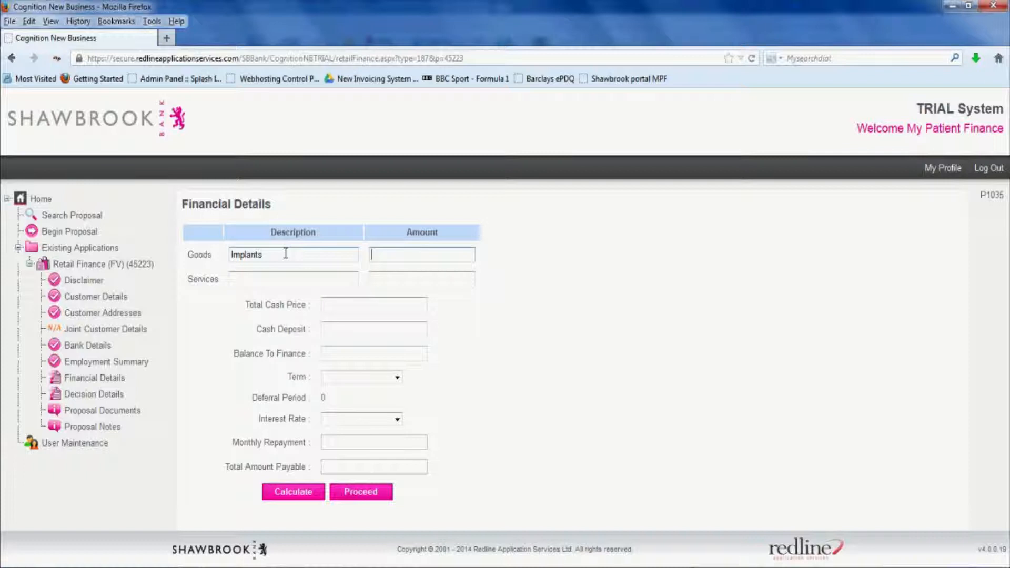
type("5000")
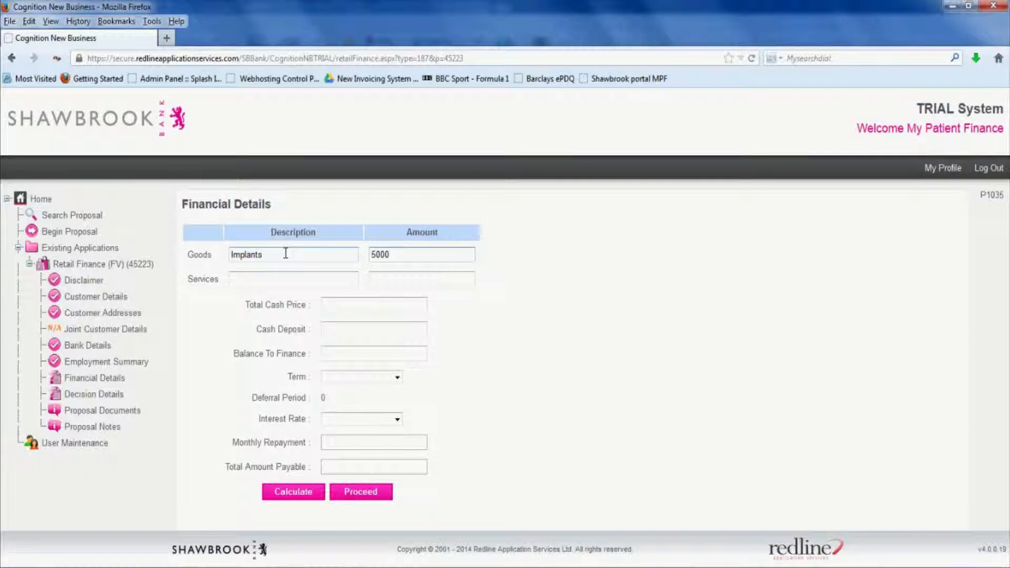
left_click(293, 492)
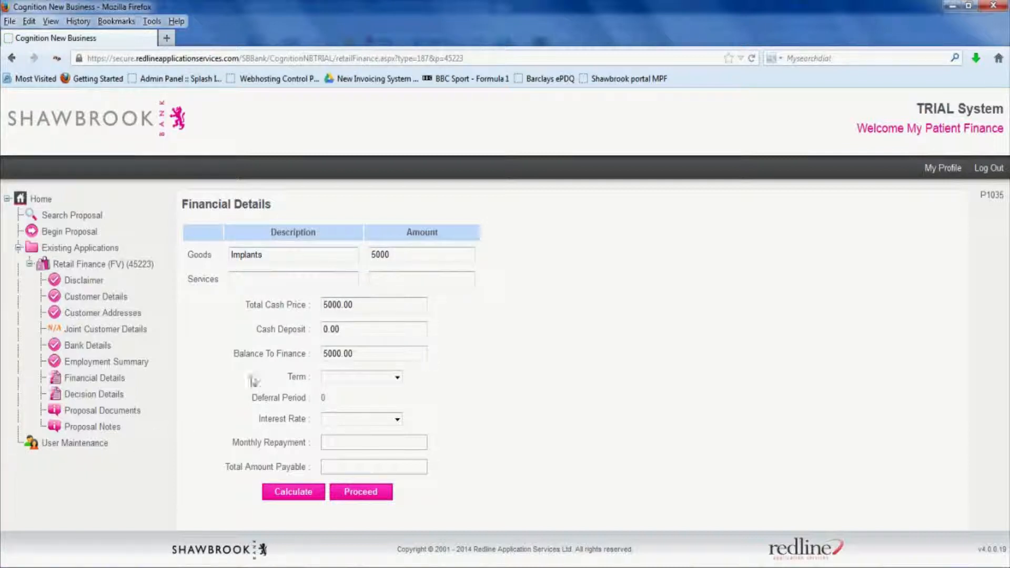
Step: Choose a 12-month term at 0.0% interest and calculate the repayments
left_click(397, 377)
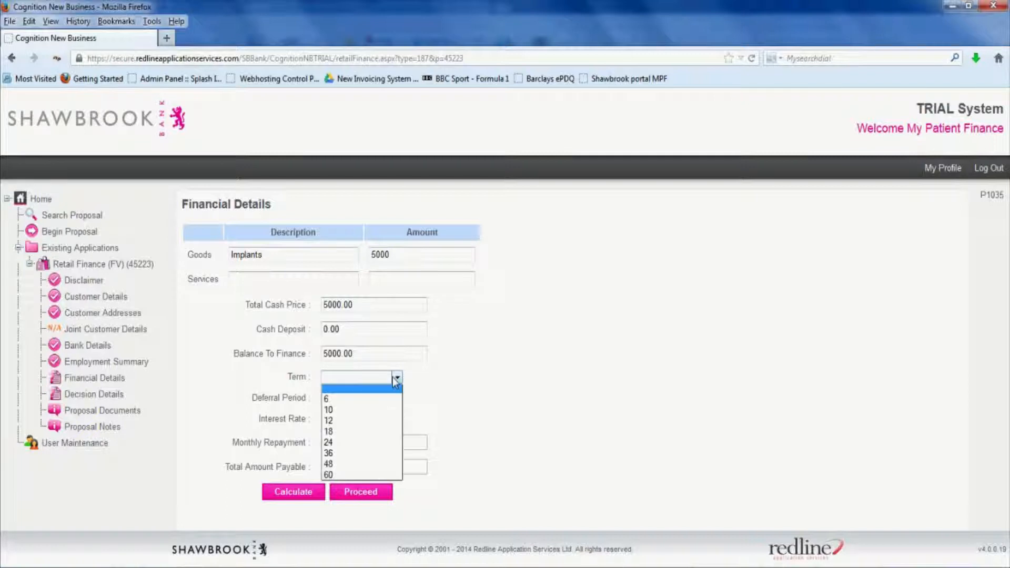
mouse_move(362, 425)
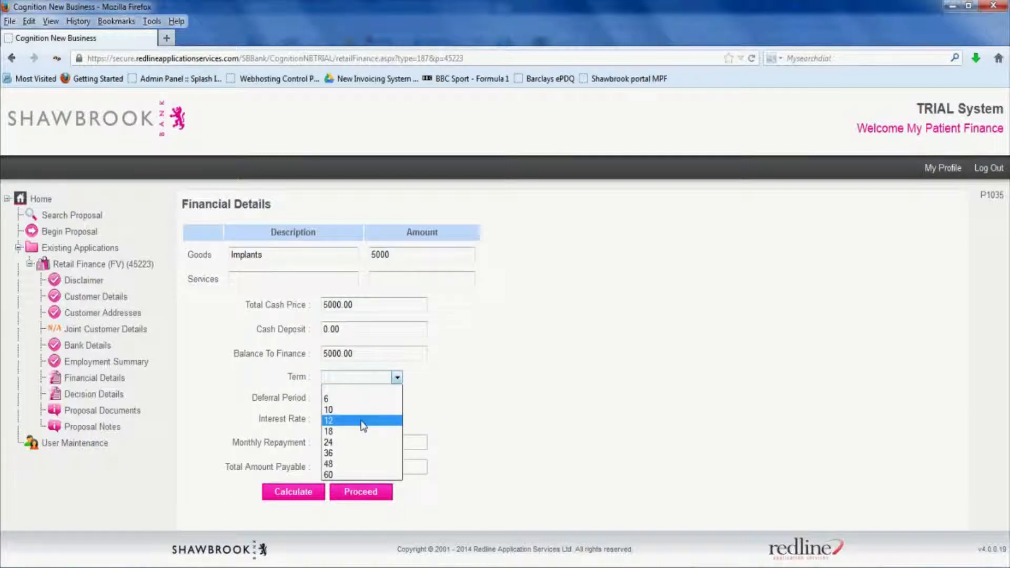
left_click(329, 419)
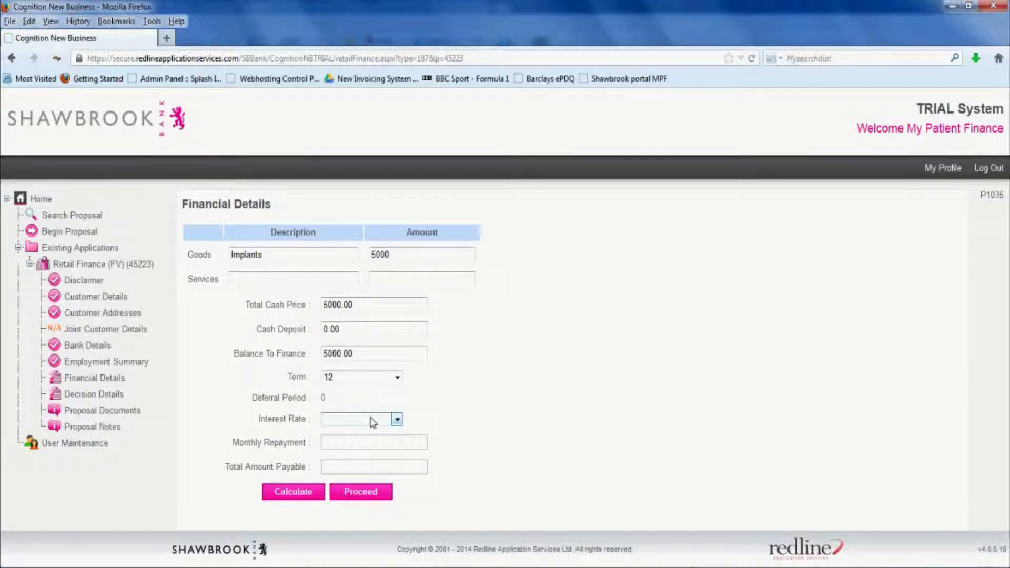
left_click(396, 418)
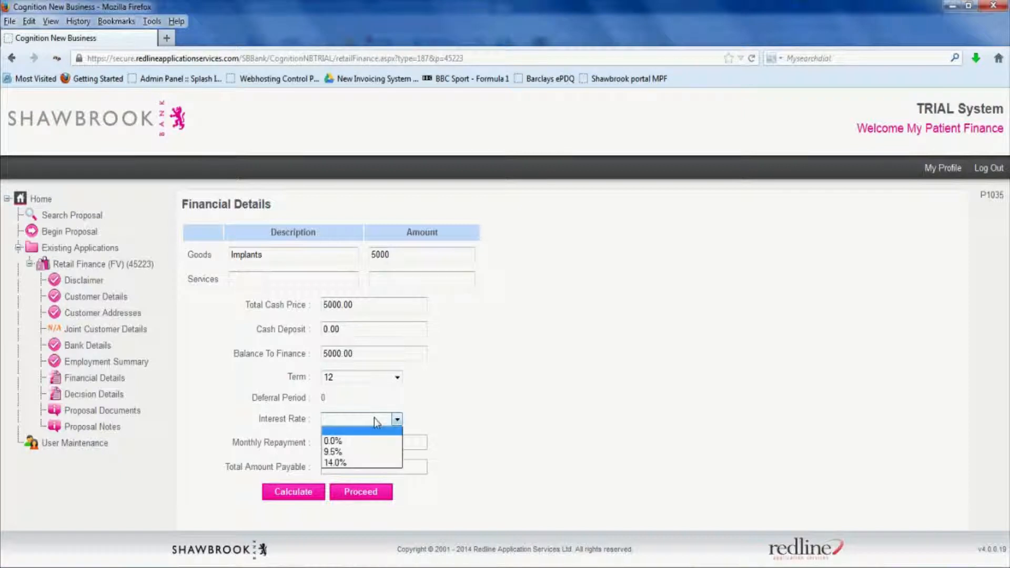
left_click(331, 440)
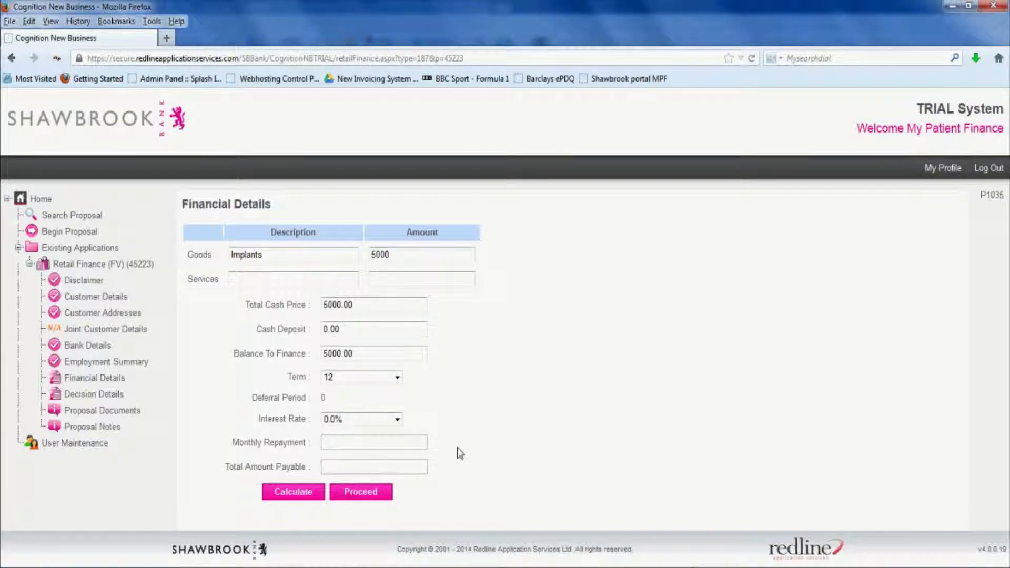
left_click(293, 491)
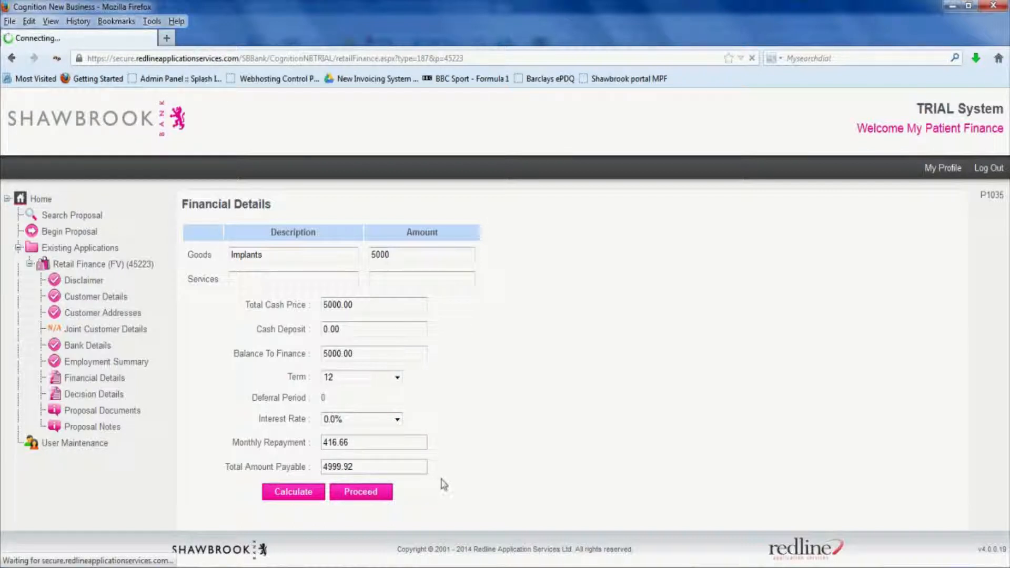
left_click(361, 492)
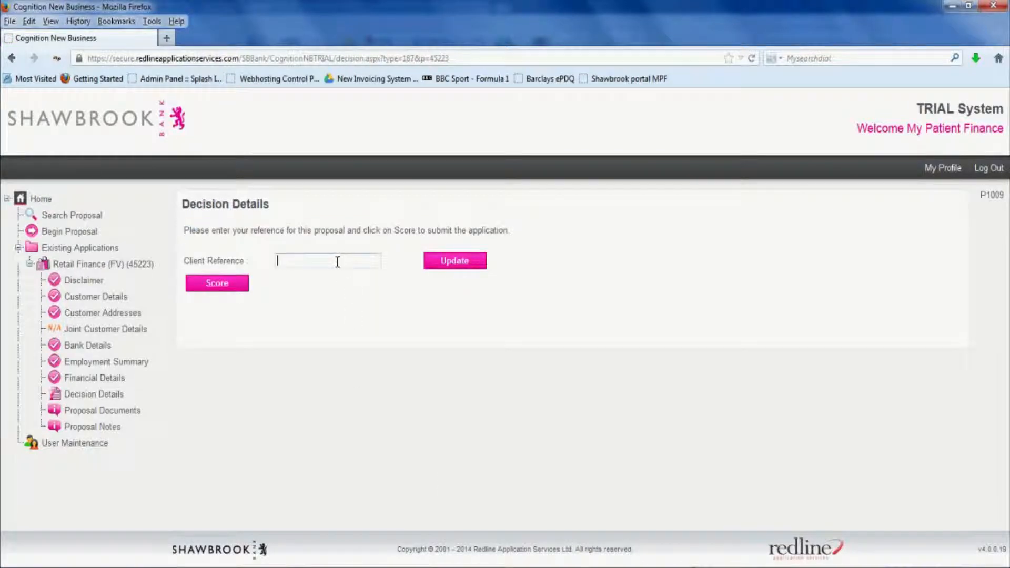
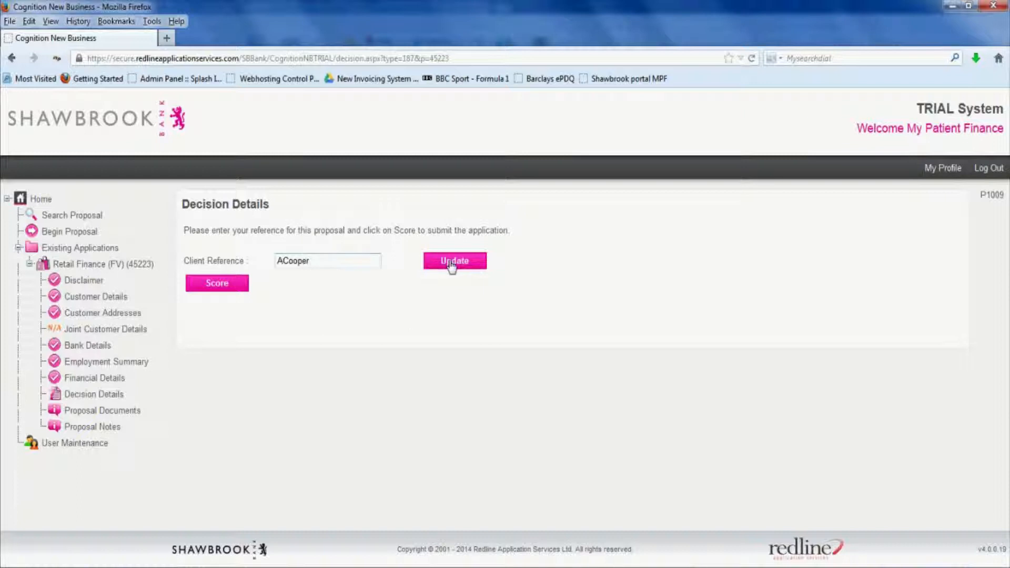
left_click(454, 260)
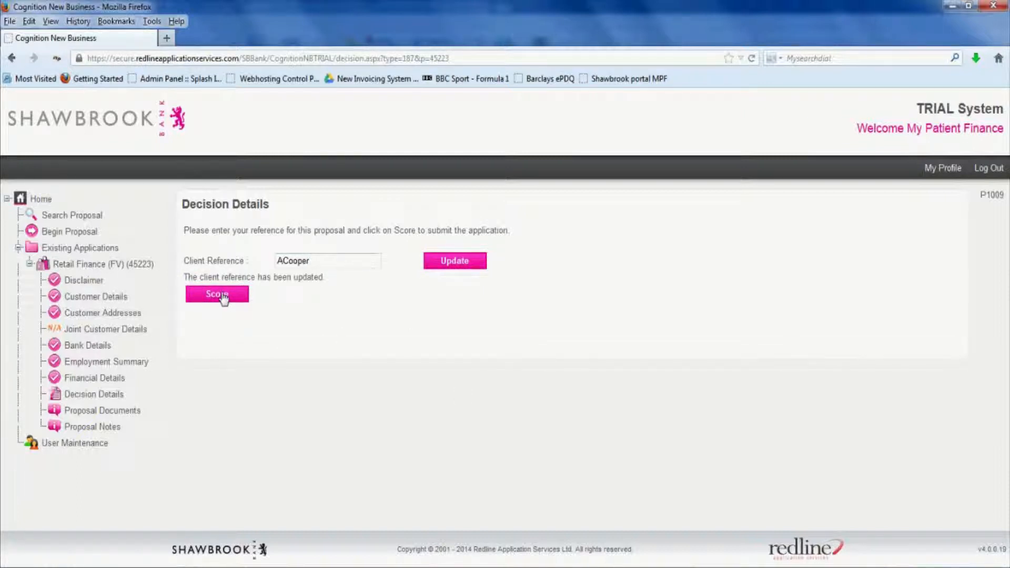
left_click(217, 294)
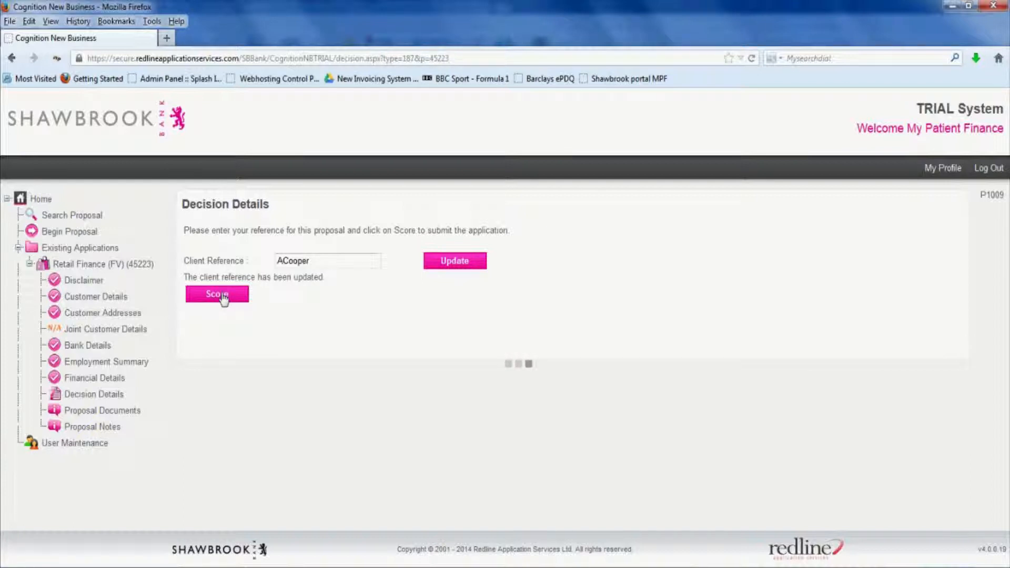
left_click(217, 294)
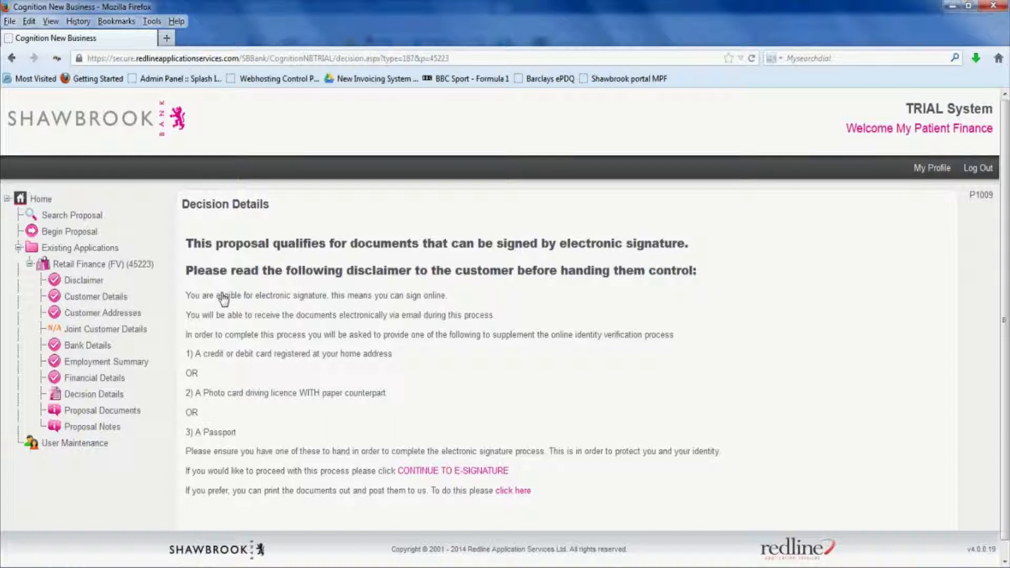
mouse_move(472, 309)
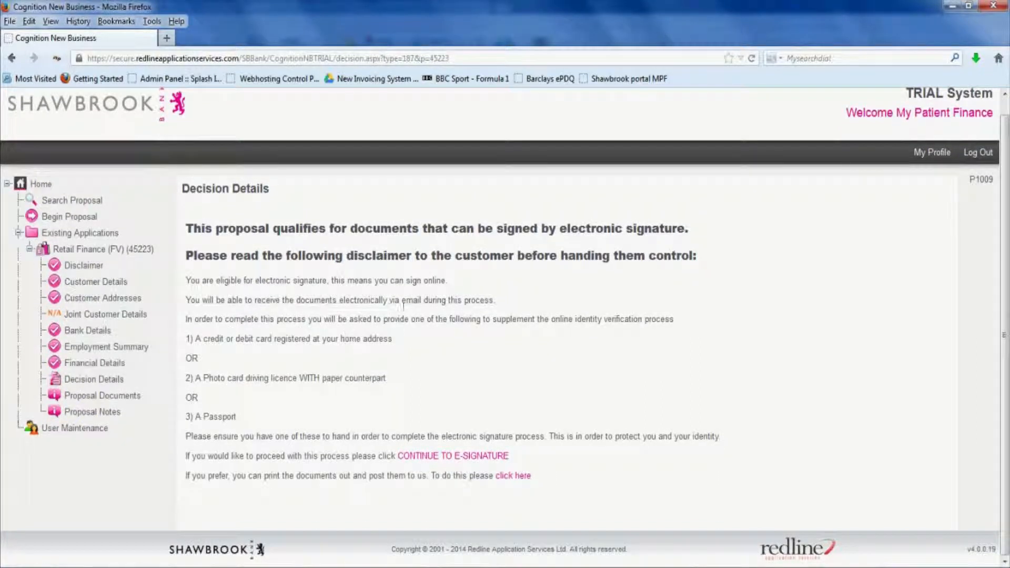
mouse_move(244, 342)
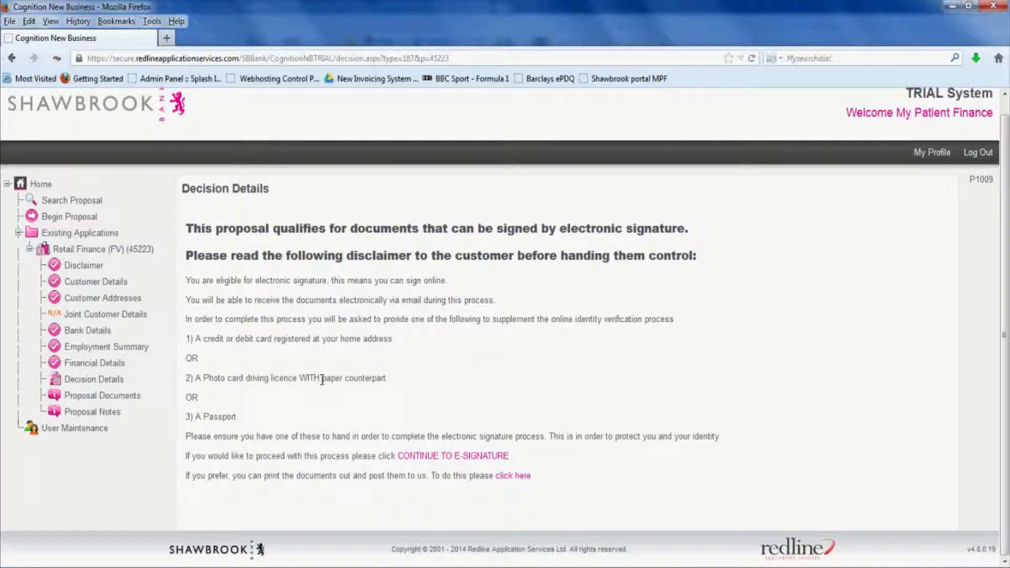
mouse_move(358, 398)
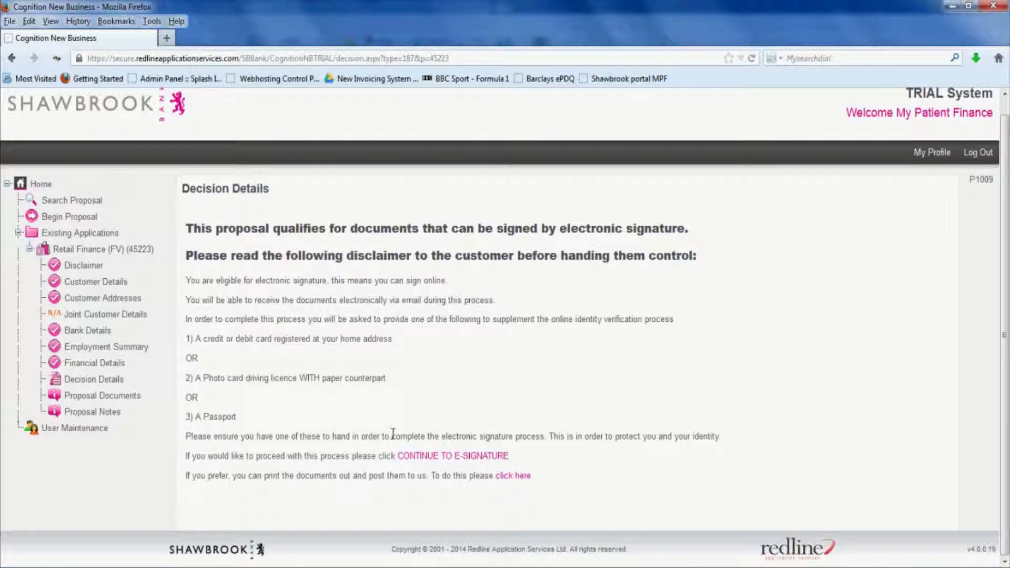
mouse_move(526, 489)
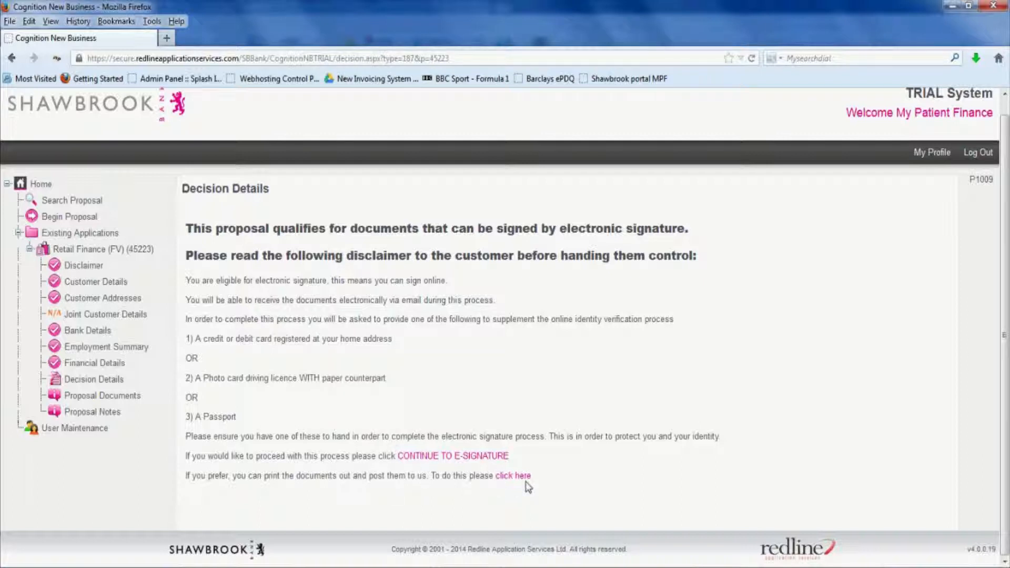
mouse_move(459, 461)
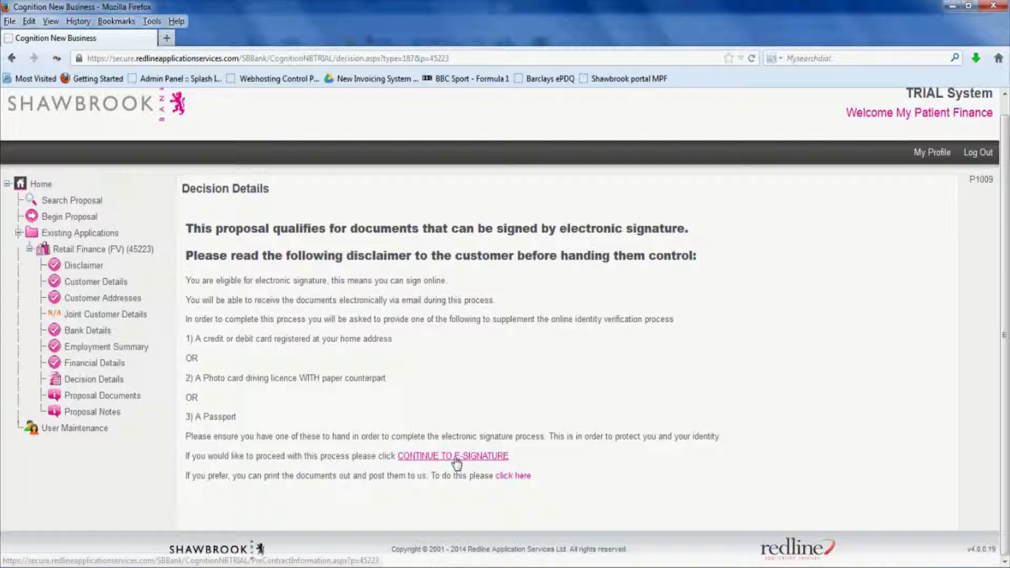
Step: Choose to continue to e-signature from the disclaimer page
left_click(454, 455)
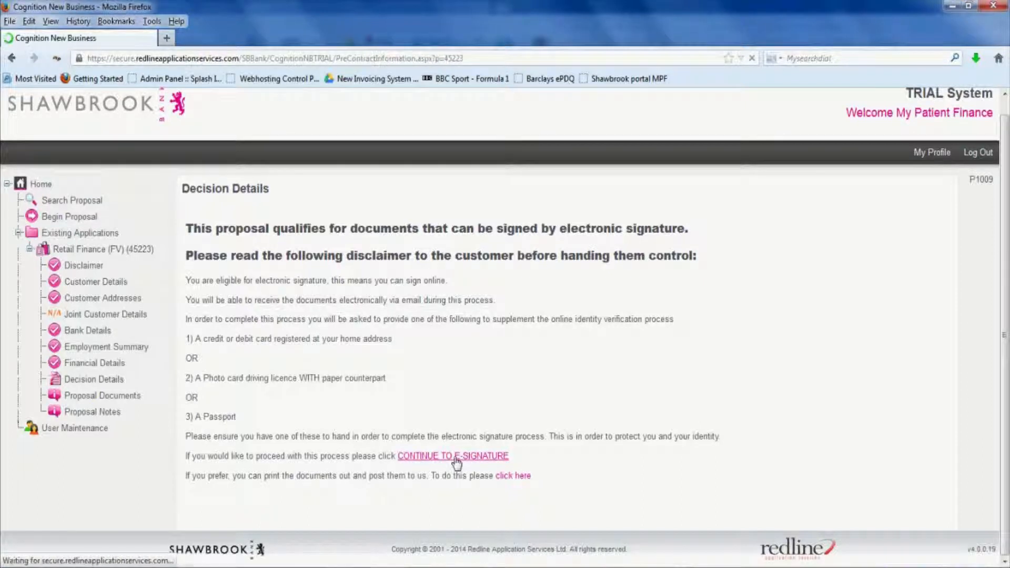
left_click(452, 456)
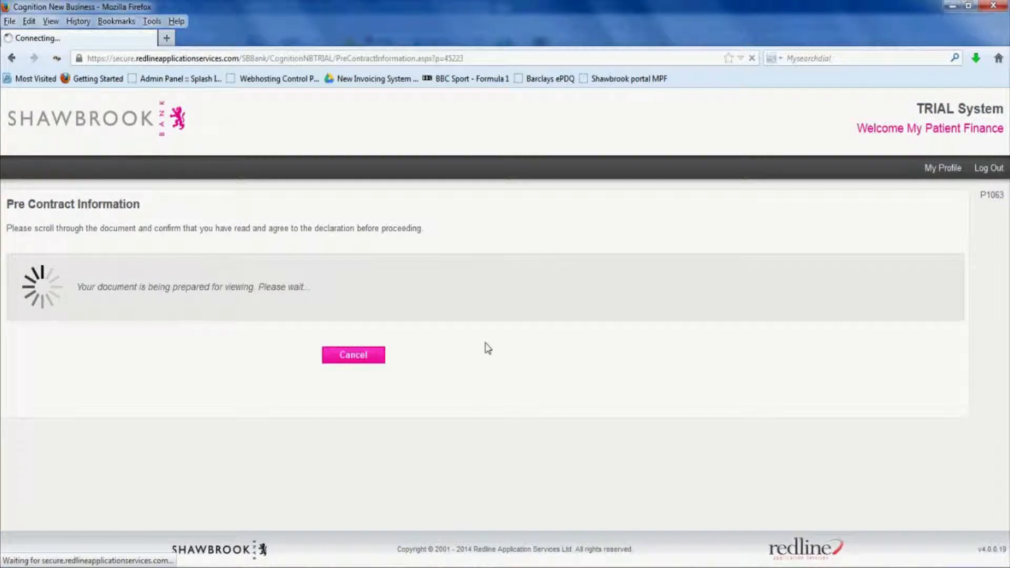
mouse_move(485, 342)
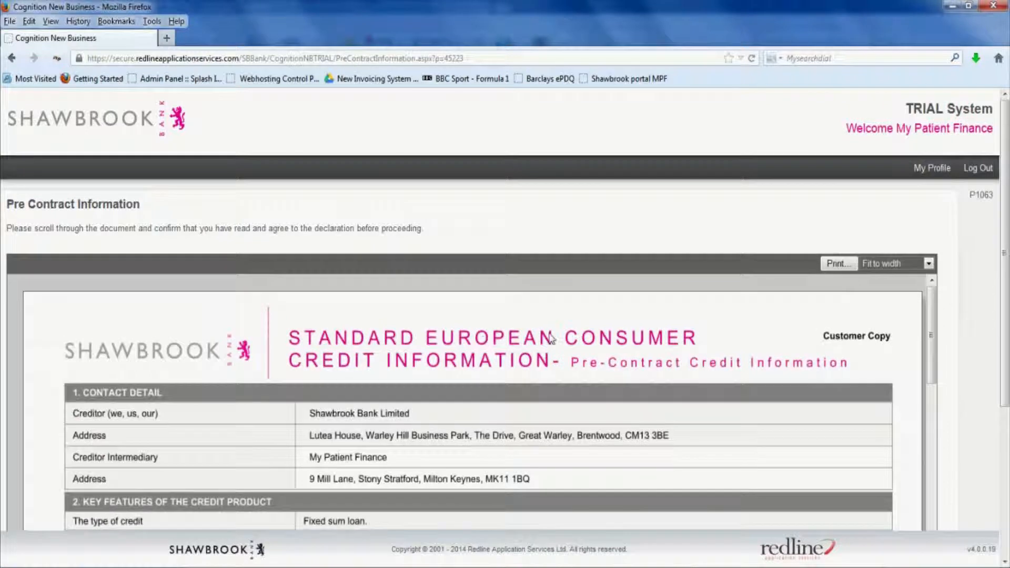
Step: Read the pre-contract information, confirm it was read and the customer is happy to proceed, and submit
scroll("down", 3)
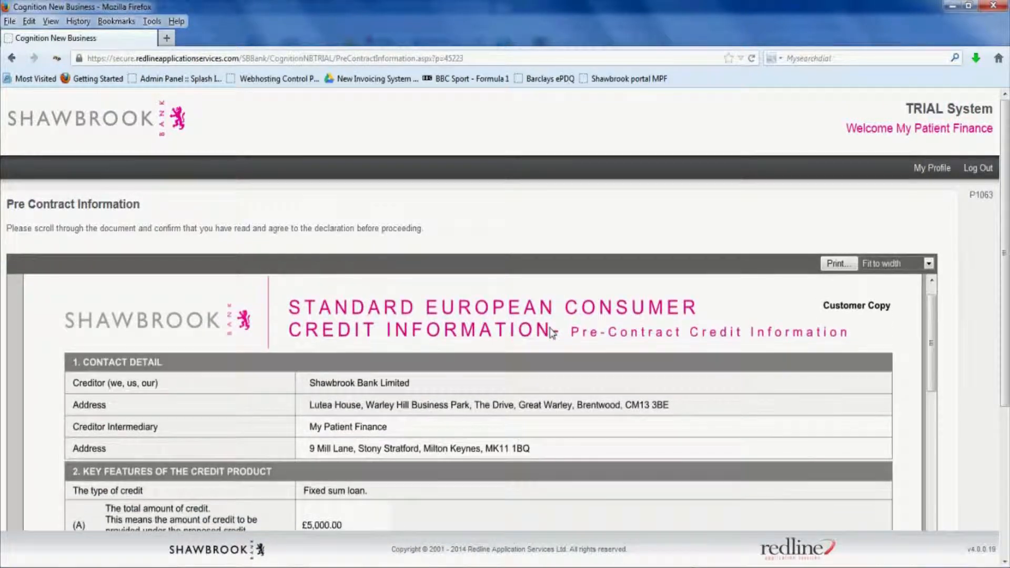
scroll("down", 3)
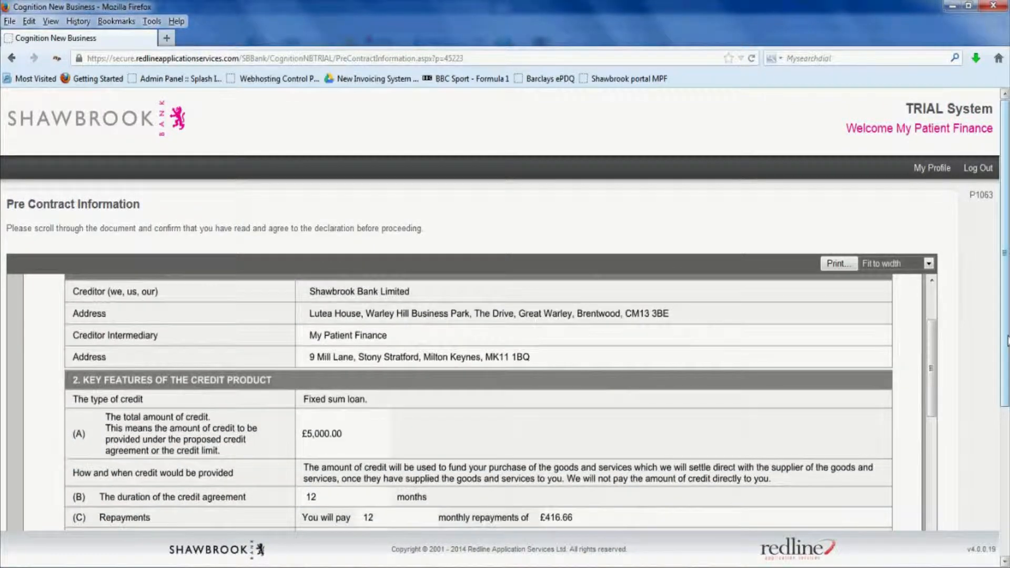
scroll("down", 3)
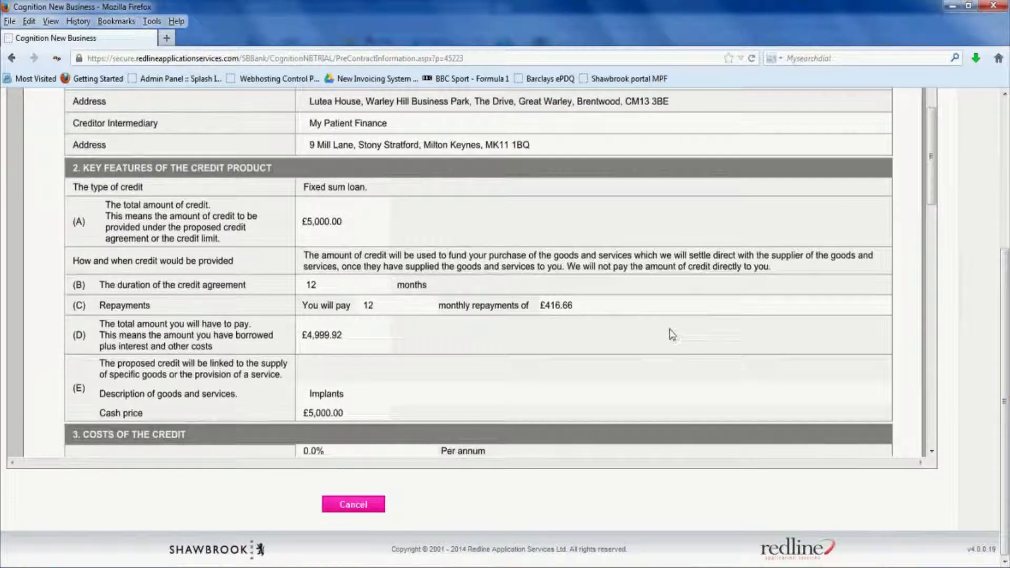
scroll("down", 3)
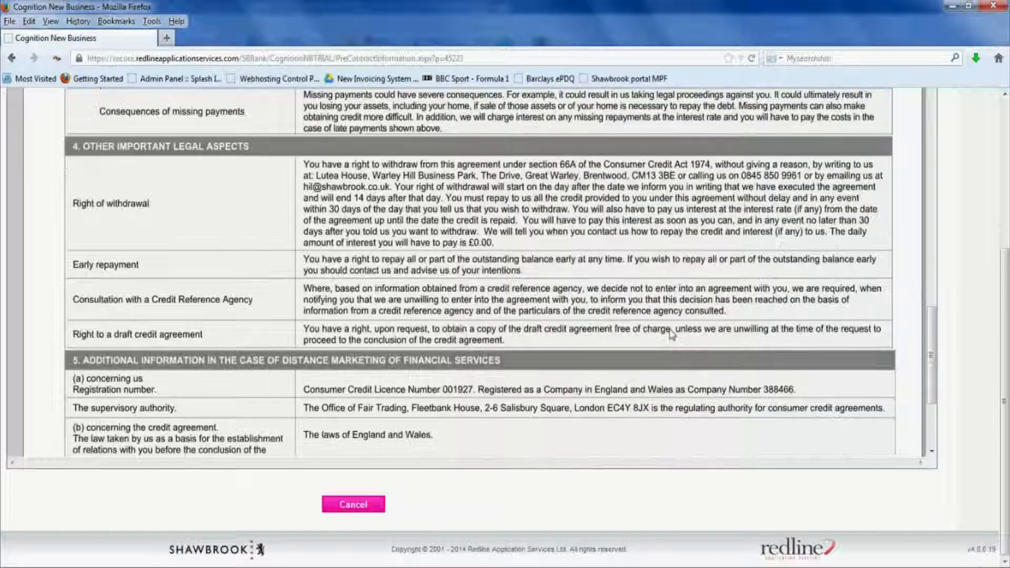
scroll("down", 3)
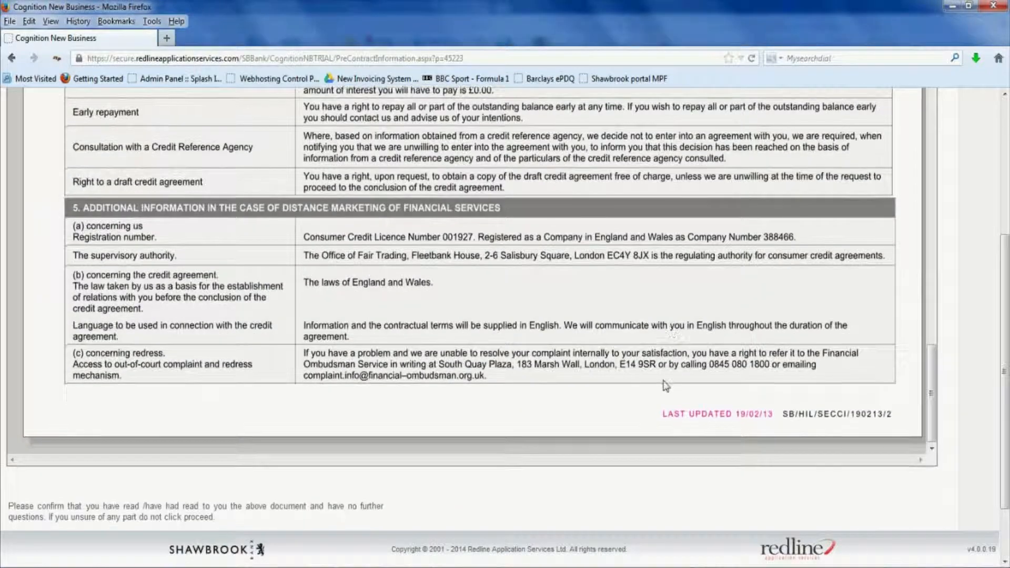
scroll("down", 3)
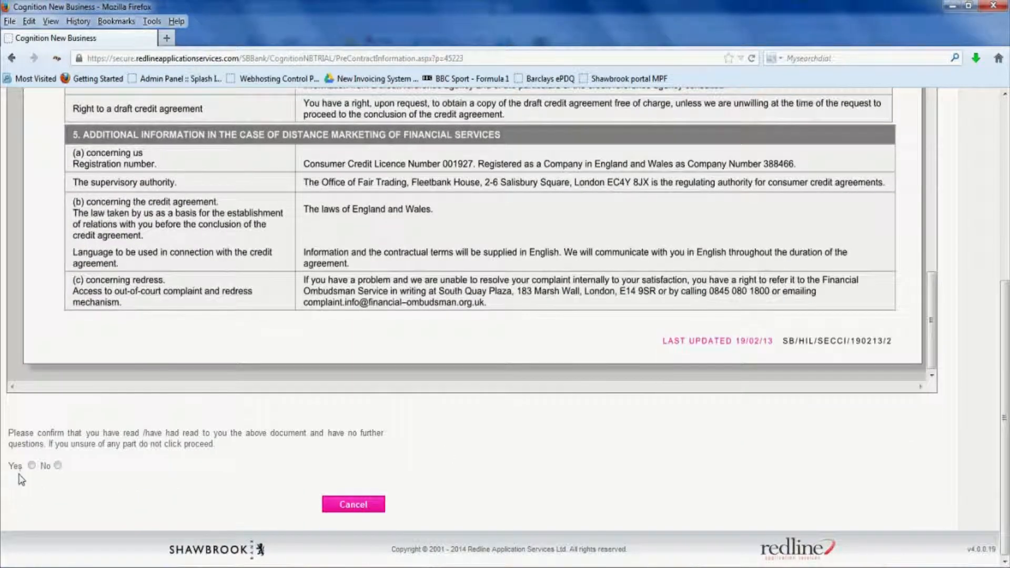
left_click(33, 464)
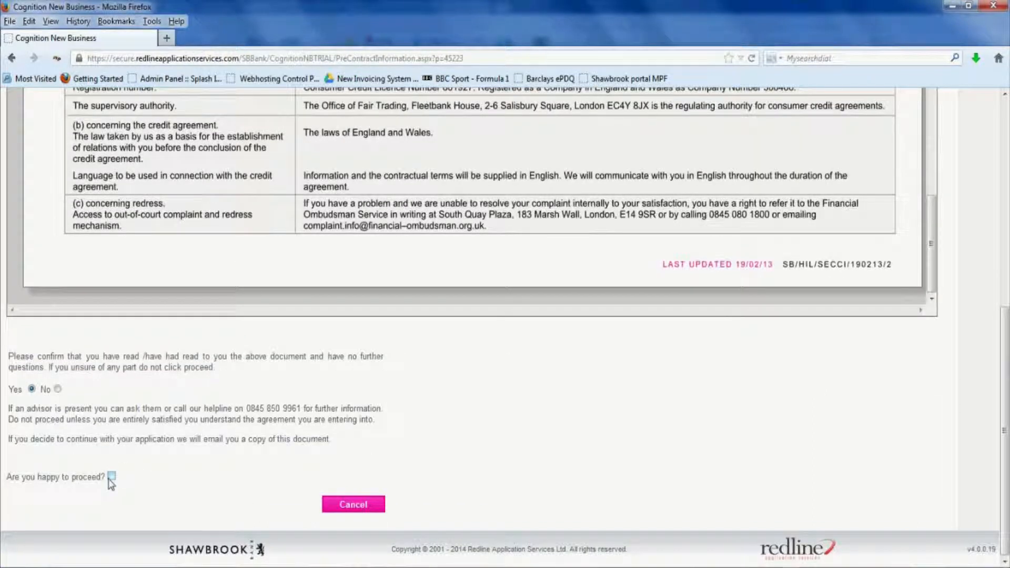
left_click(114, 477)
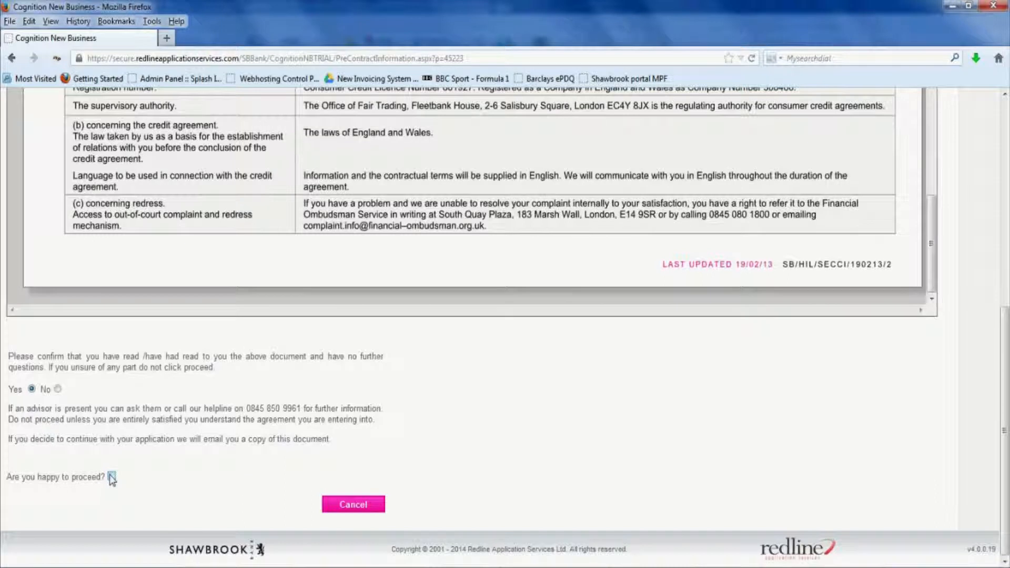
left_click(112, 478)
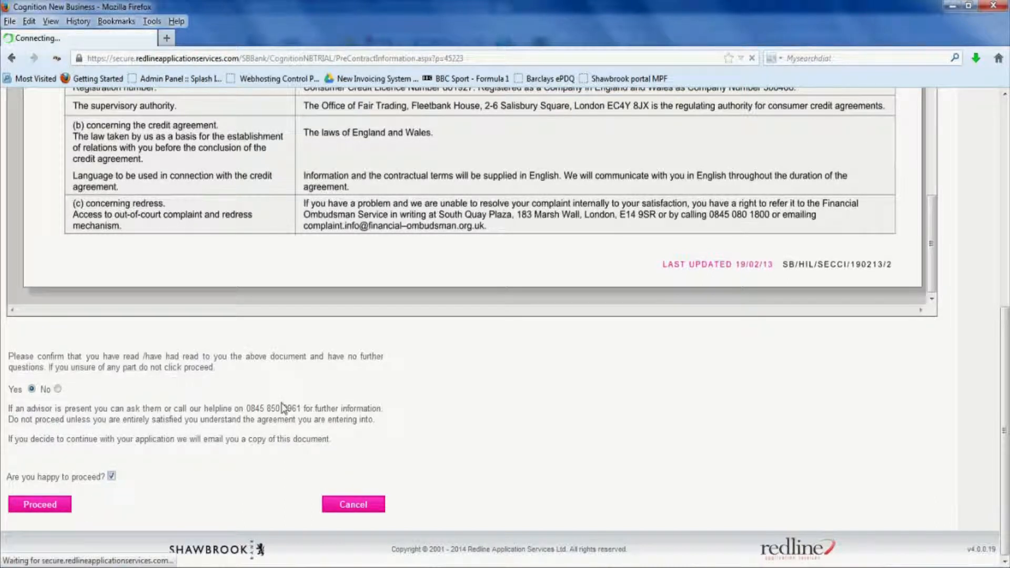
left_click(40, 503)
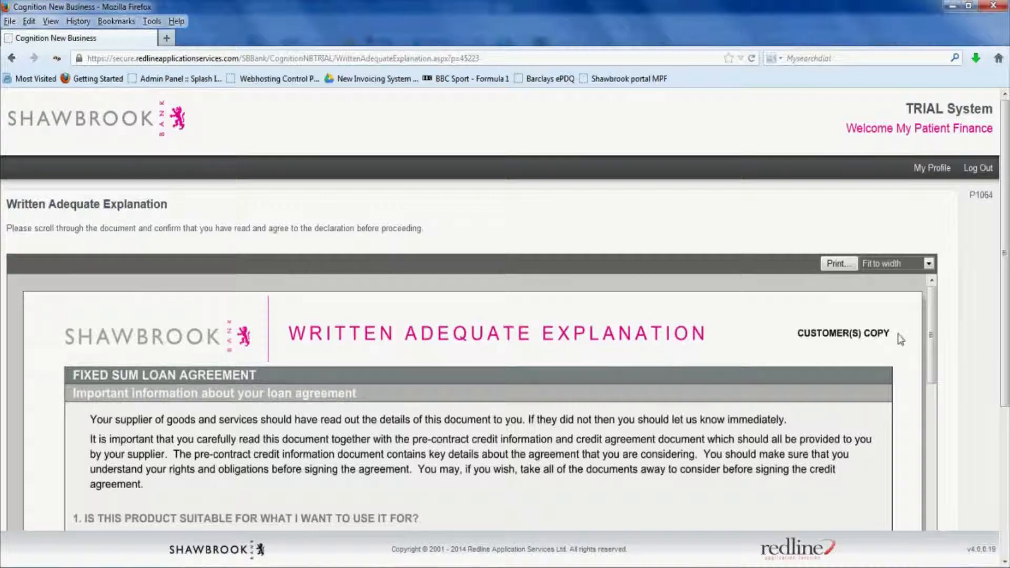
Step: Read through the Written Adequate Explanation, mark it read with Yes, agree to proceed, and submit
scroll("down", 3)
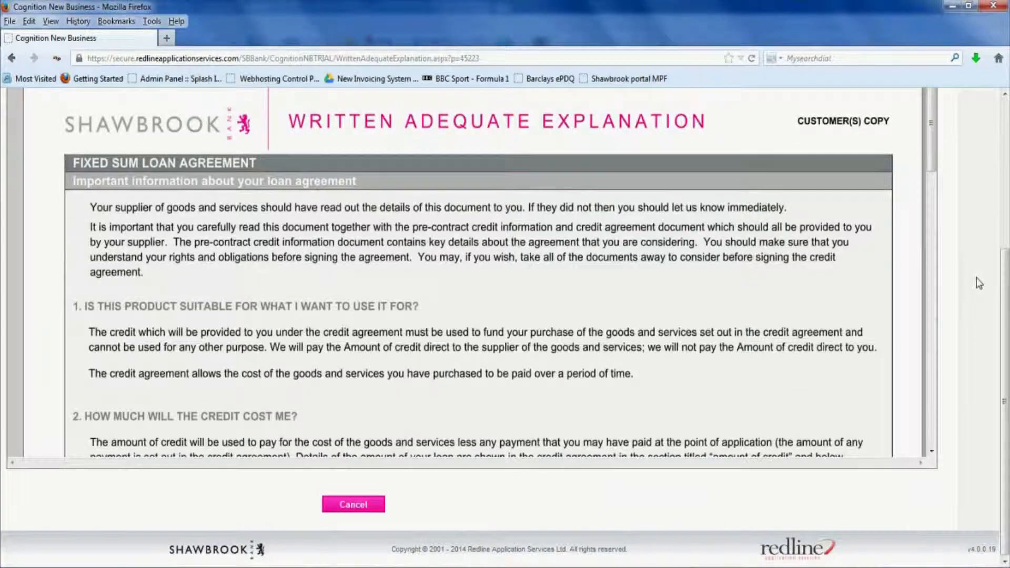
scroll("down", 3)
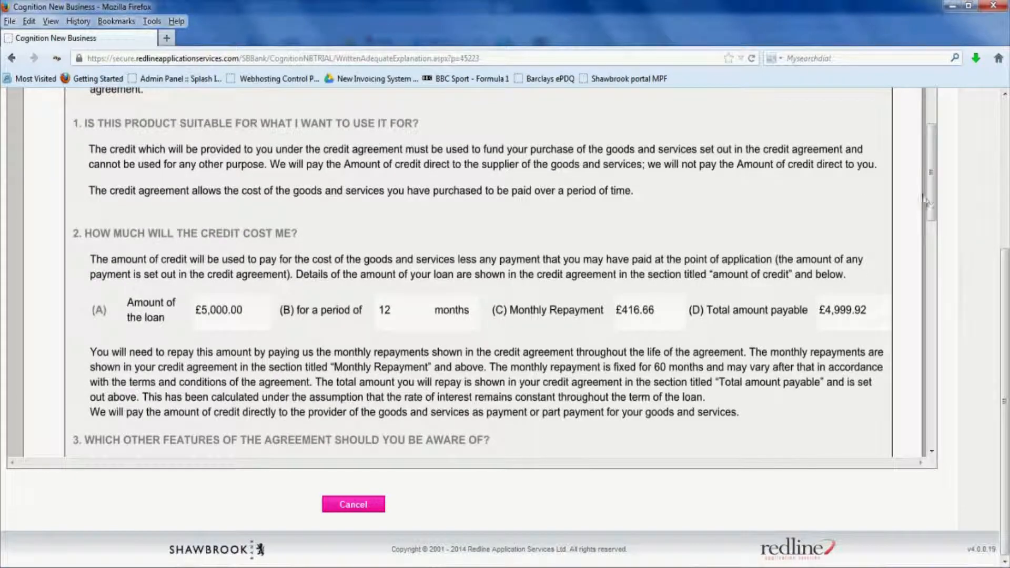
scroll("down", 3)
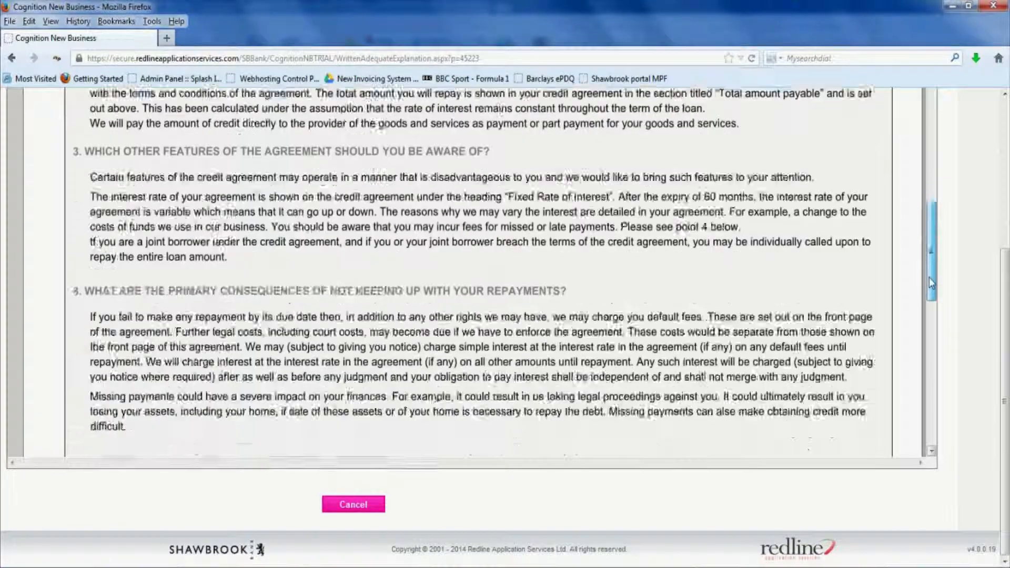
scroll("down", 3)
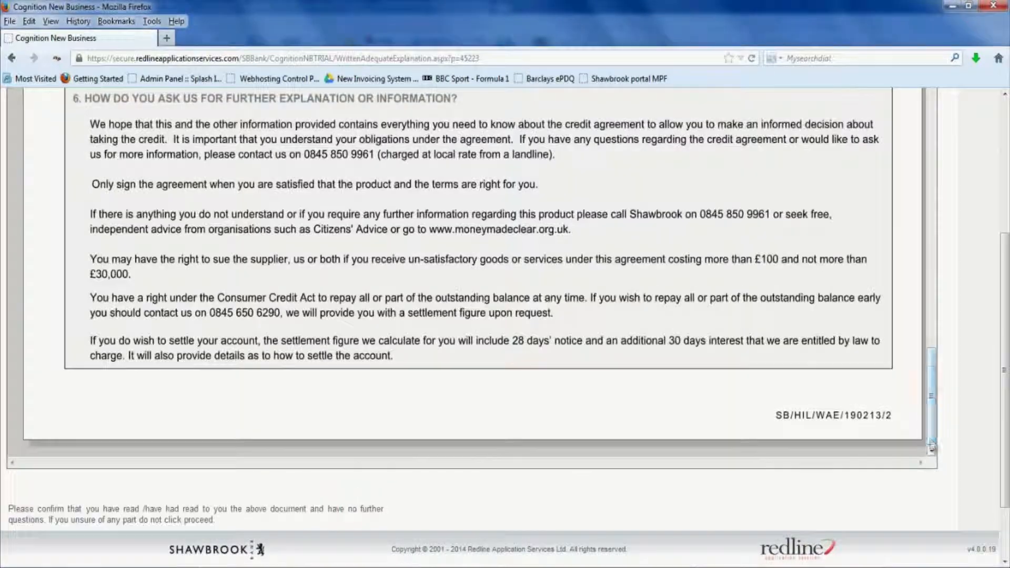
scroll("down", 3)
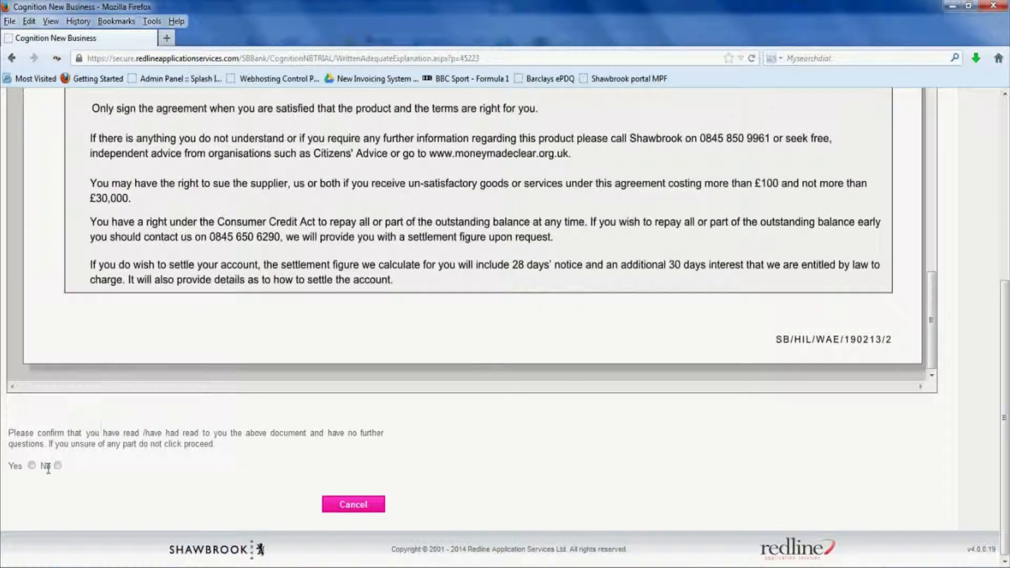
left_click(30, 465)
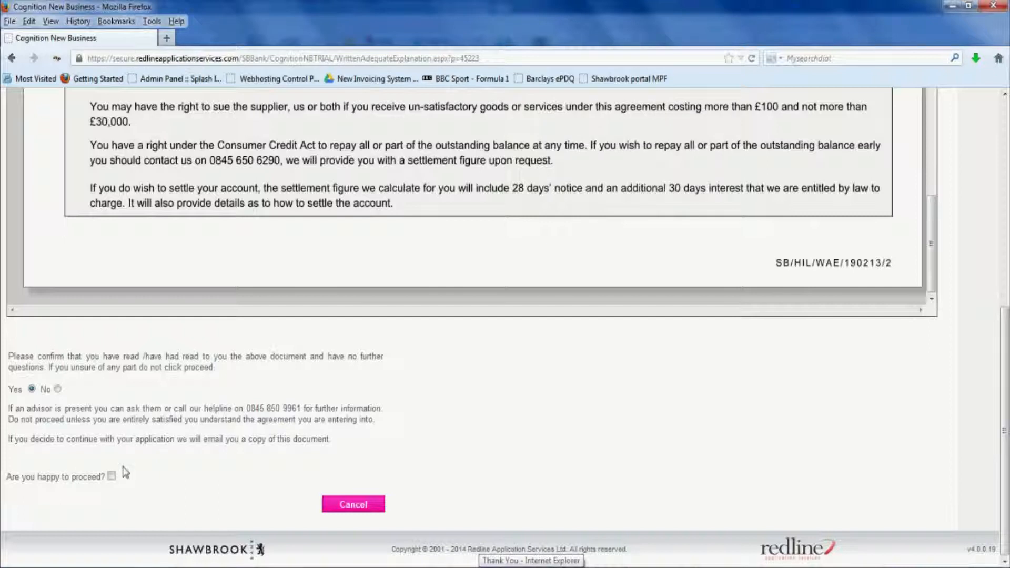
left_click(111, 477)
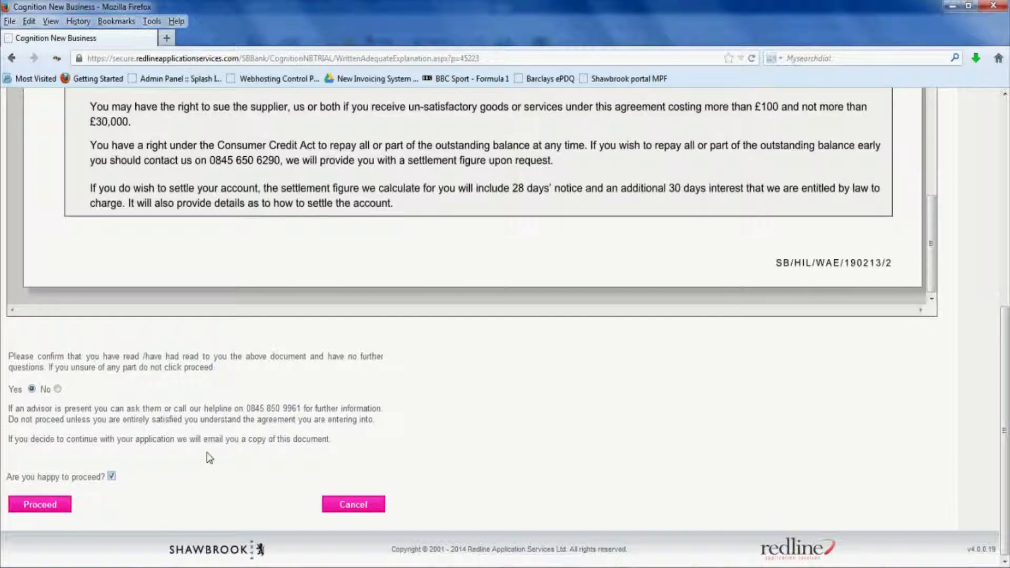
left_click(39, 504)
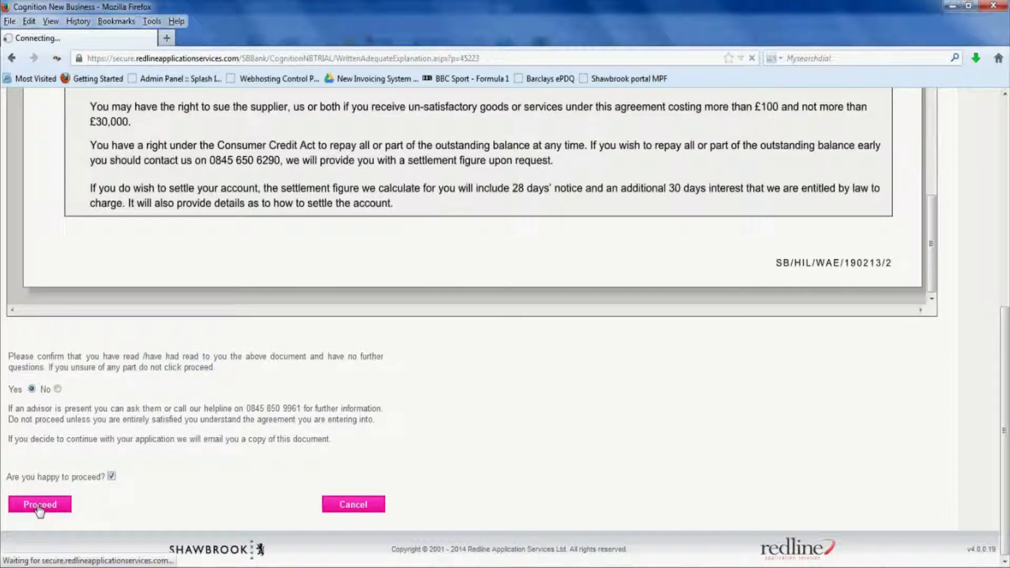
left_click(39, 503)
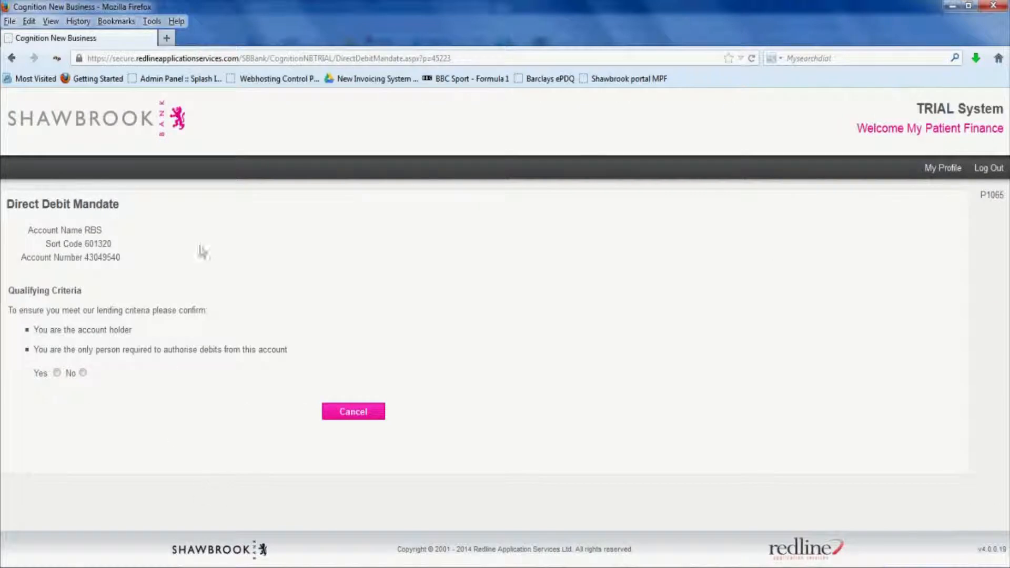
Step: Confirm the customer meets the direct debit account criteria, agree to proceed, and submit the mandate
left_click(54, 372)
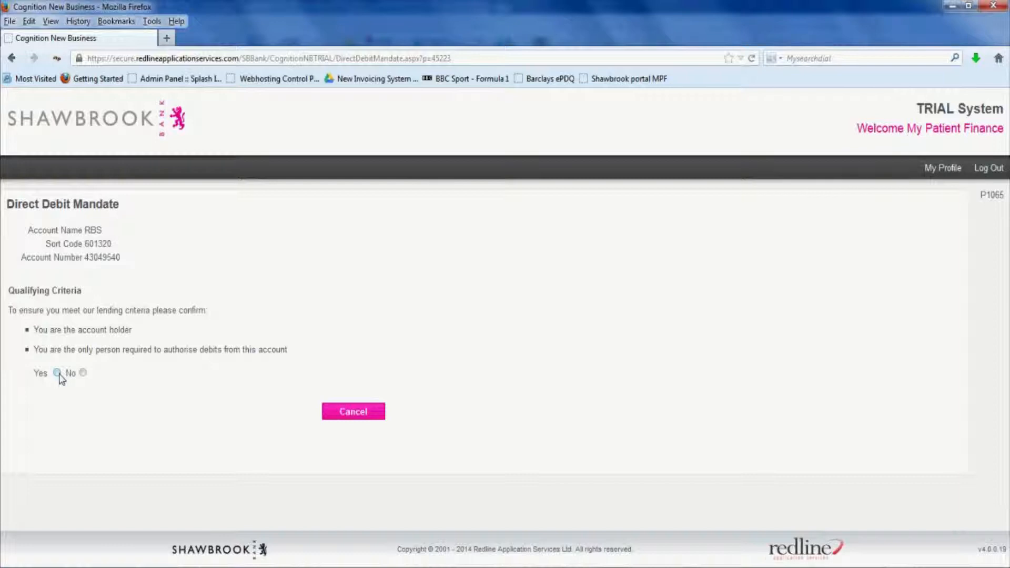
left_click(55, 374)
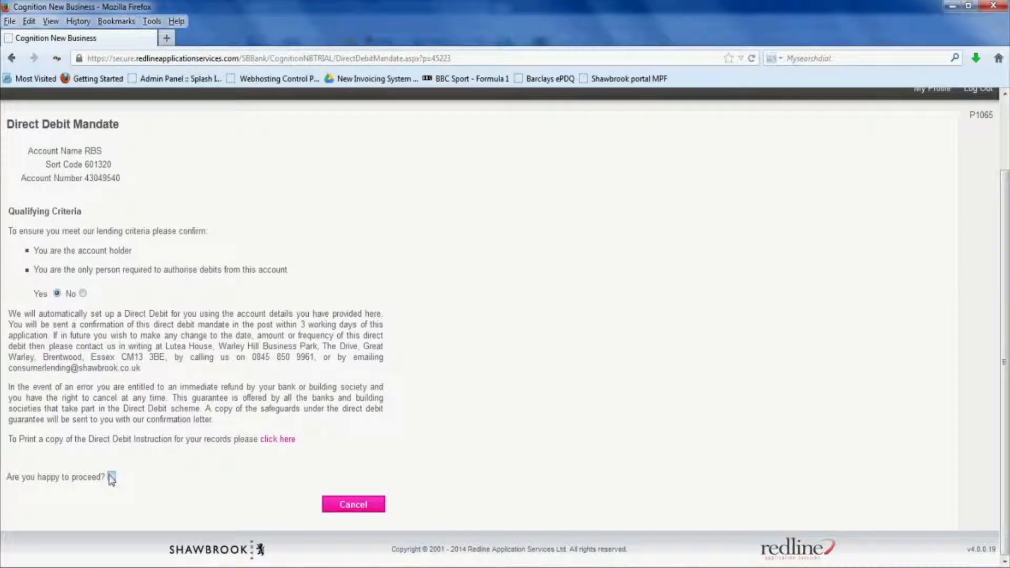
left_click(111, 476)
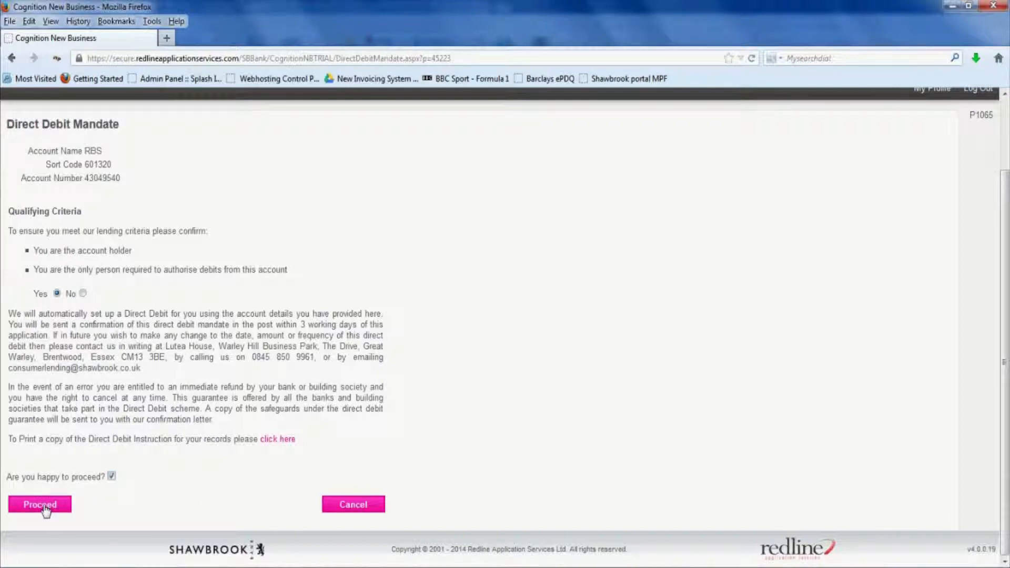
left_click(41, 504)
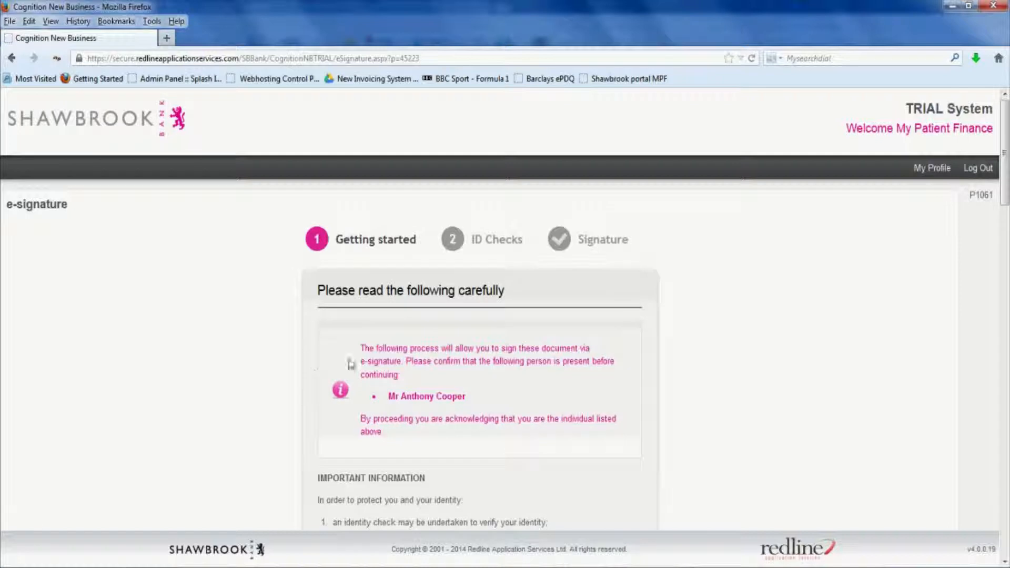
Step: Read through the e-signature terms, tick 'I agree and wish to proceed', and continue
scroll("down", 3)
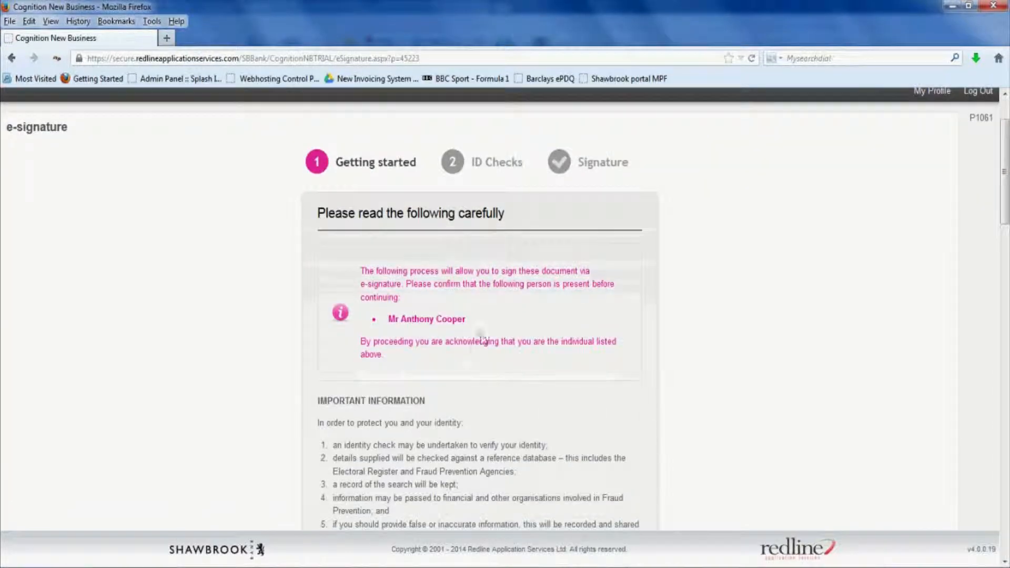
mouse_move(550, 301)
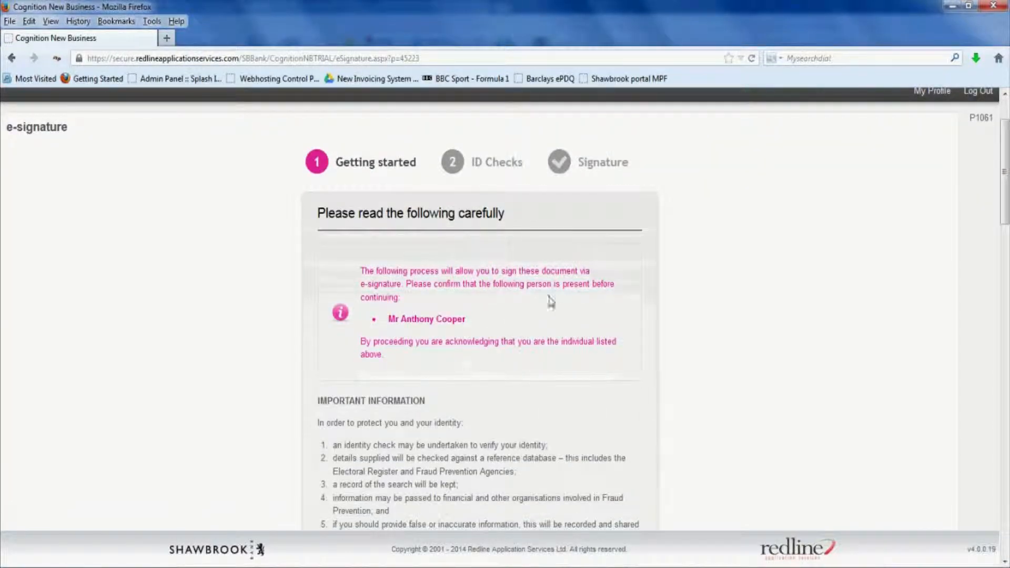
scroll("down", 3)
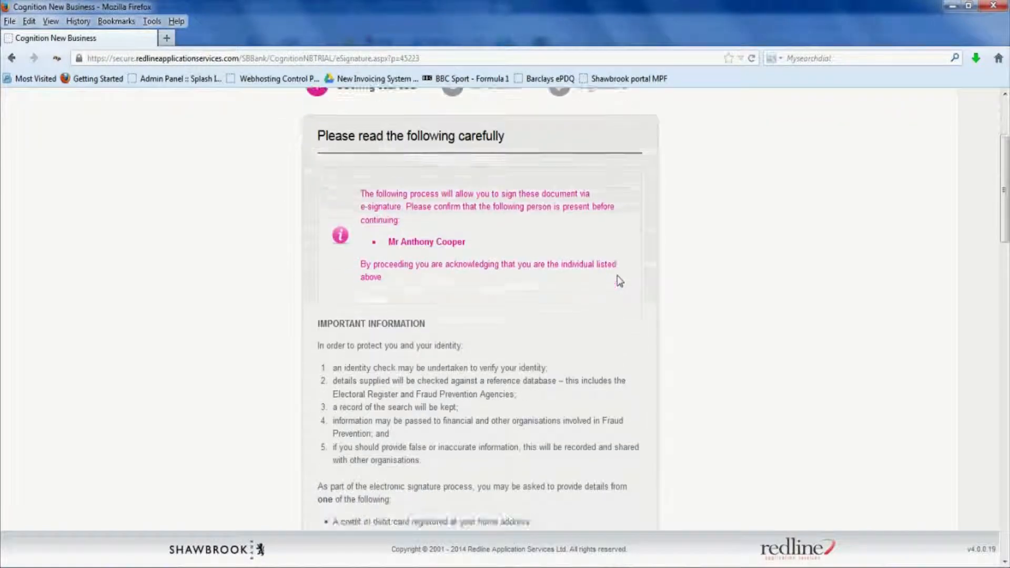
scroll("down", 3)
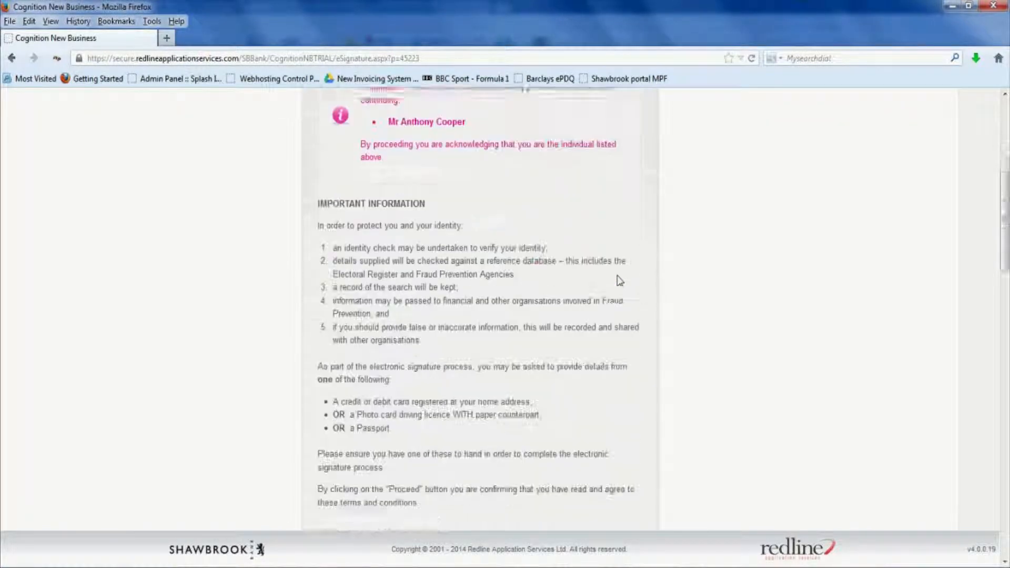
scroll("down", 3)
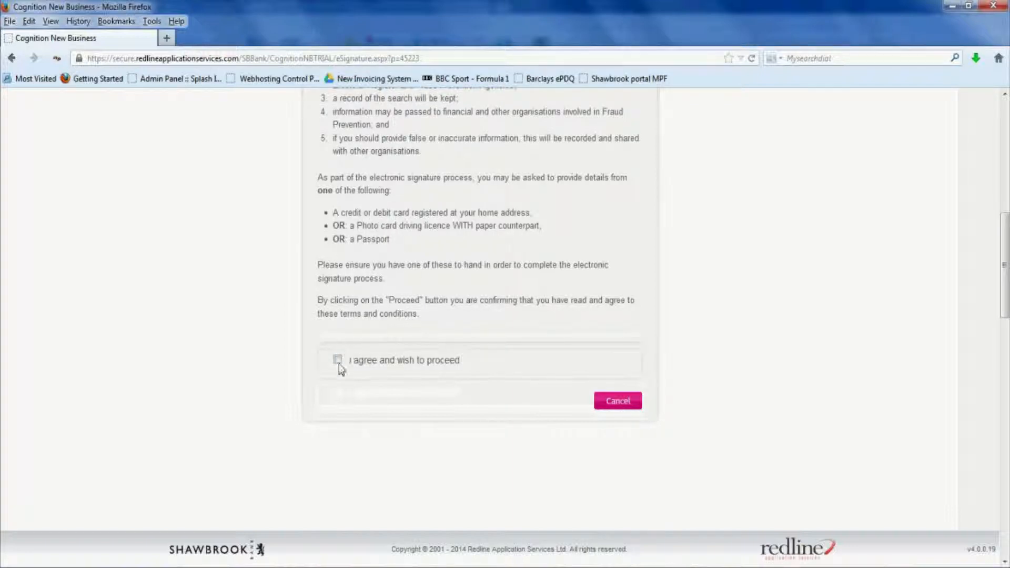
left_click(338, 359)
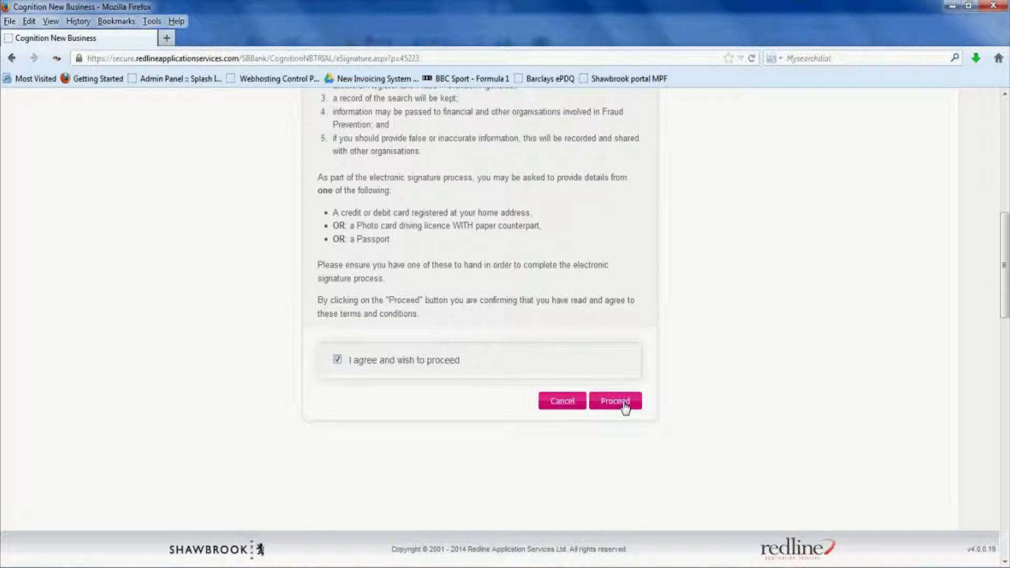
left_click(615, 400)
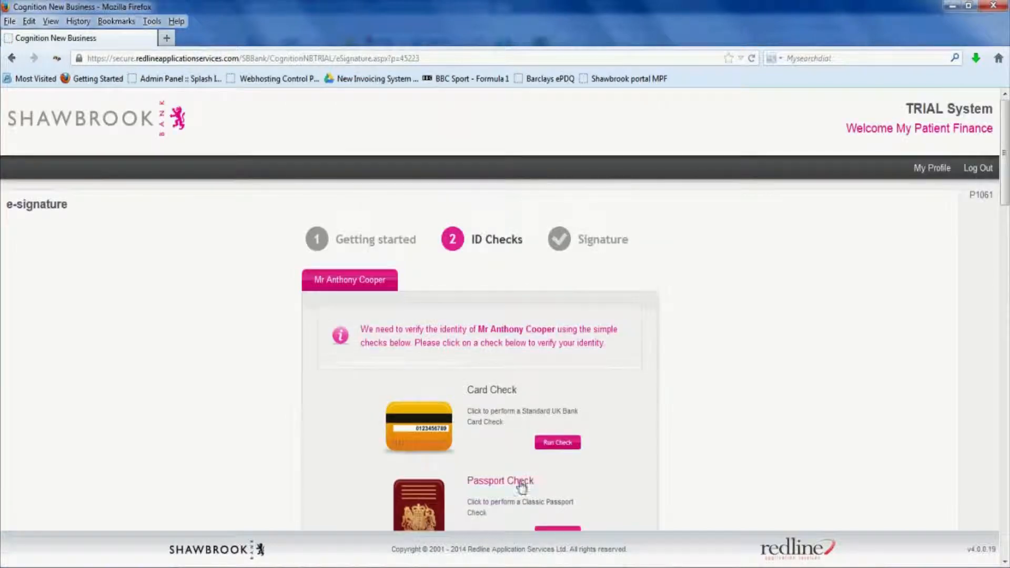
Step: Start the bank card ID check and choose Visa Debit, Delta or Connect as card type
scroll("down", 3)
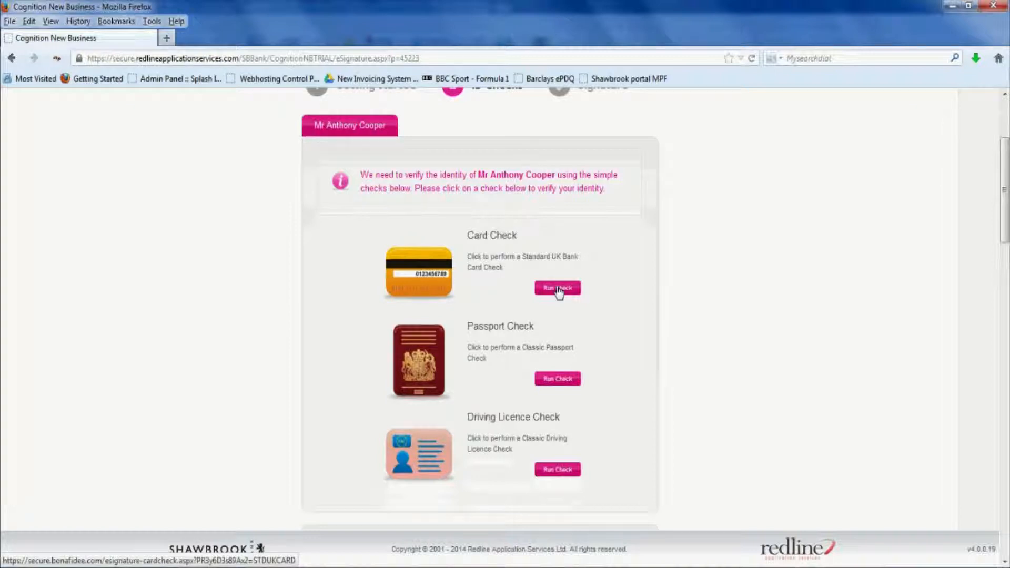
left_click(557, 288)
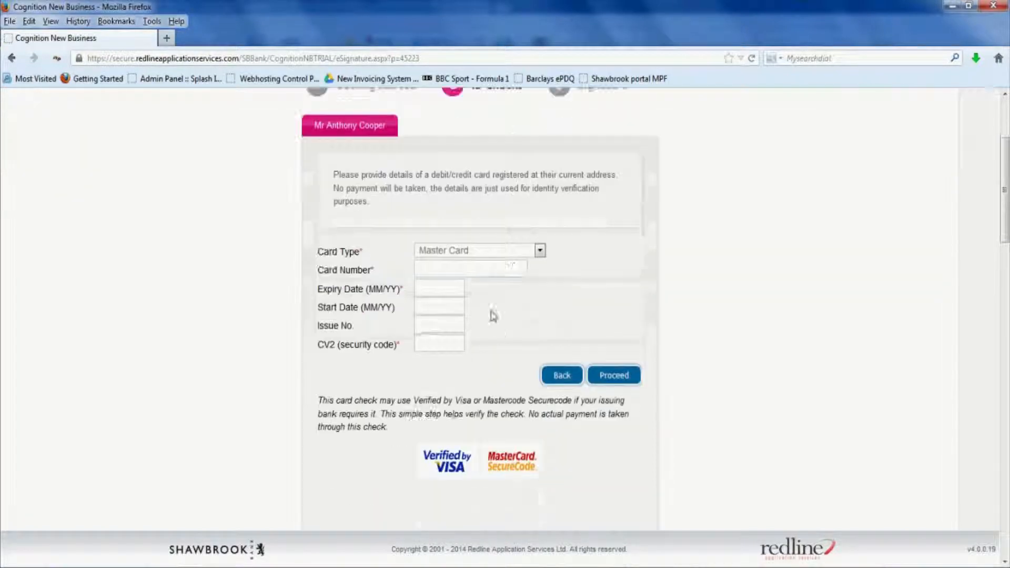
left_click(539, 250)
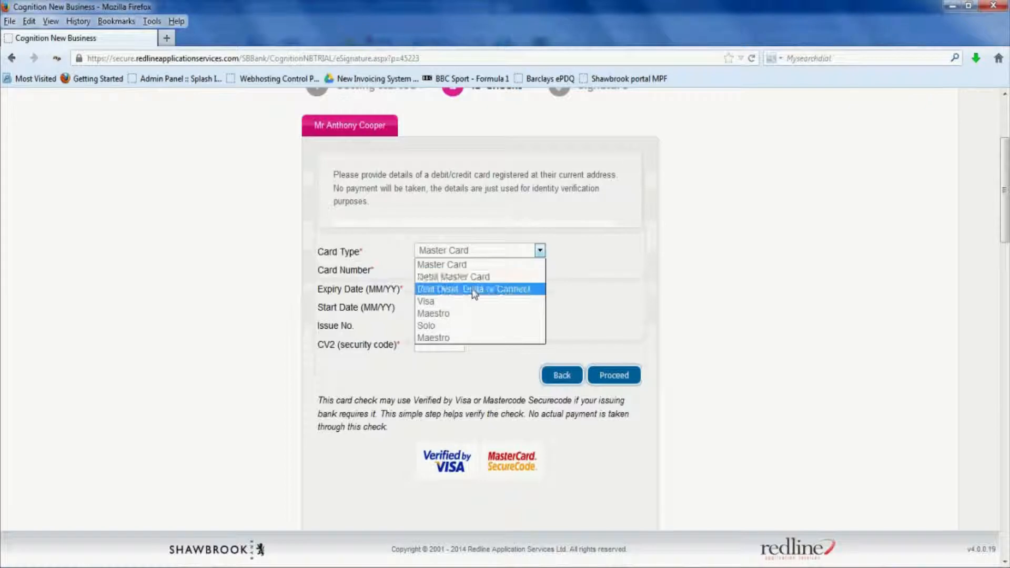
left_click(475, 289)
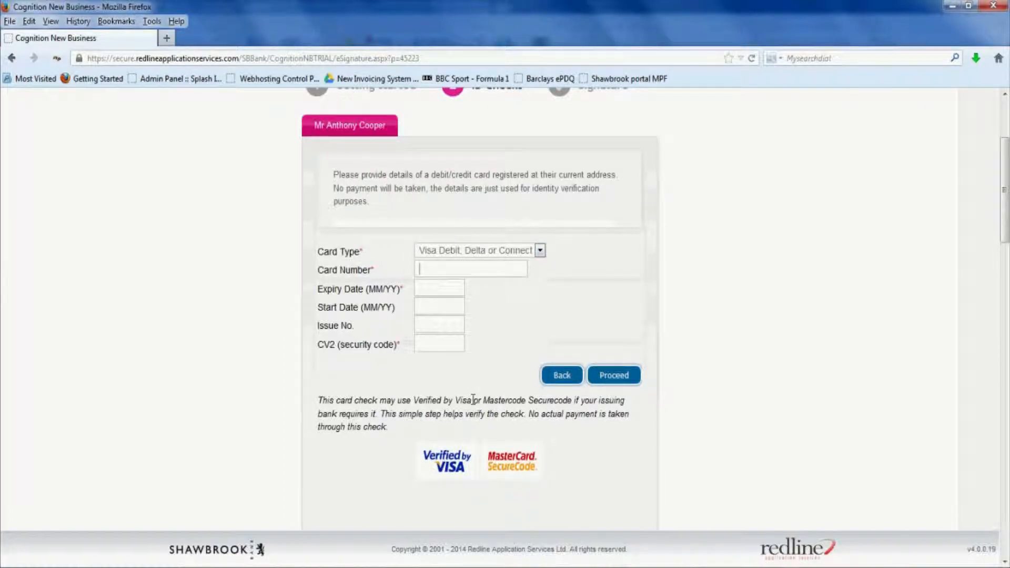
type("4444333322 22")
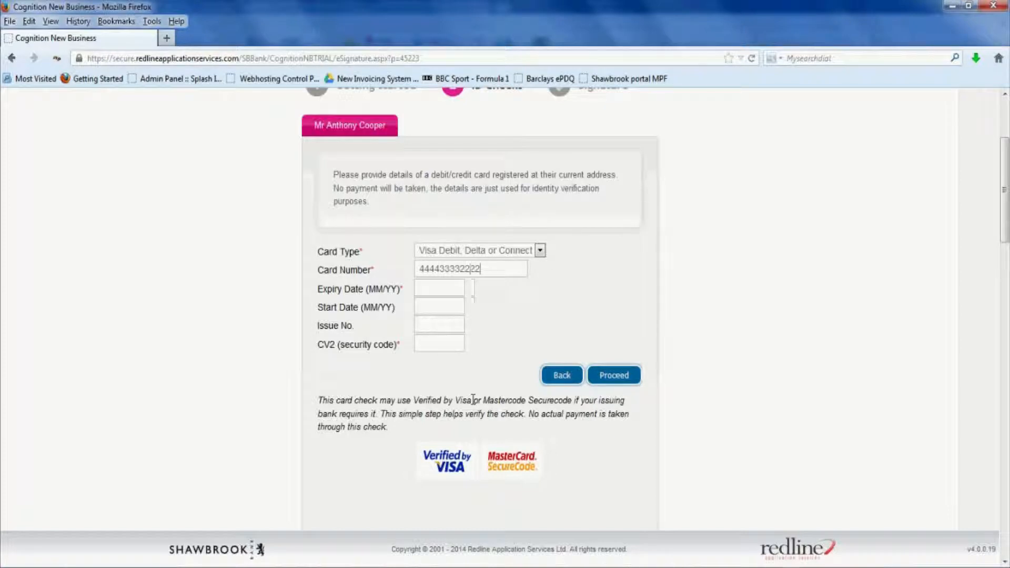
type("1111")
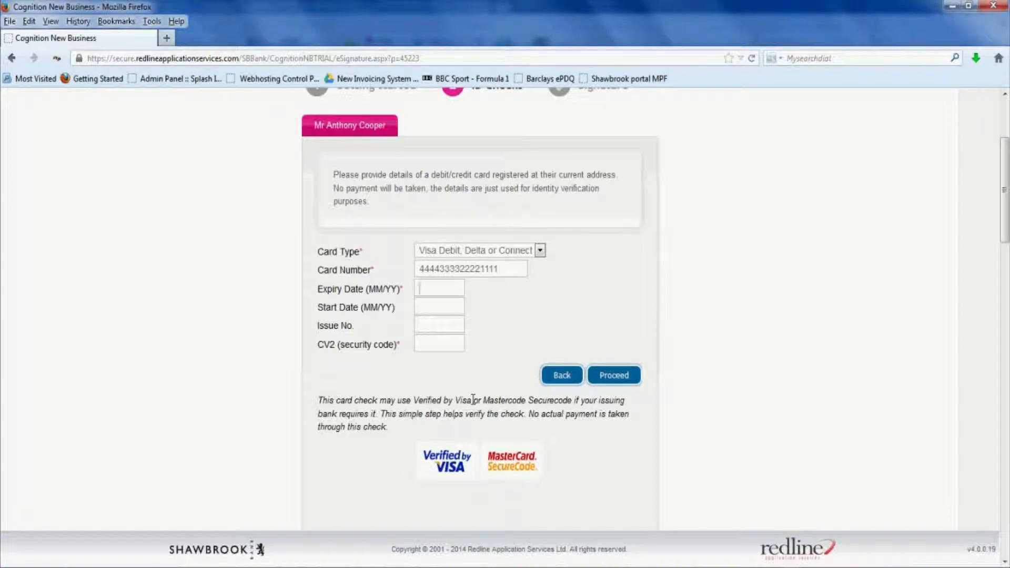
type("10/15")
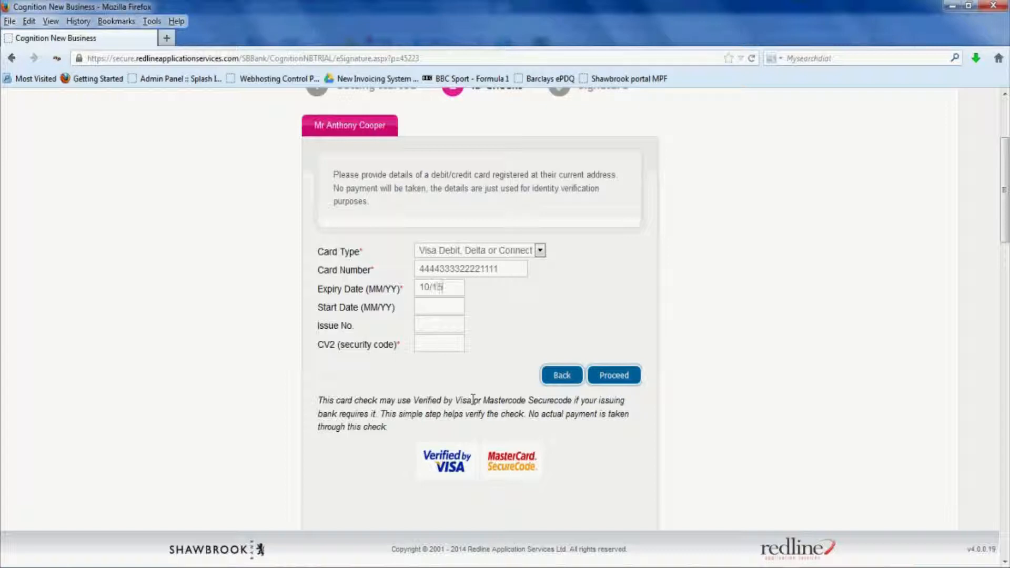
left_click(438, 343)
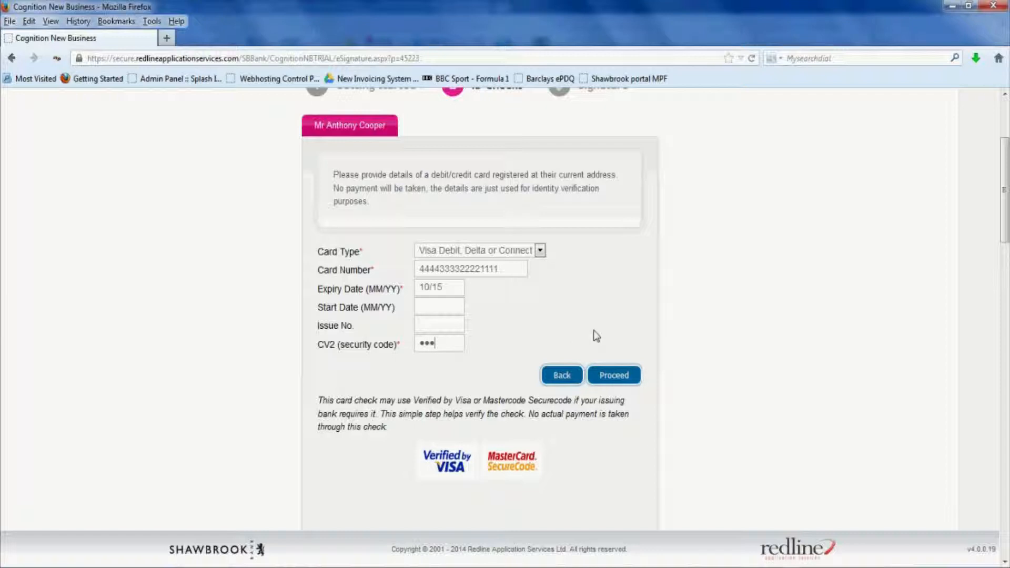
mouse_move(613, 379)
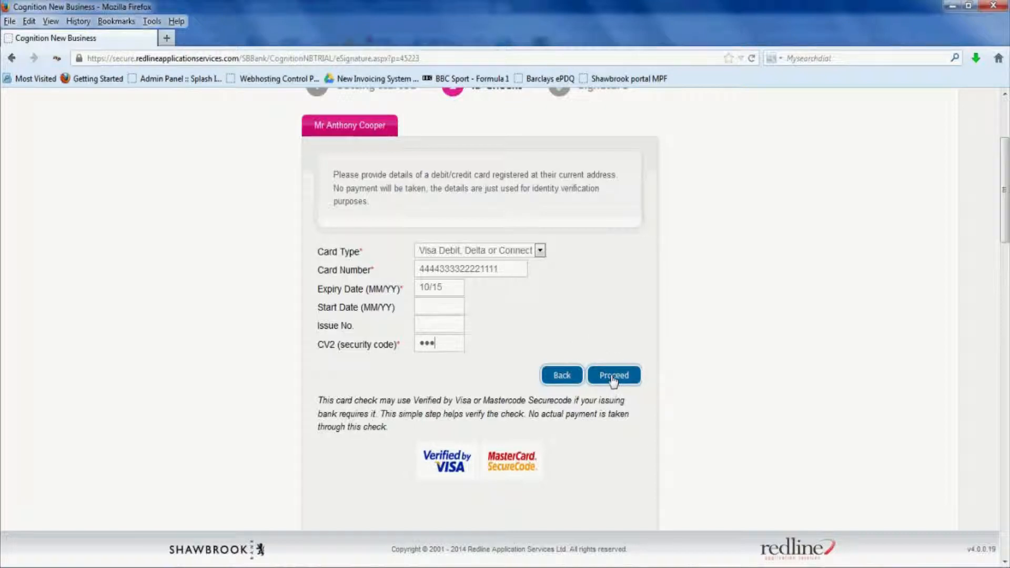
left_click(614, 374)
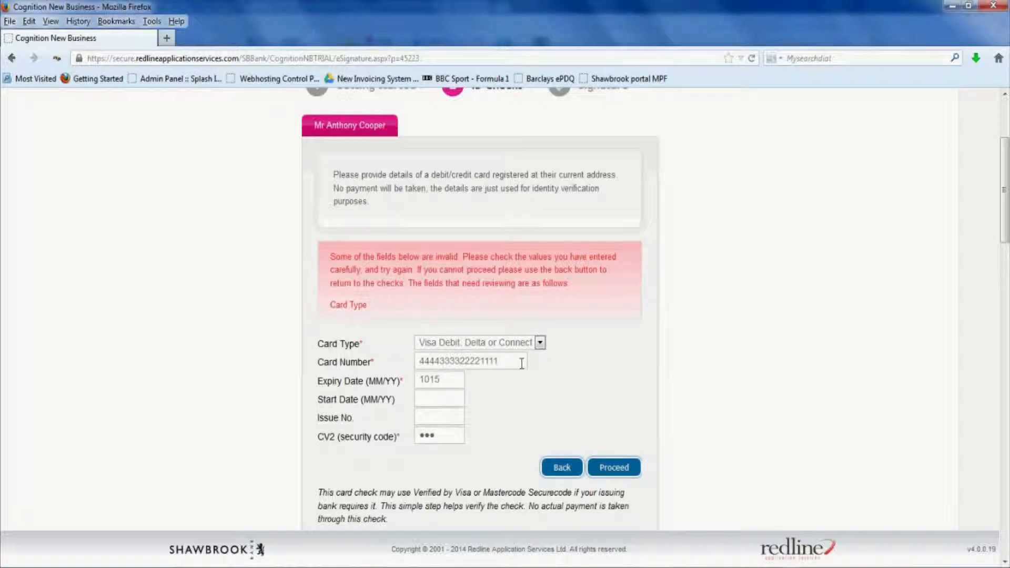
mouse_move(483, 324)
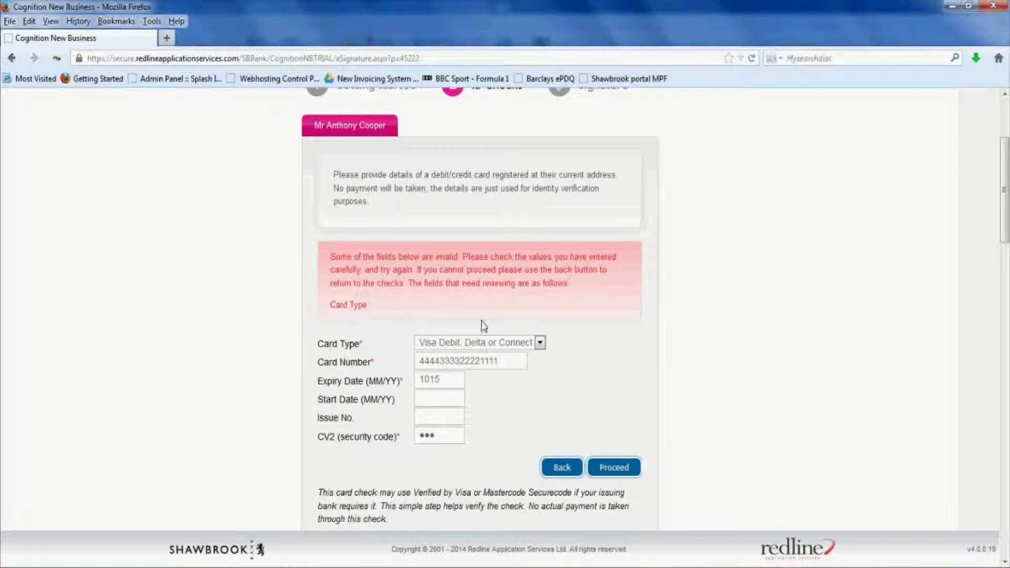
Step: Change the card type to Visa and resubmit the card details for the ID check
left_click(539, 342)
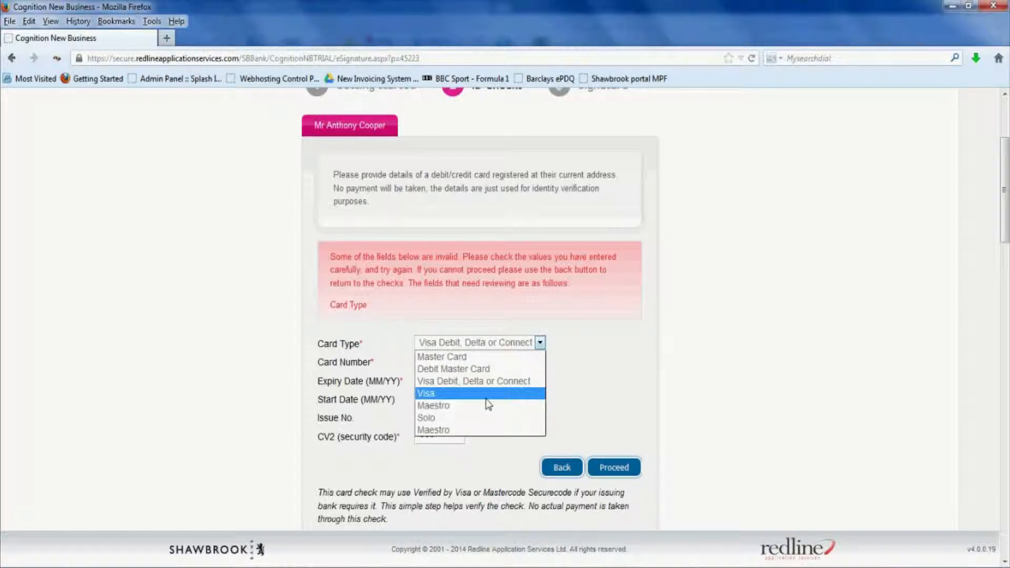
left_click(426, 393)
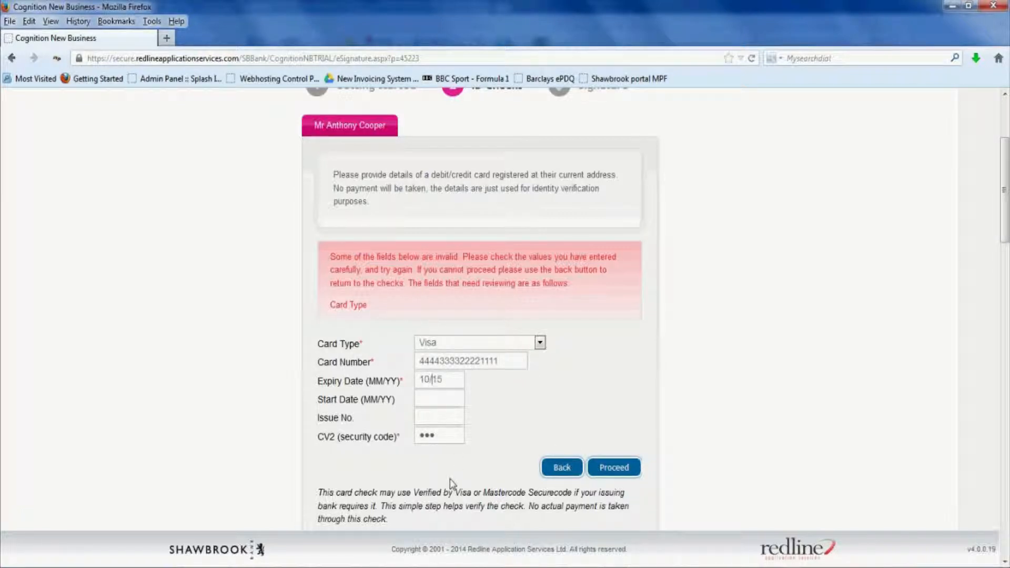
left_click(613, 467)
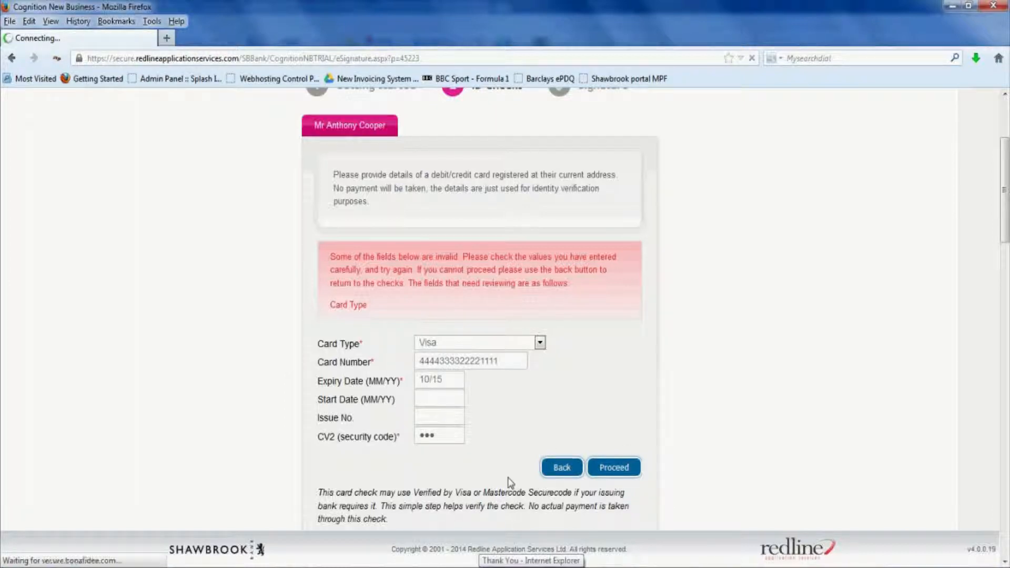
left_click(613, 467)
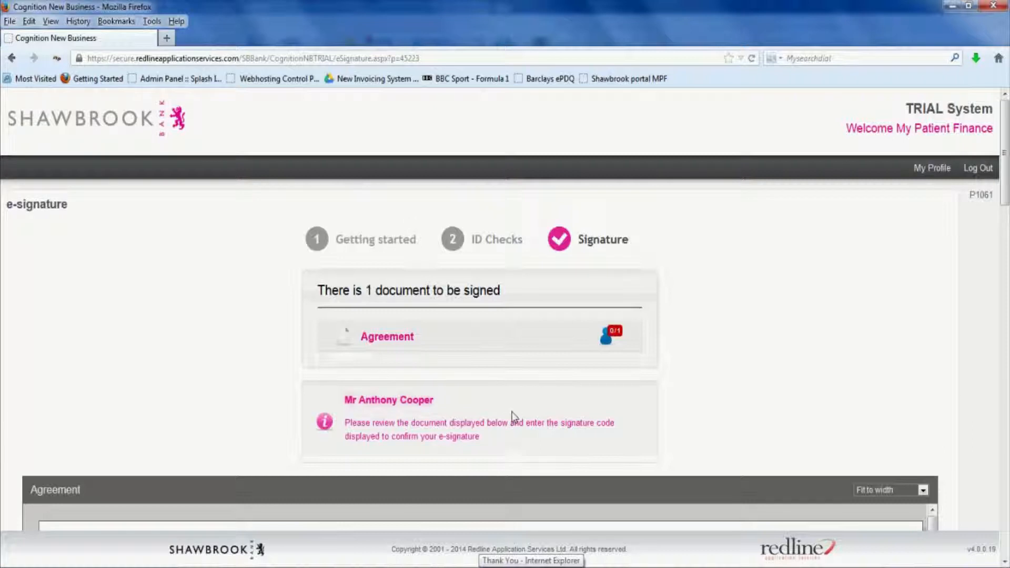
scroll("down", 3)
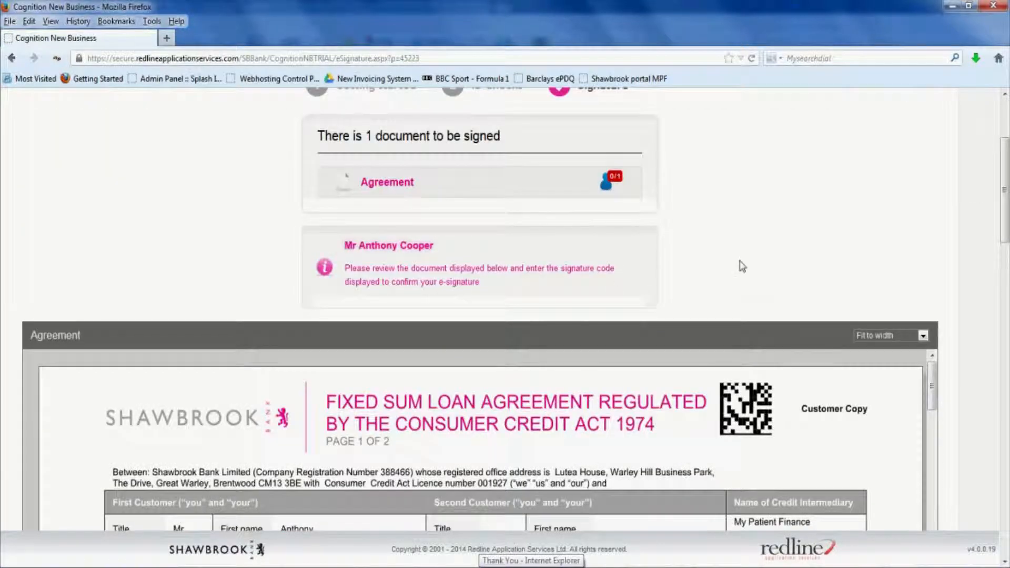
mouse_move(840, 256)
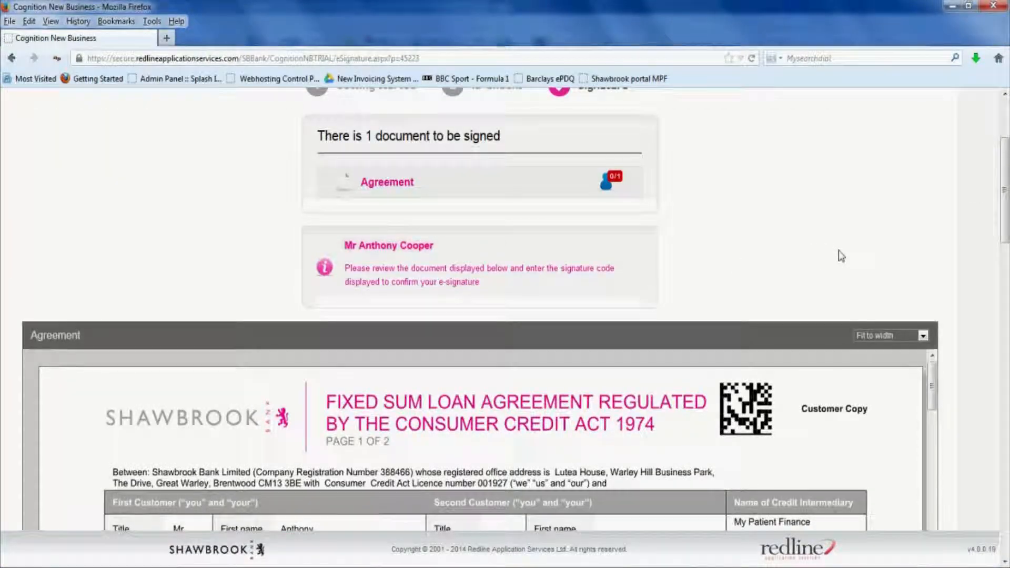
scroll("down", 3)
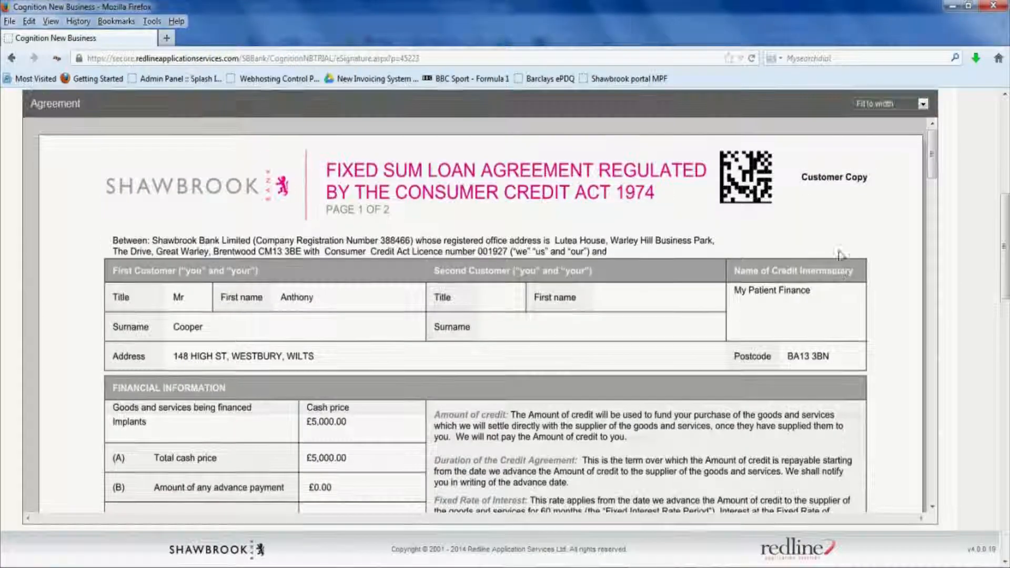
scroll("down", 3)
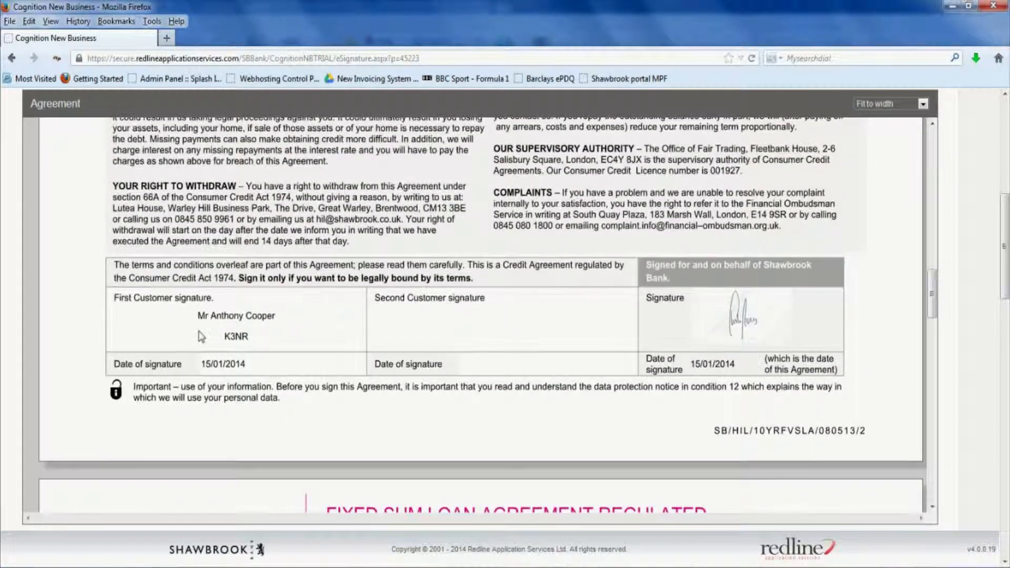
mouse_move(237, 345)
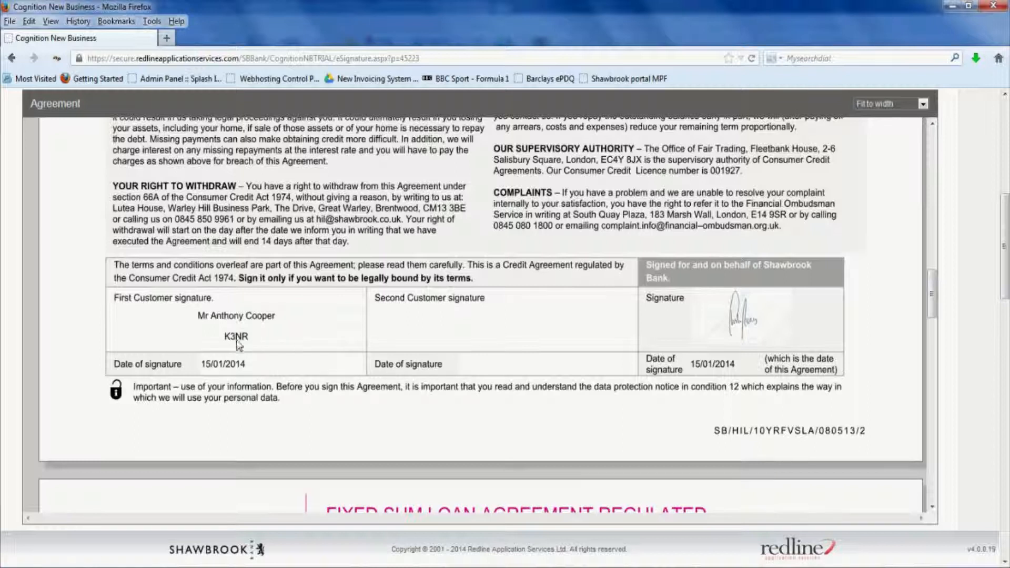
mouse_move(225, 346)
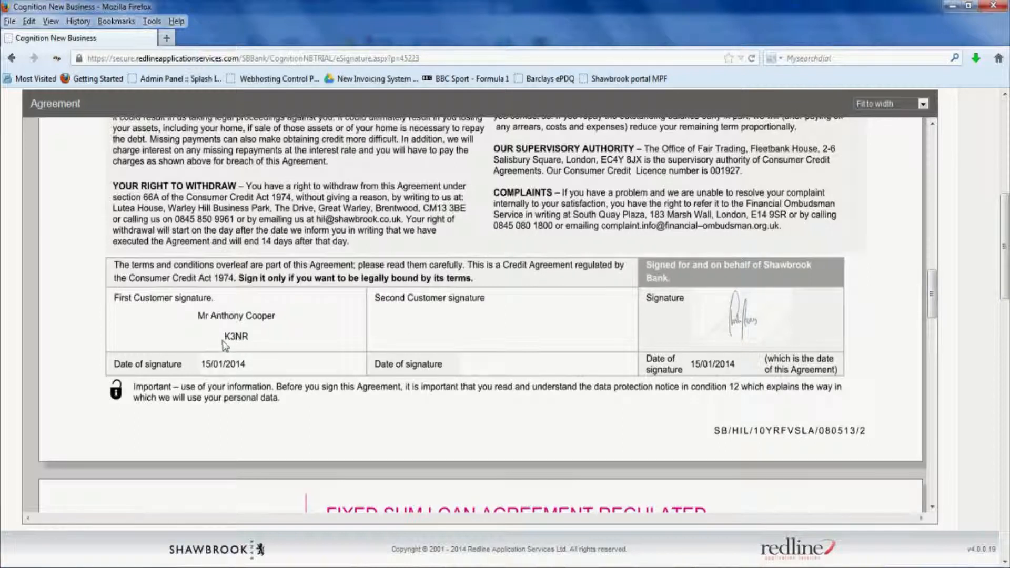
mouse_move(239, 349)
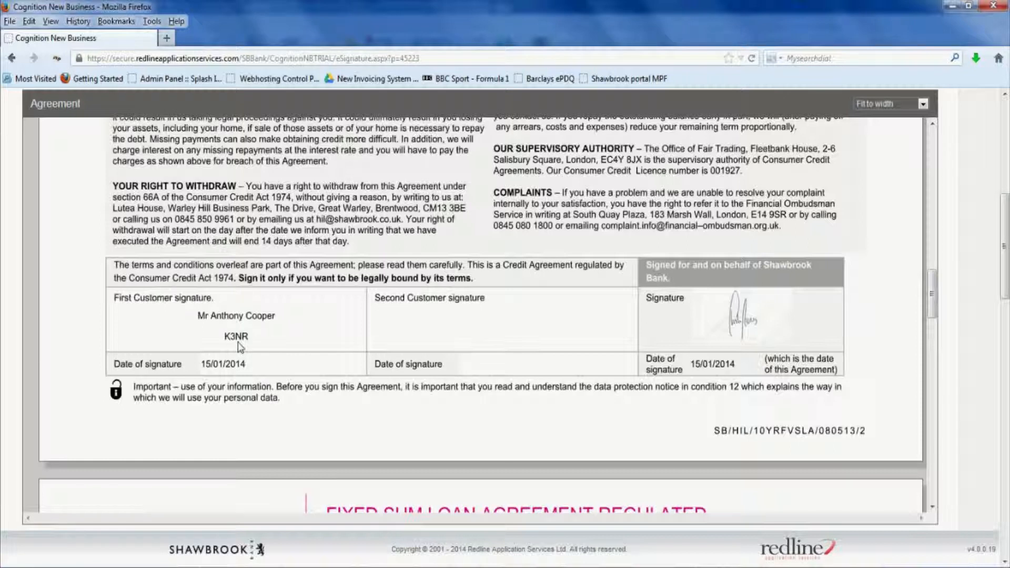
mouse_move(281, 337)
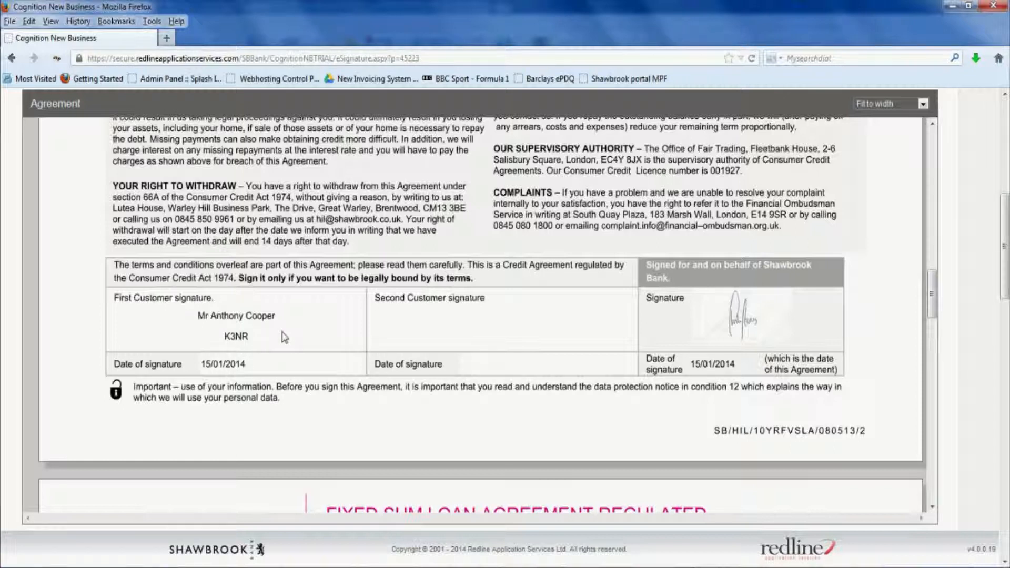
scroll("down", 3)
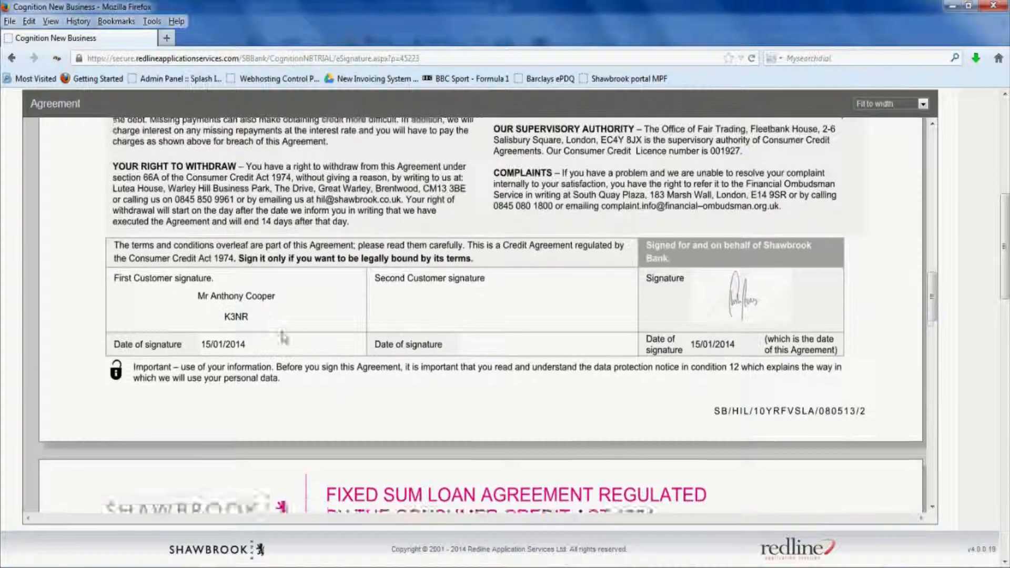
scroll("down", 3)
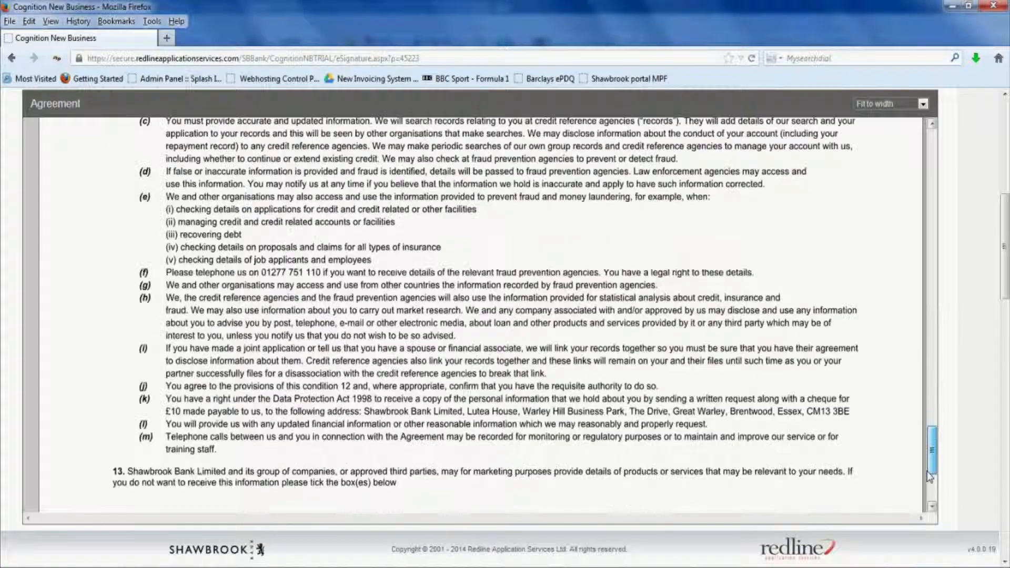
scroll("down", 3)
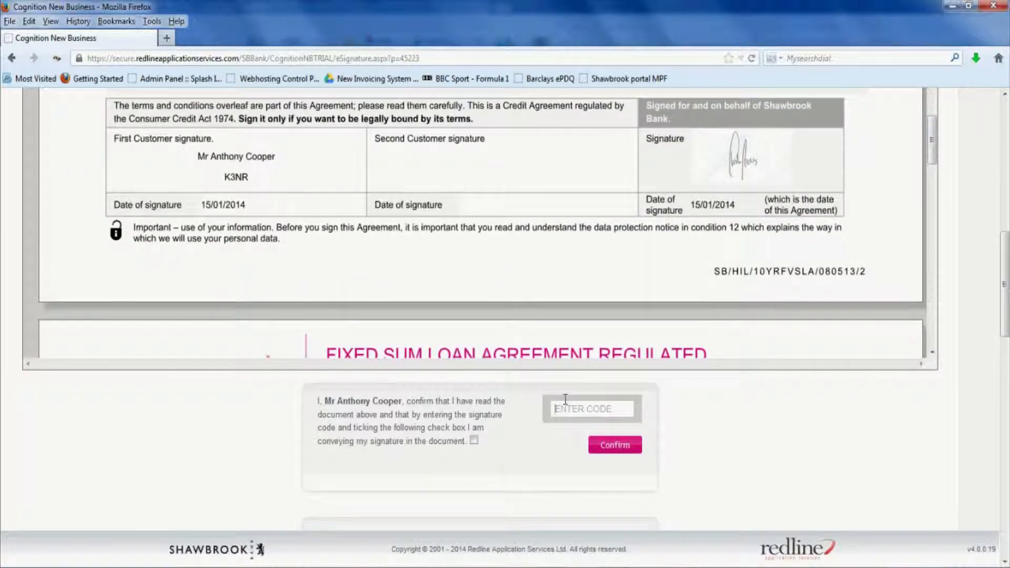
type("K3N")
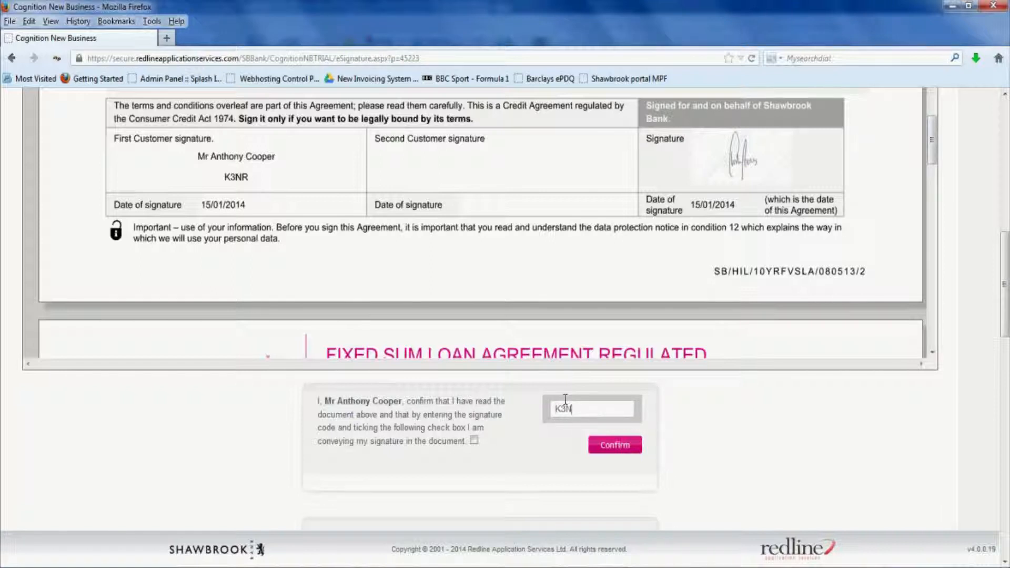
type("R")
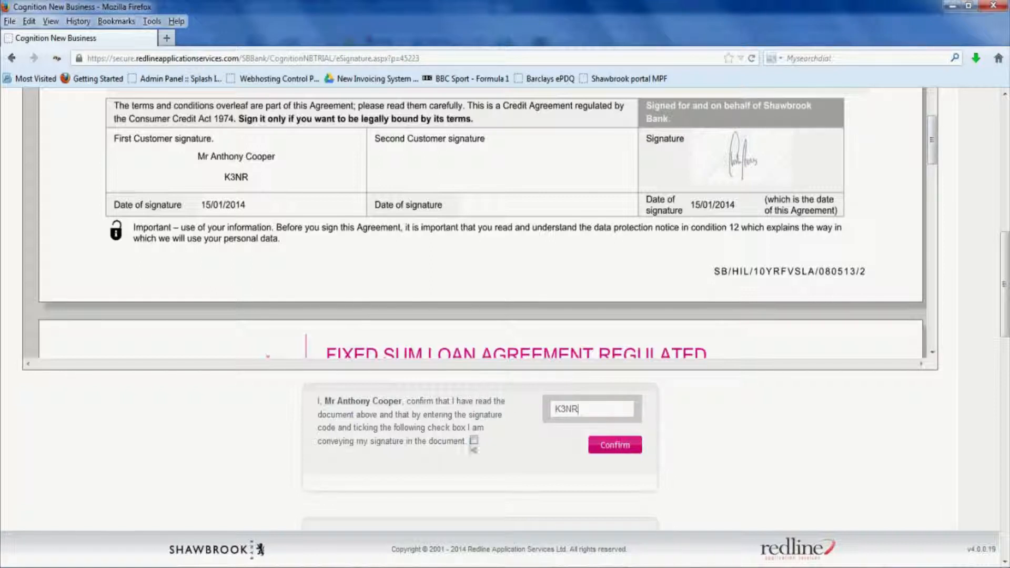
left_click(473, 441)
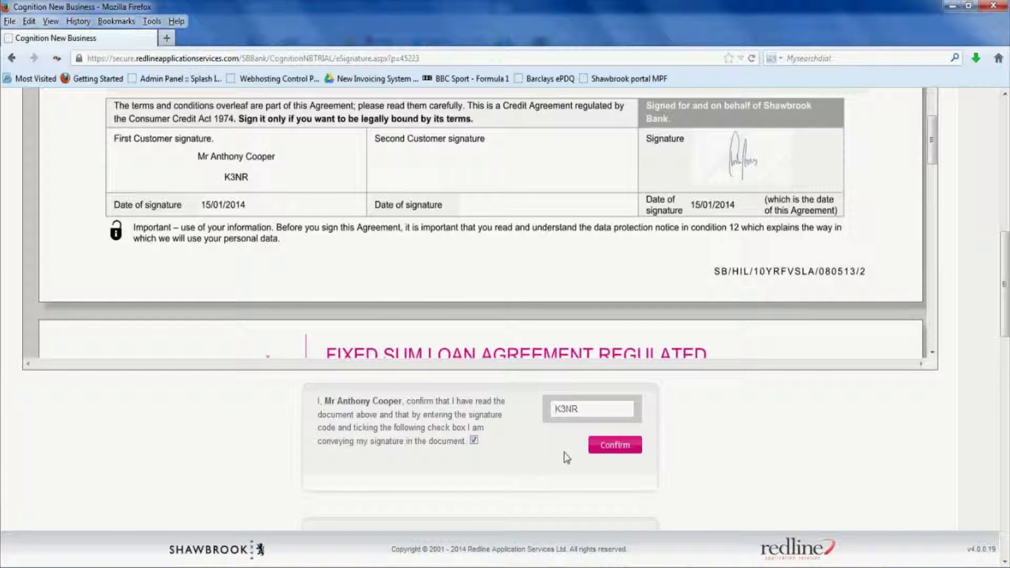
left_click(614, 444)
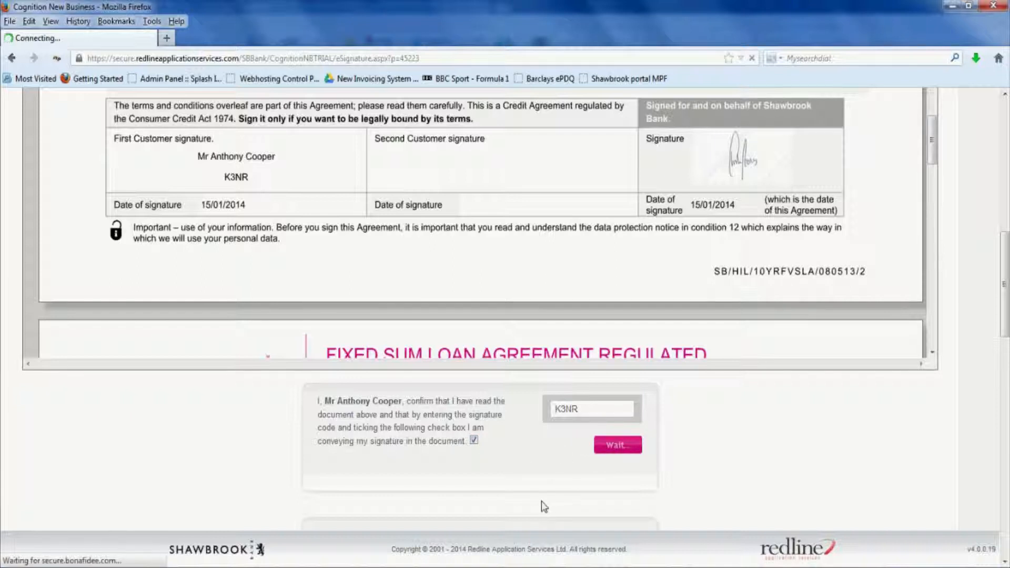
left_click(618, 444)
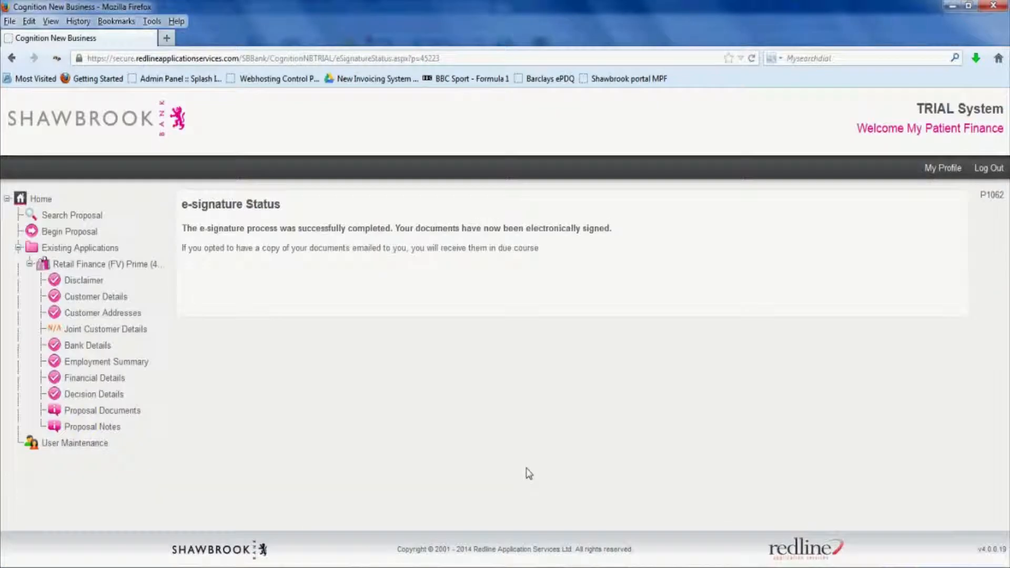